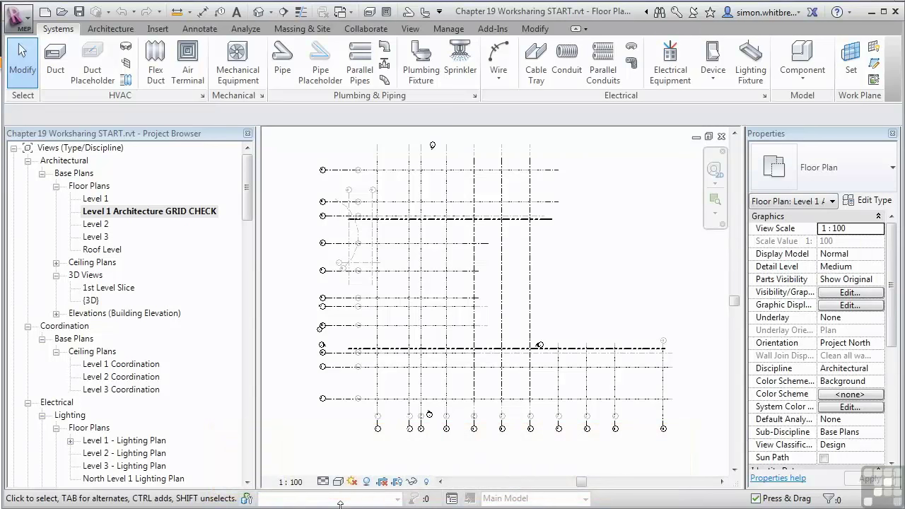
# Step: Save the project as Chapter 19 Worksharing START.rvt in the 100105 project's Revit folder
pyautogui.click(19, 16)
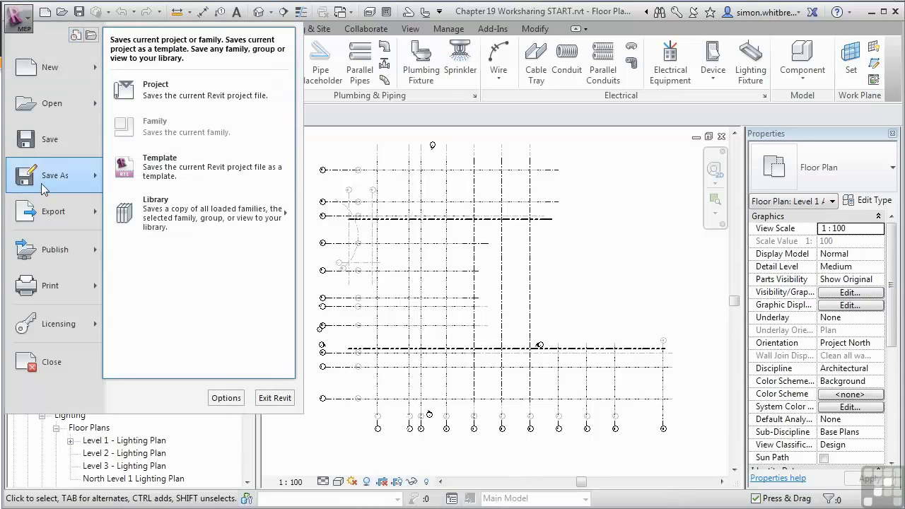
pyautogui.moveTo(205, 90)
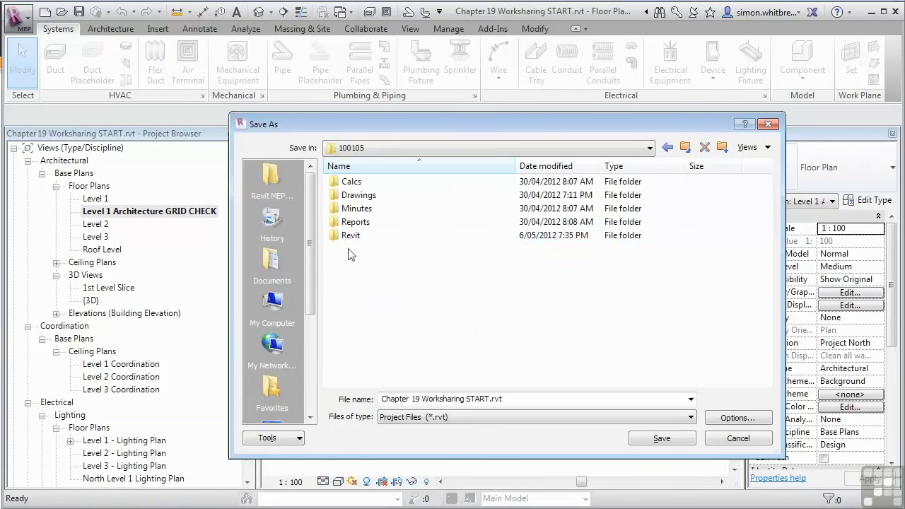
pyautogui.doubleClick(350, 234)
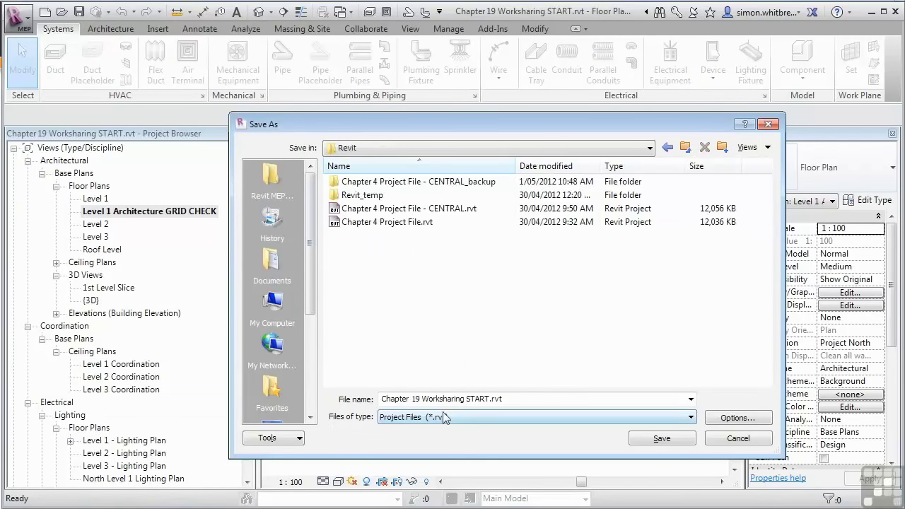
pyautogui.moveTo(662, 437)
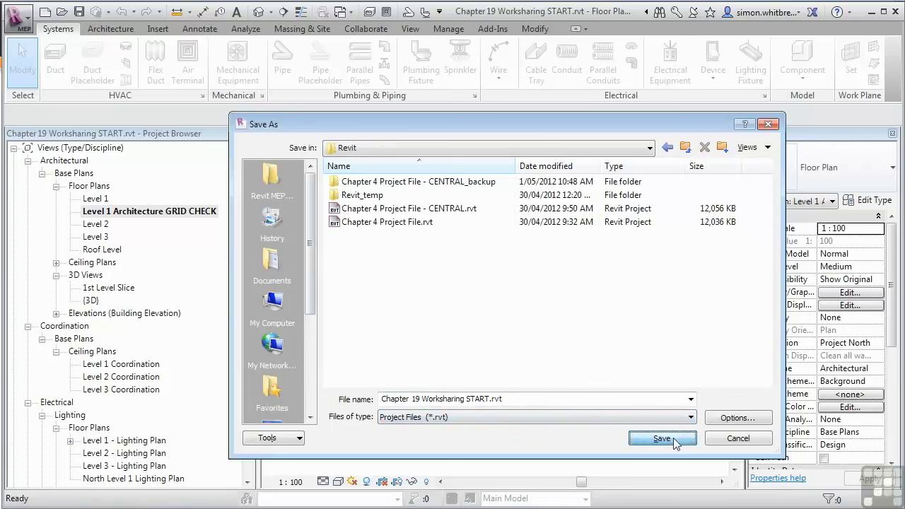
pyautogui.click(662, 438)
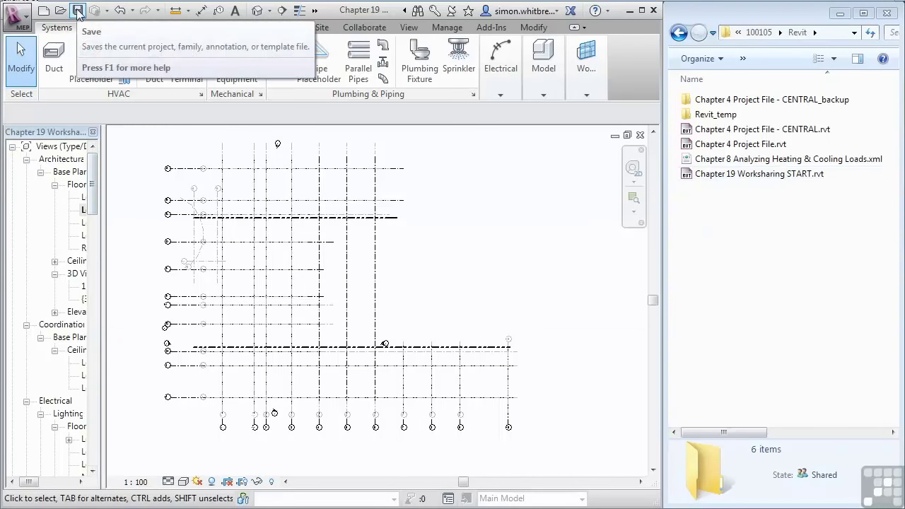
# Step: Save the project twice more to generate numbered backup copies up to .0005
pyautogui.click(78, 11)
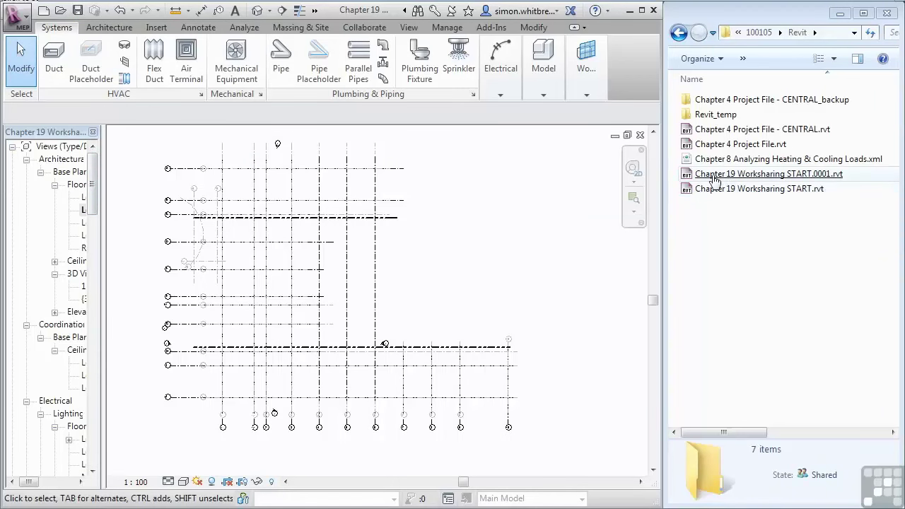
pyautogui.moveTo(816, 182)
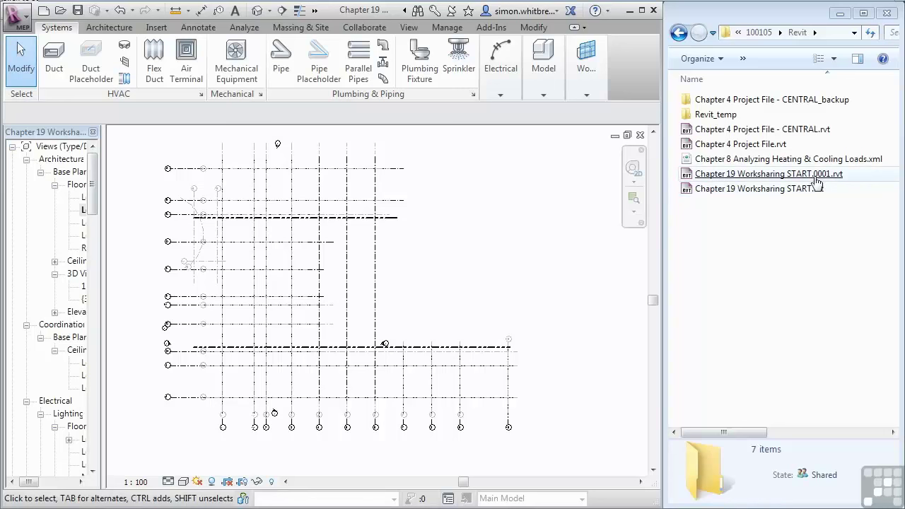
pyautogui.moveTo(808, 278)
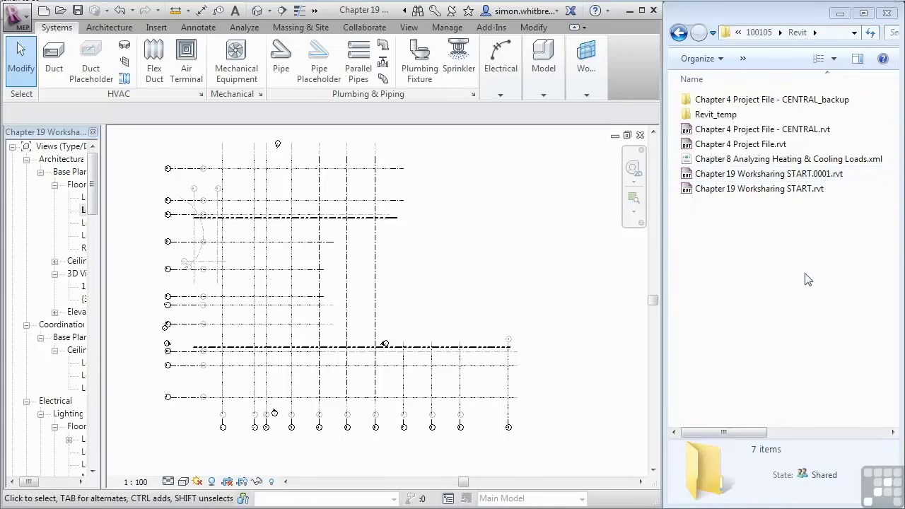
pyautogui.moveTo(80, 34)
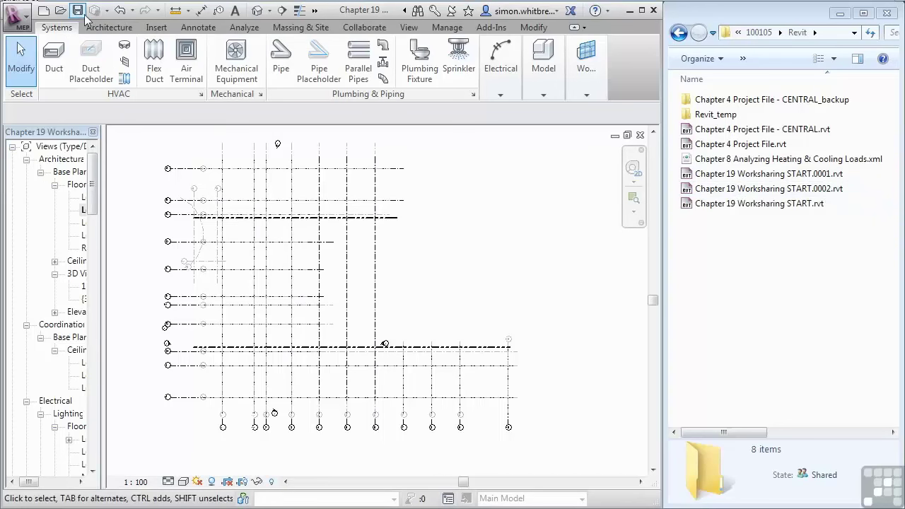
pyautogui.click(78, 10)
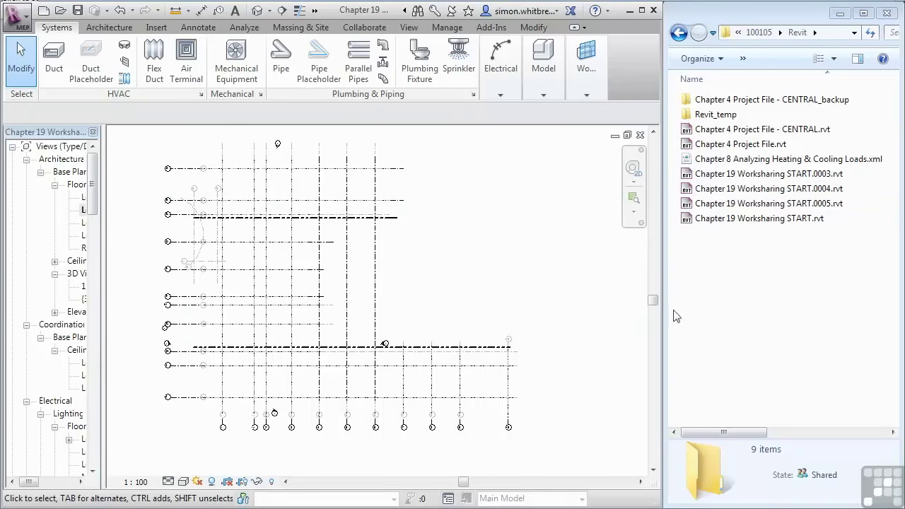
pyautogui.moveTo(692, 316)
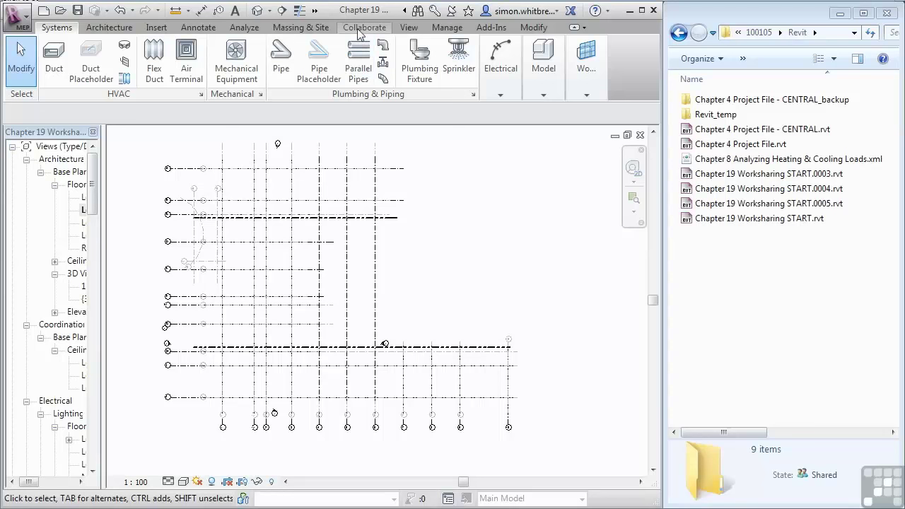
# Step: Enable worksharing, accepting the default Shared Levels and Grids and Workset1 worksets
pyautogui.click(364, 27)
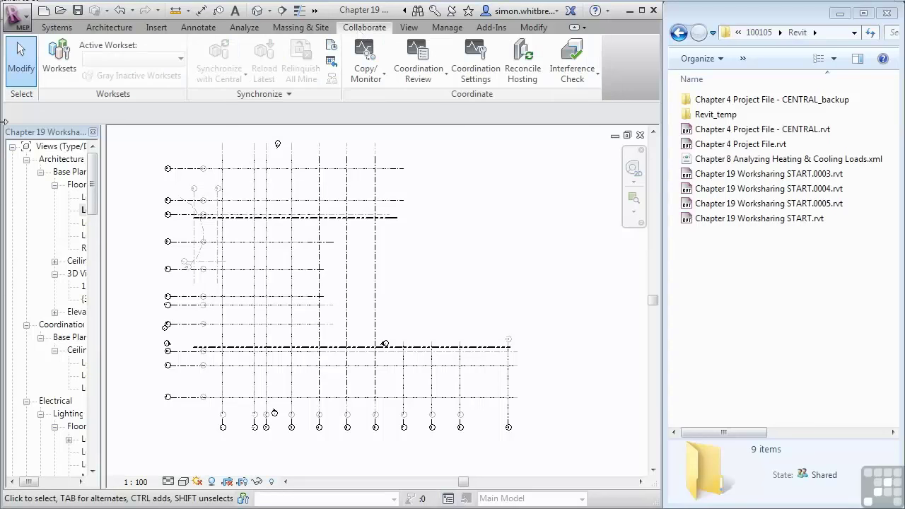
pyautogui.click(58, 60)
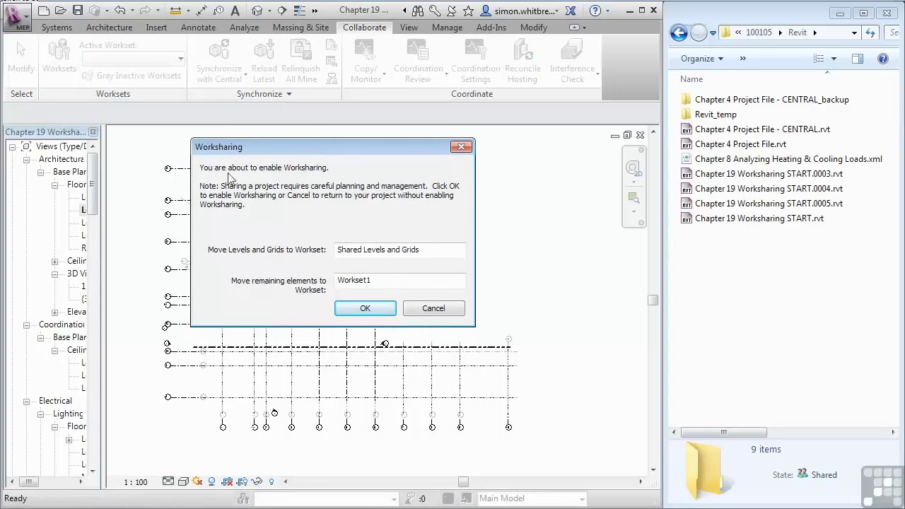
pyautogui.moveTo(240, 219)
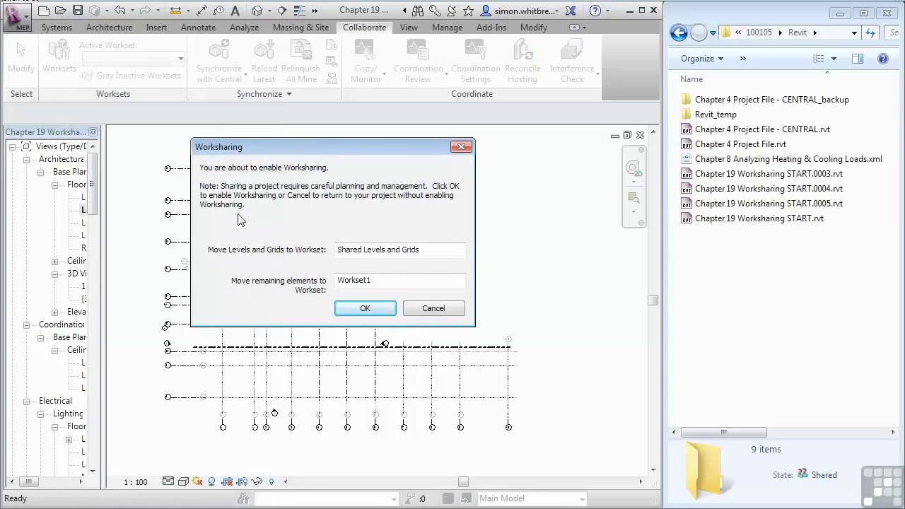
pyautogui.moveTo(247, 236)
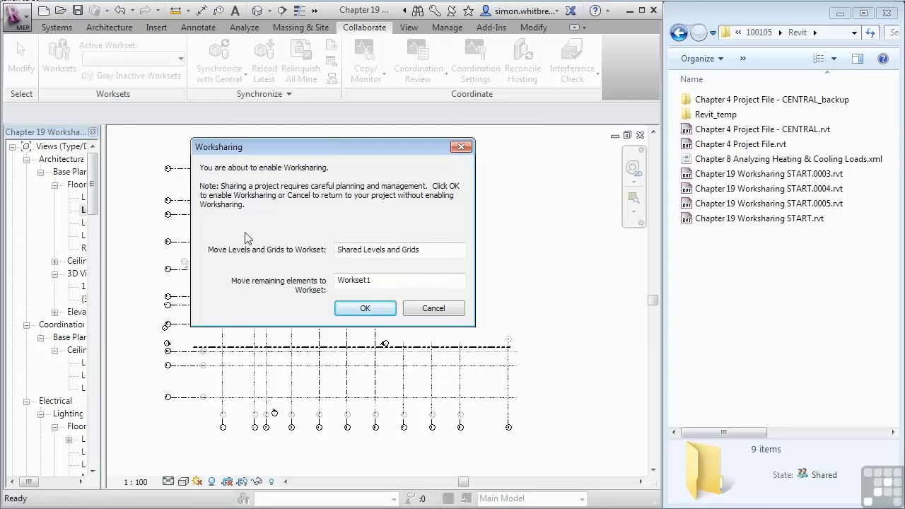
pyautogui.moveTo(240, 234)
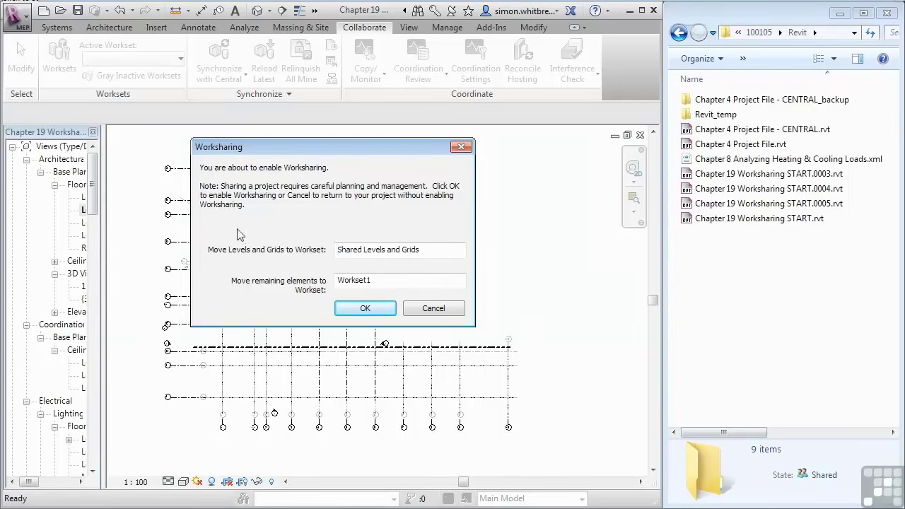
pyautogui.moveTo(258, 200)
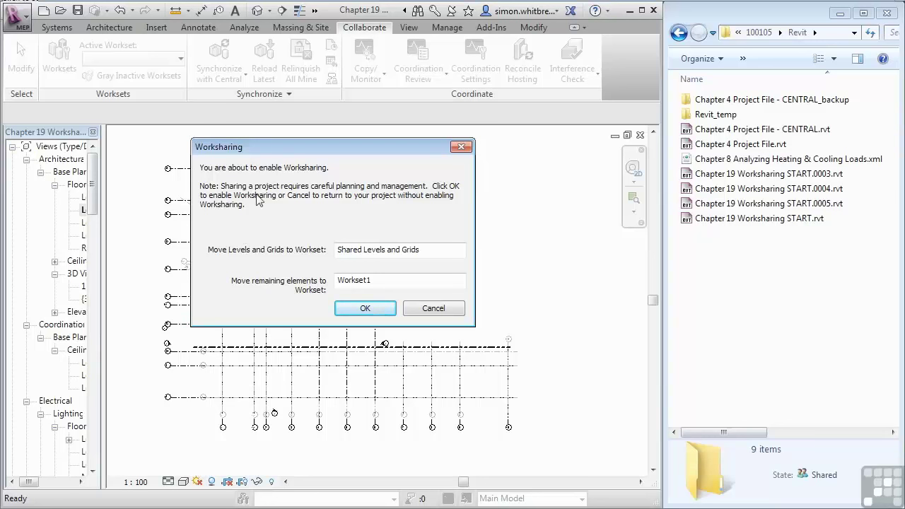
pyautogui.moveTo(364, 206)
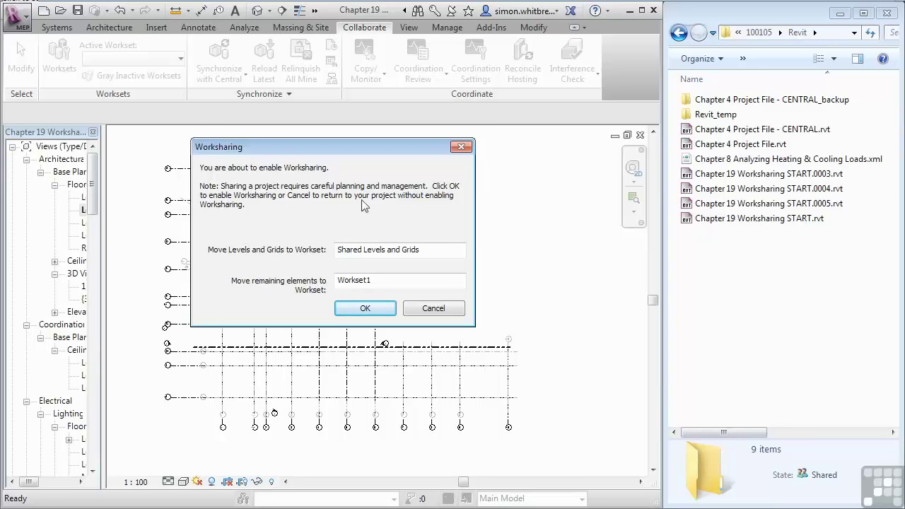
pyautogui.moveTo(207, 222)
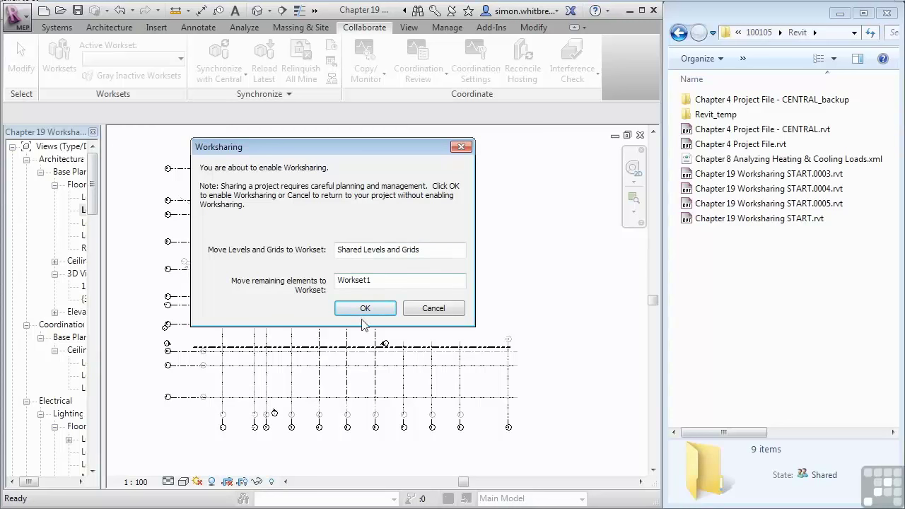
pyautogui.click(364, 308)
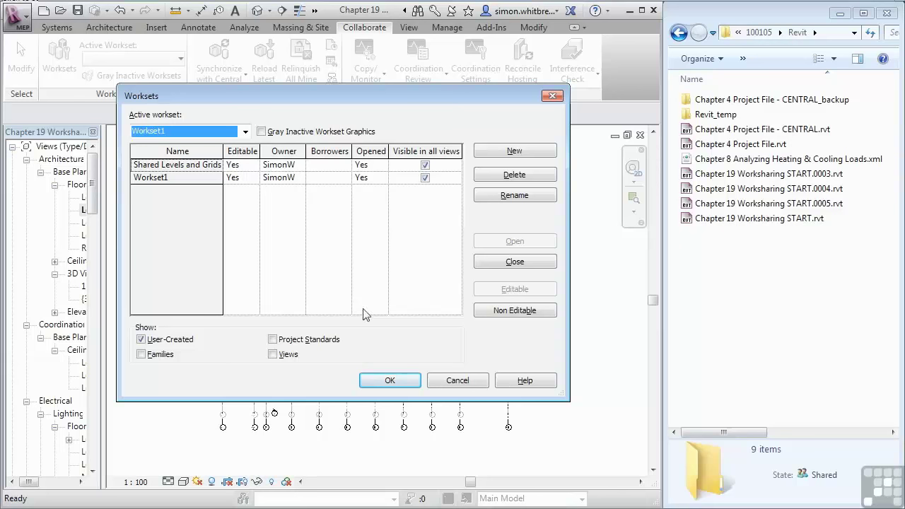
# Step: Accept the two worksets and close the Worksets dialog with Workset1 active
pyautogui.click(390, 380)
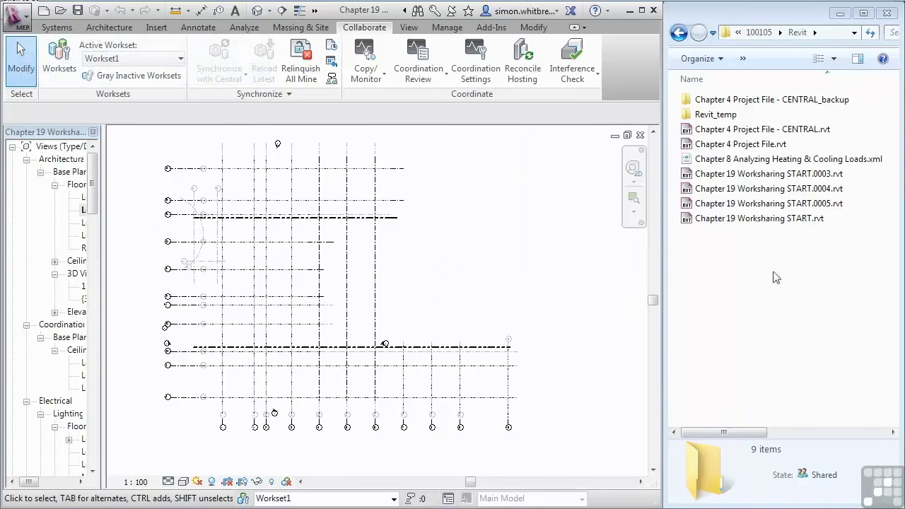
pyautogui.moveTo(757, 302)
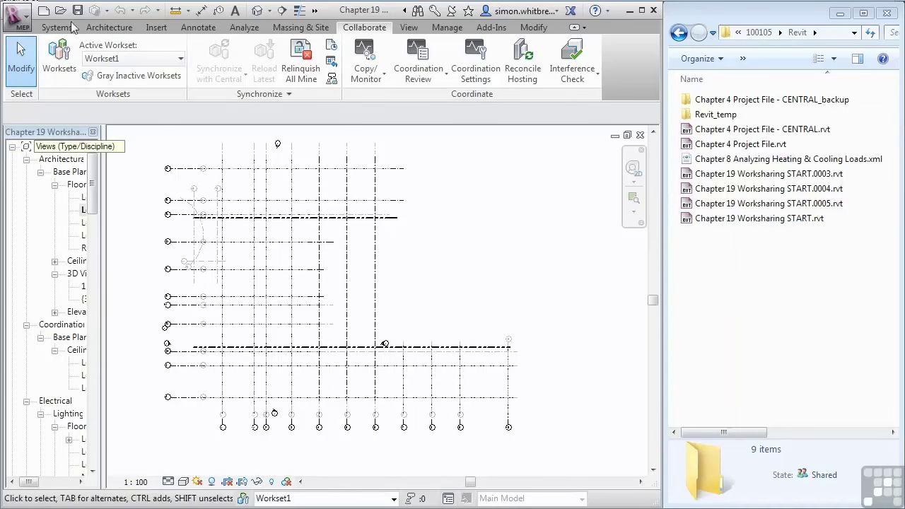
pyautogui.moveTo(78, 10)
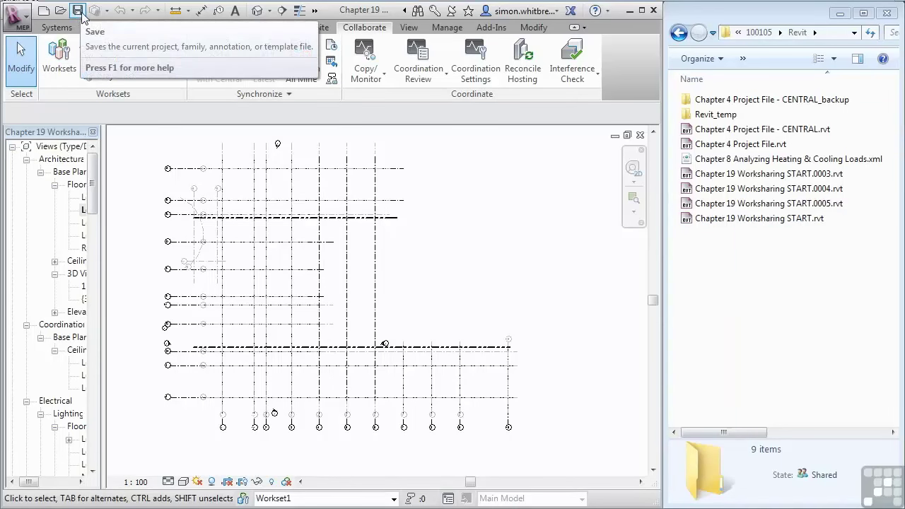
pyautogui.moveTo(95, 10)
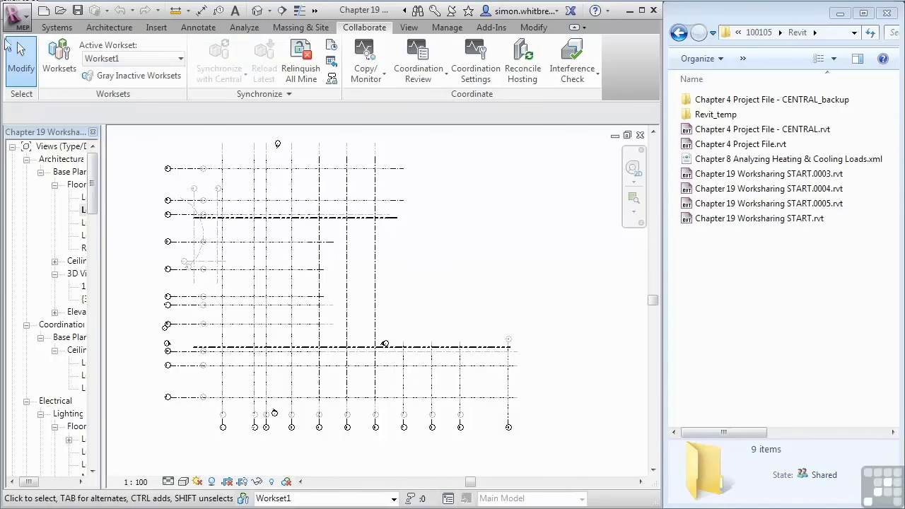
# Step: Start Save As, rename START to CENTRAL in the file name, and review the save options
pyautogui.click(17, 17)
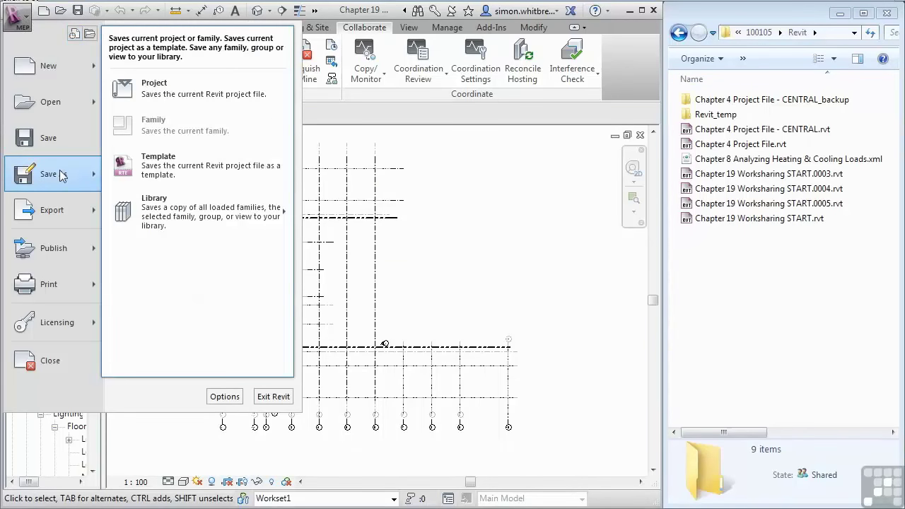
pyautogui.click(154, 88)
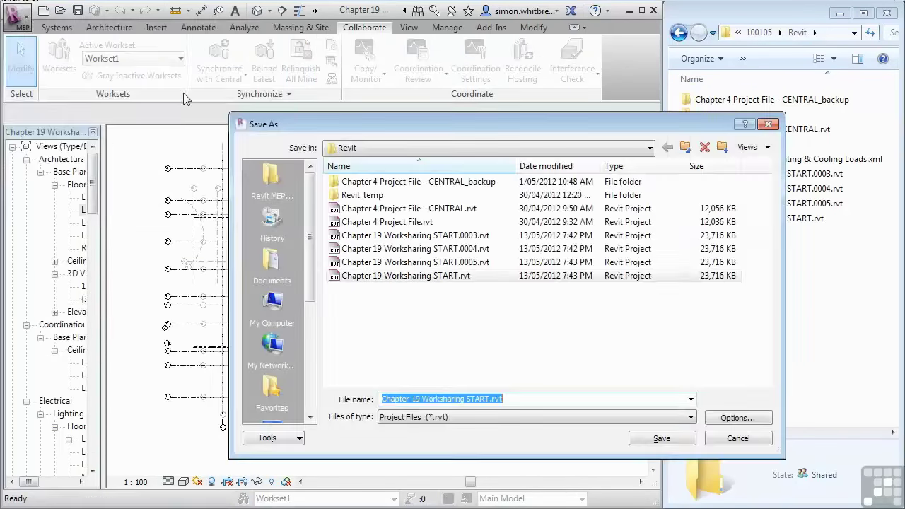
pyautogui.click(393, 399)
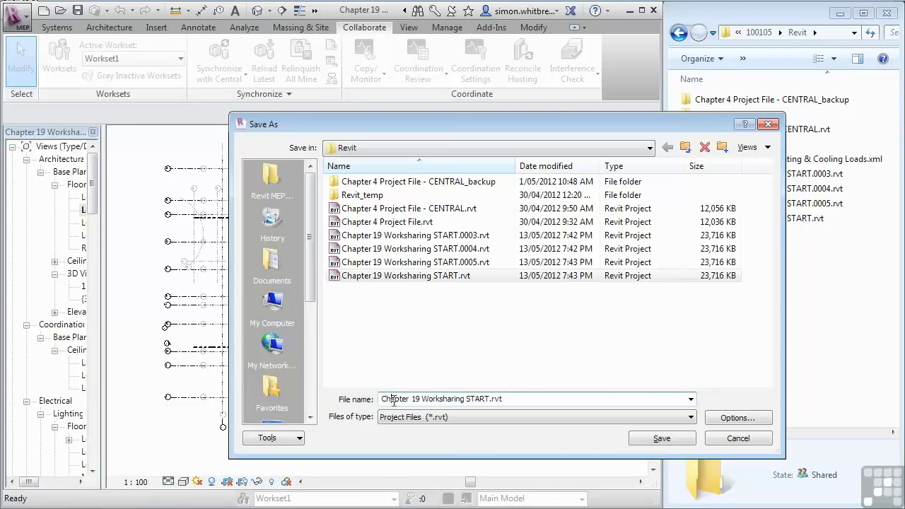
pyautogui.doubleClick(473, 398)
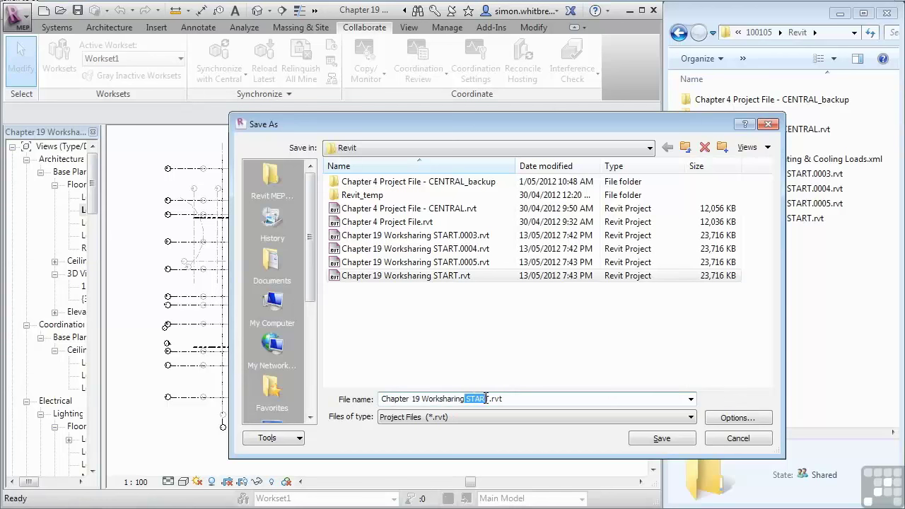
pyautogui.press('Delete')
pyautogui.write('CENTRAL')
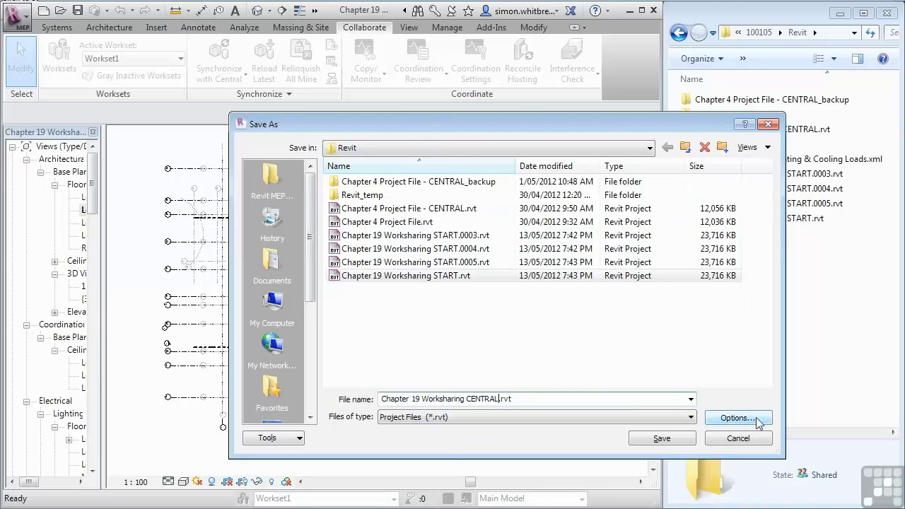
pyautogui.click(738, 418)
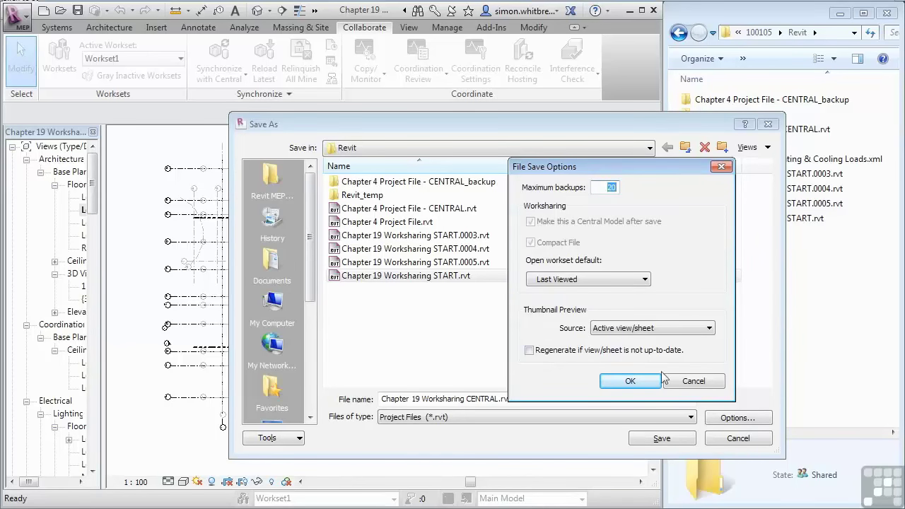
pyautogui.click(630, 380)
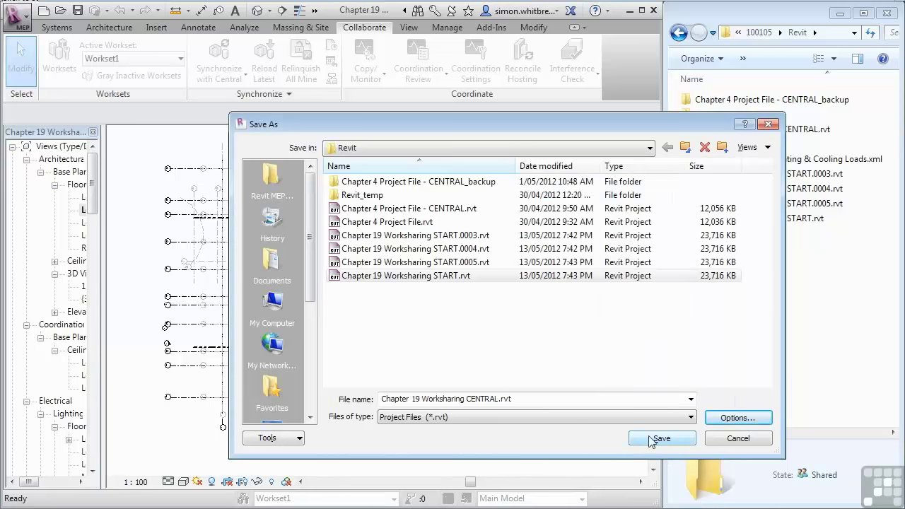
# Step: Save the central model and check Explorer for CENTRAL.rvt and its CENTRAL_backup folder
pyautogui.click(661, 438)
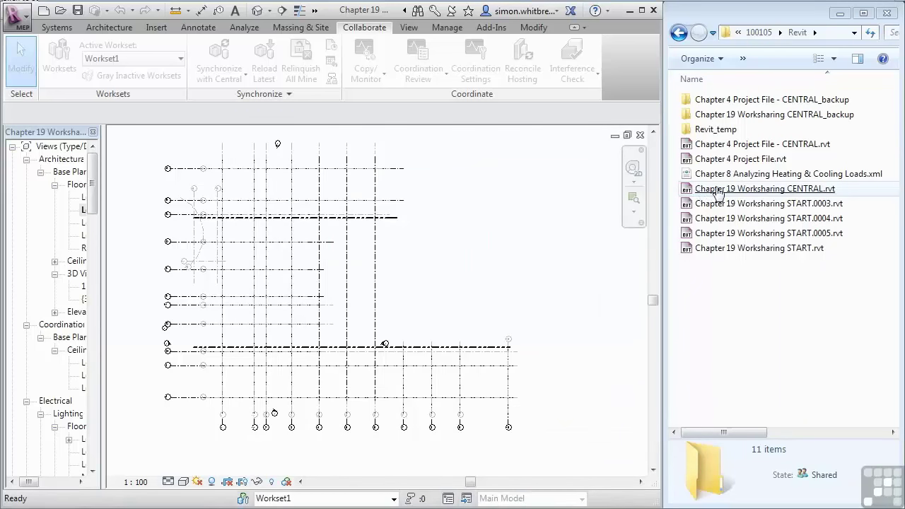
pyautogui.moveTo(797, 195)
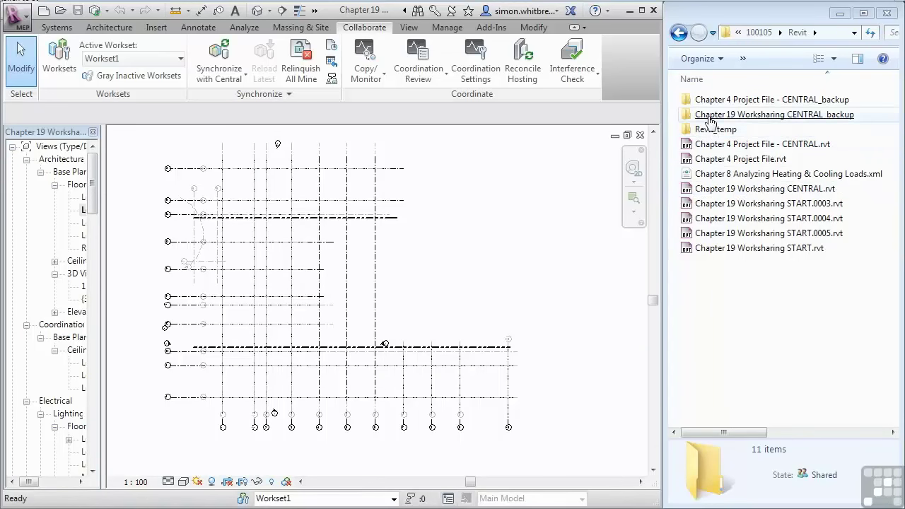
pyautogui.moveTo(760, 120)
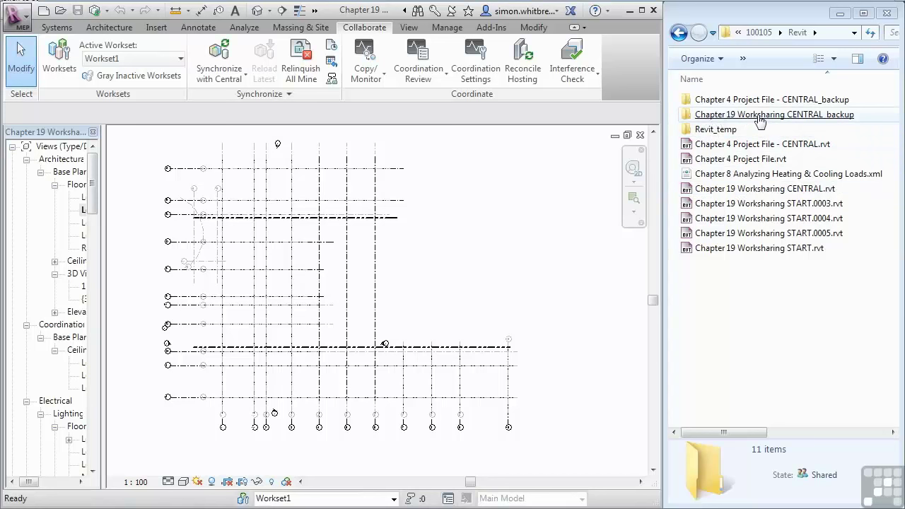
pyautogui.moveTo(818, 119)
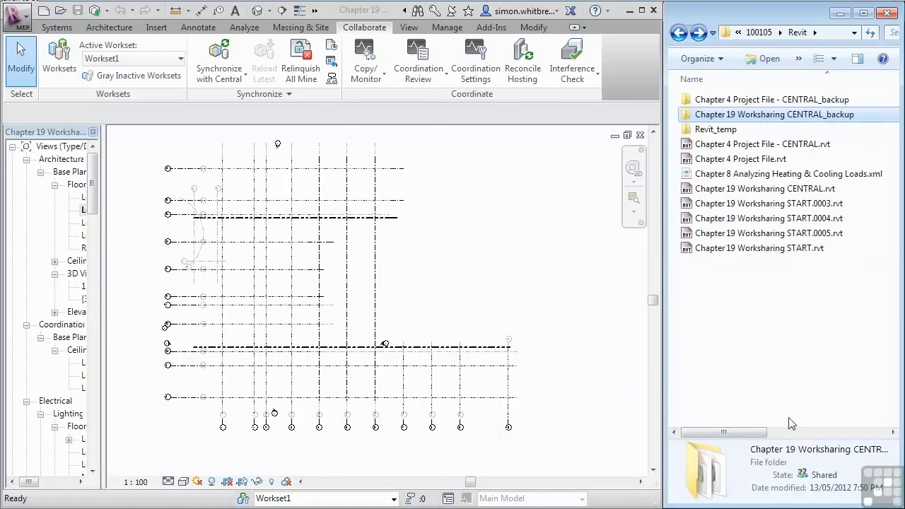
pyautogui.click(768, 232)
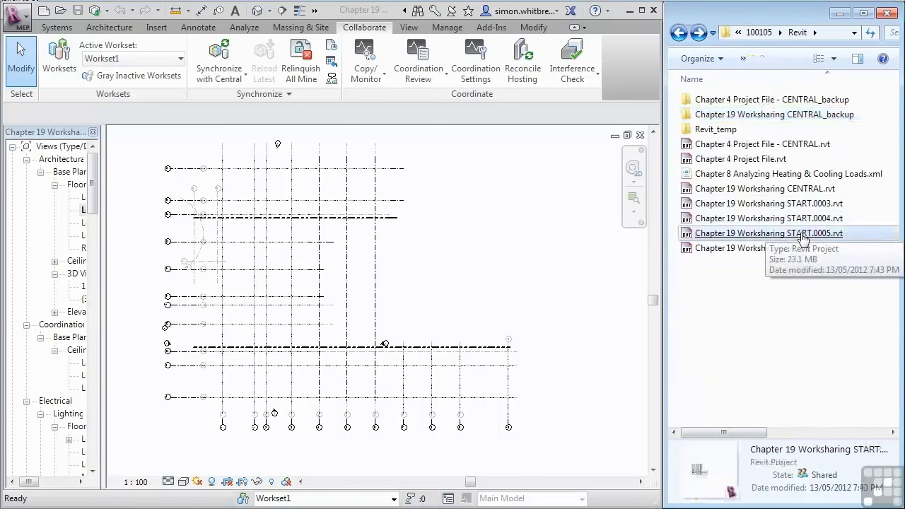
pyautogui.moveTo(799, 334)
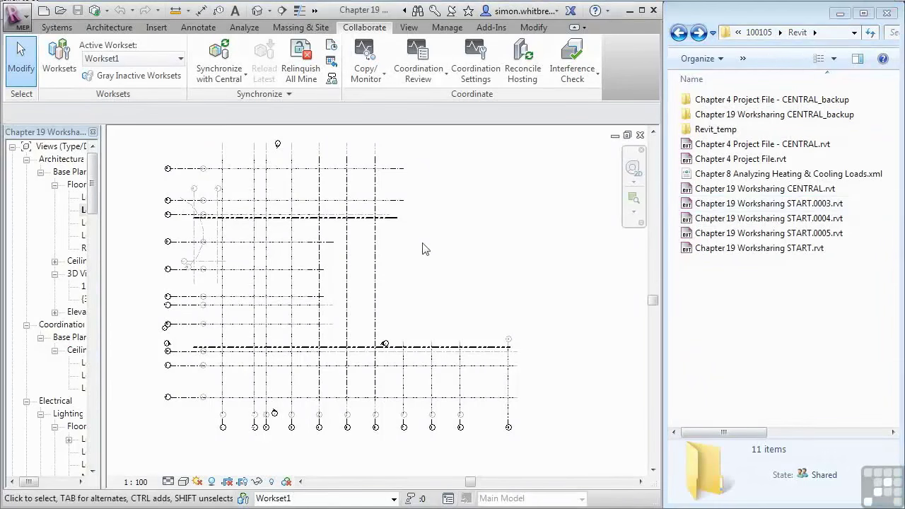
pyautogui.moveTo(78, 10)
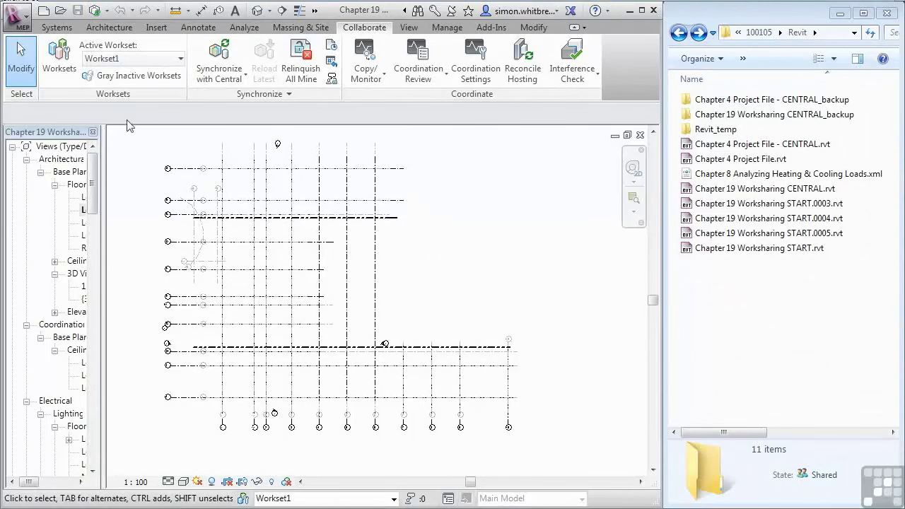
pyautogui.moveTo(95, 10)
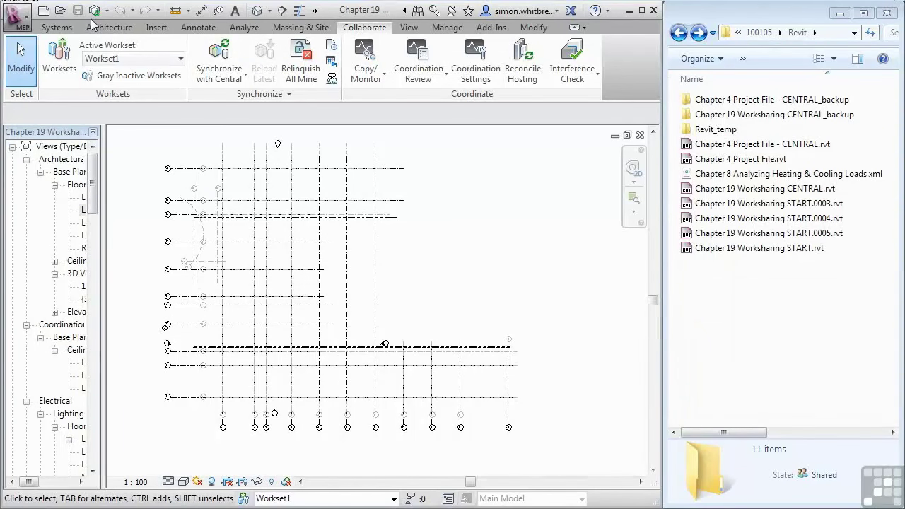
pyautogui.moveTo(120, 113)
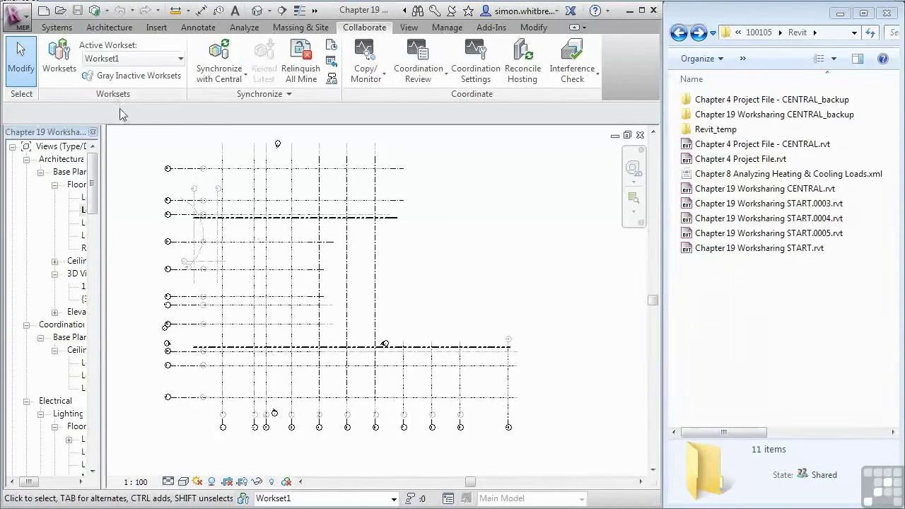
pyautogui.moveTo(300, 60)
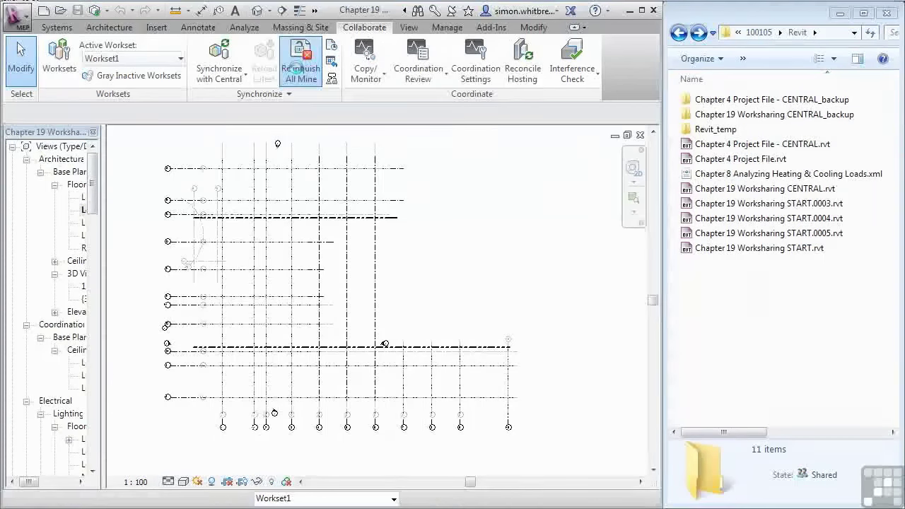
# Step: Relinquish all worksets and elements borrowed by me
pyautogui.click(300, 60)
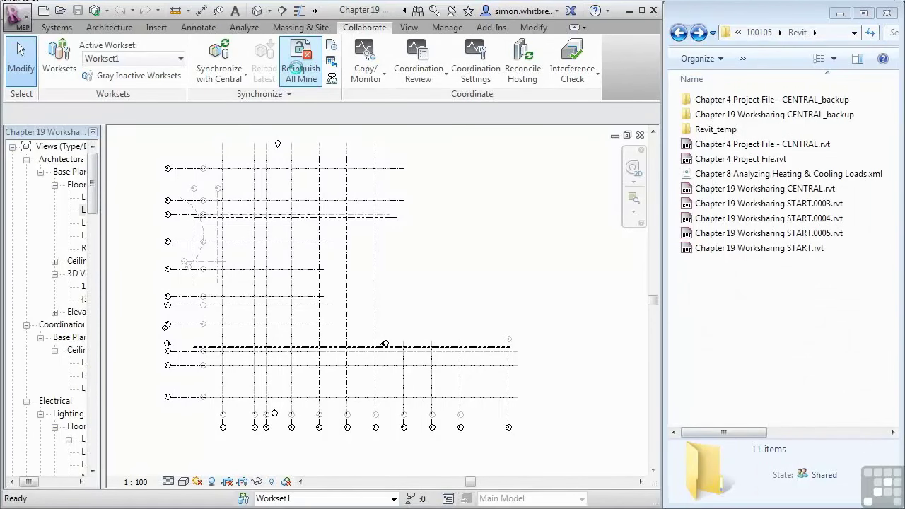
pyautogui.moveTo(302, 120)
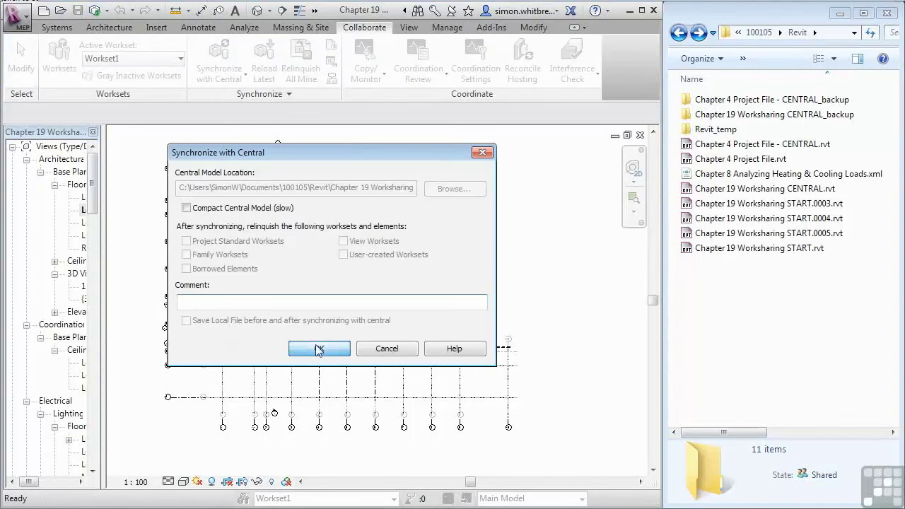
# Step: Confirm Synchronize with Central, leaving Revit on its start screen
pyautogui.click(318, 348)
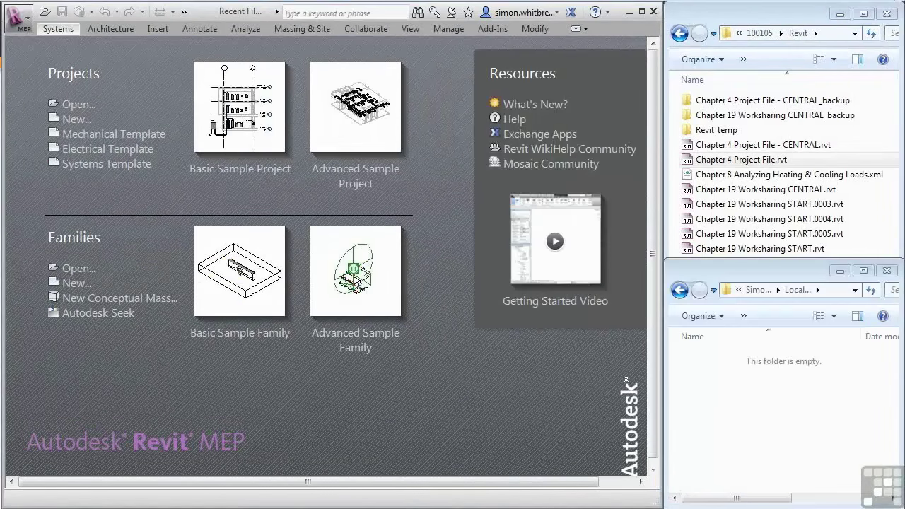
pyautogui.moveTo(353, 380)
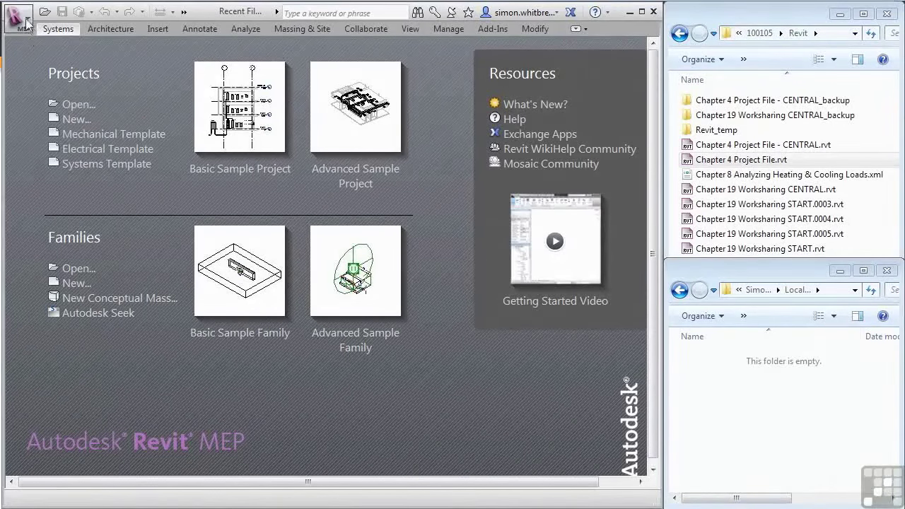
# Step: In Options, change the default user-files path from Documents to Local Revit Files
pyautogui.click(19, 13)
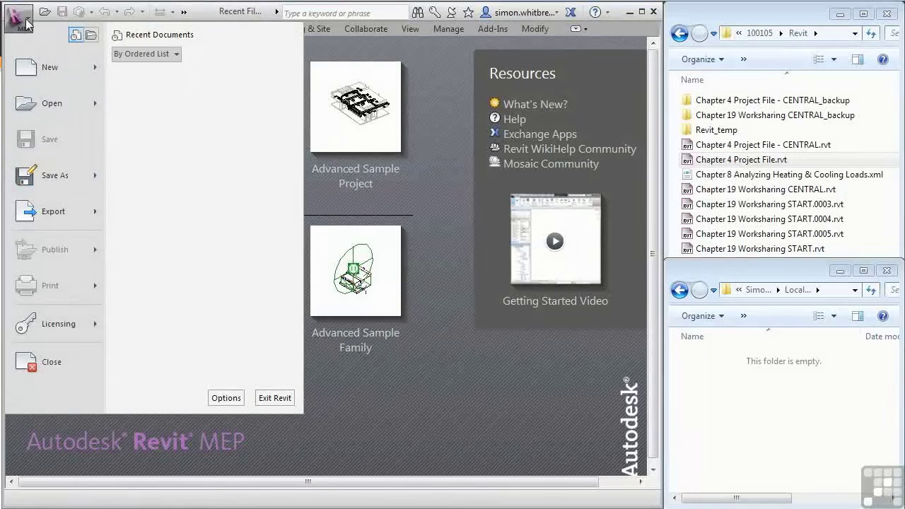
pyautogui.click(225, 398)
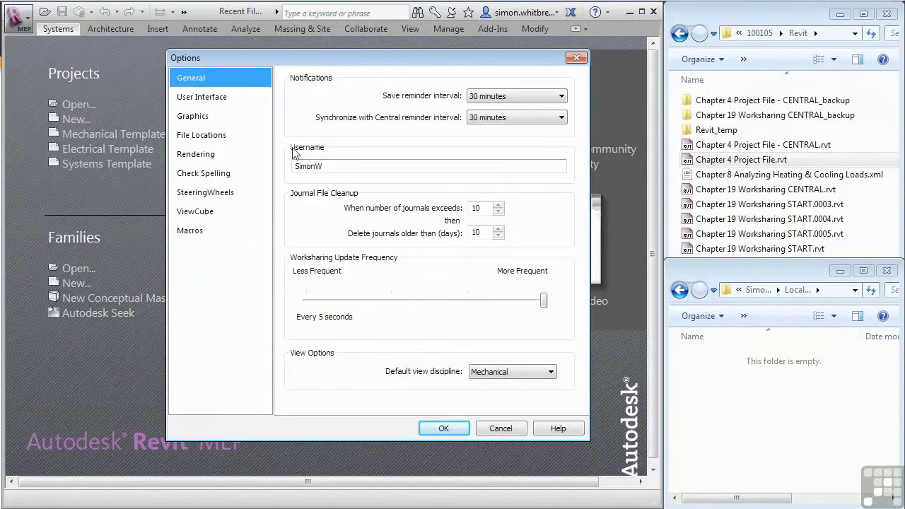
pyautogui.tripleClick(428, 165)
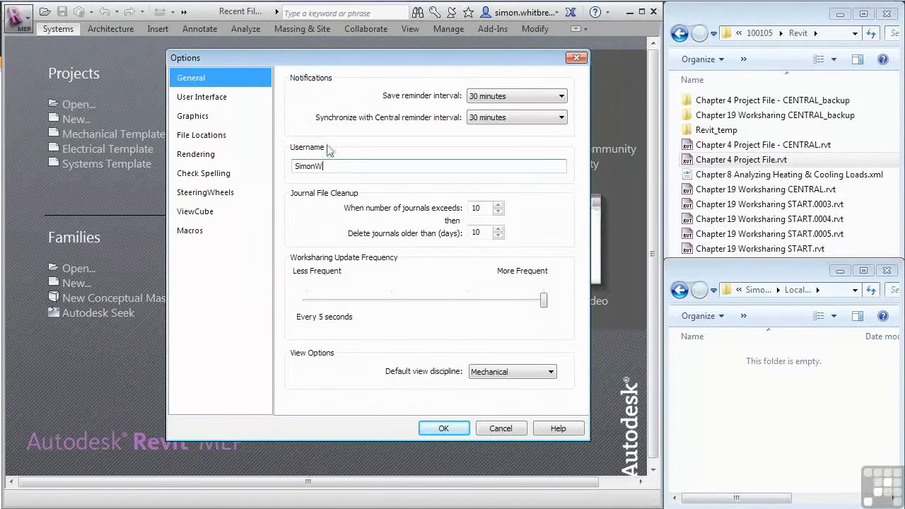
pyautogui.click(202, 134)
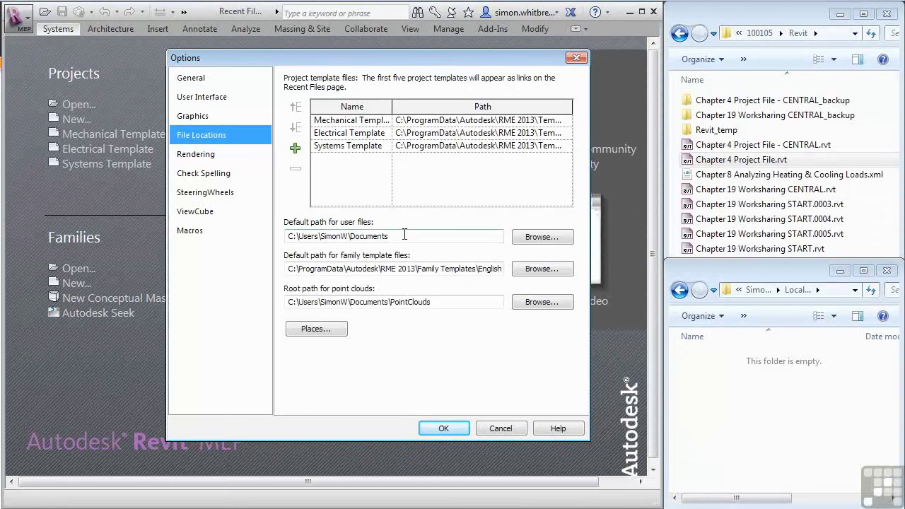
pyautogui.doubleClick(368, 235)
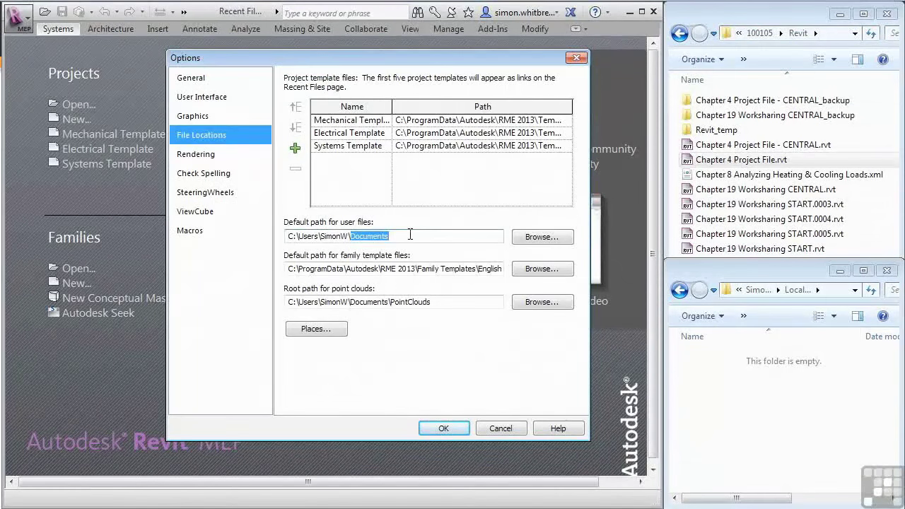
pyautogui.write('Local')
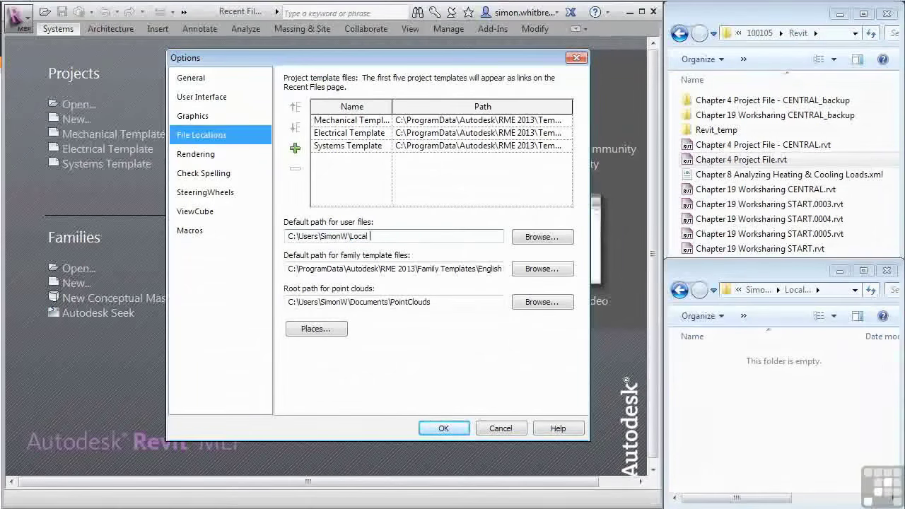
pyautogui.write('Revit Fil')
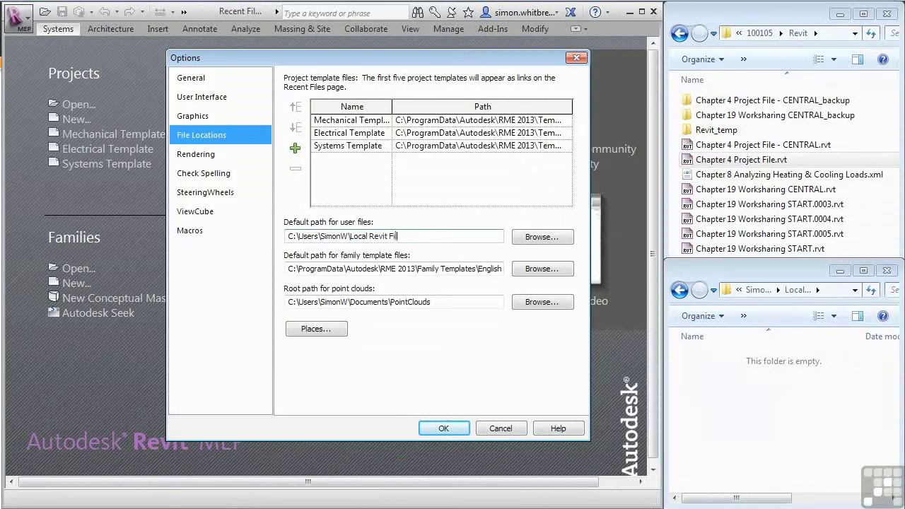
pyautogui.write('es')
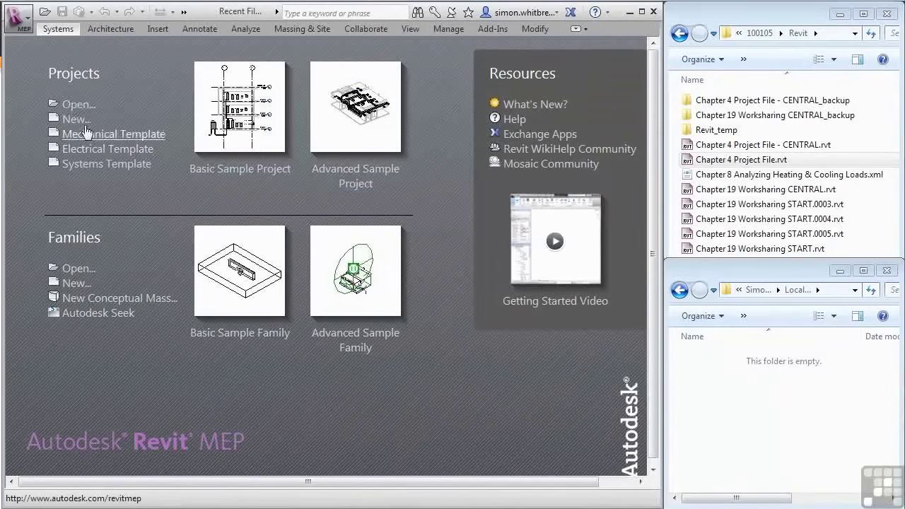
# Step: Open Chapter 19 Worksharing CENTRAL.rvt from Documents > 100105 > Revit as a new local copy
pyautogui.click(78, 104)
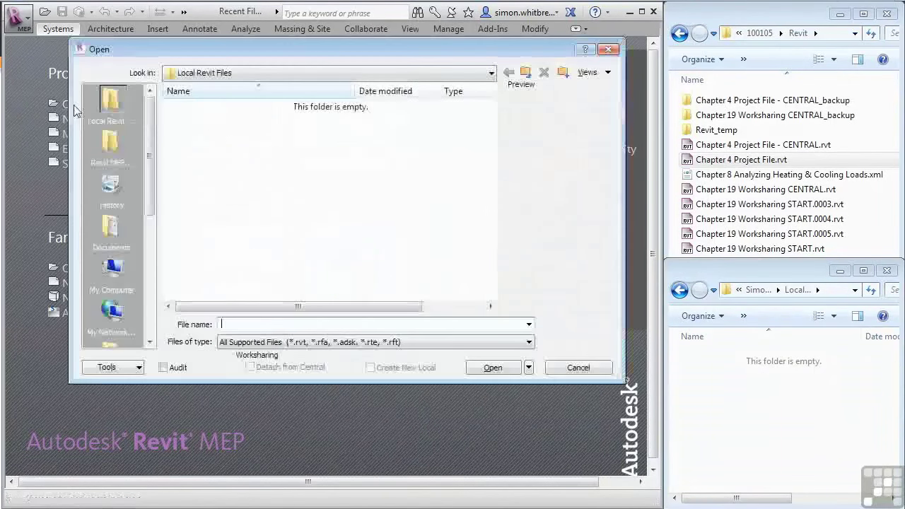
pyautogui.click(111, 226)
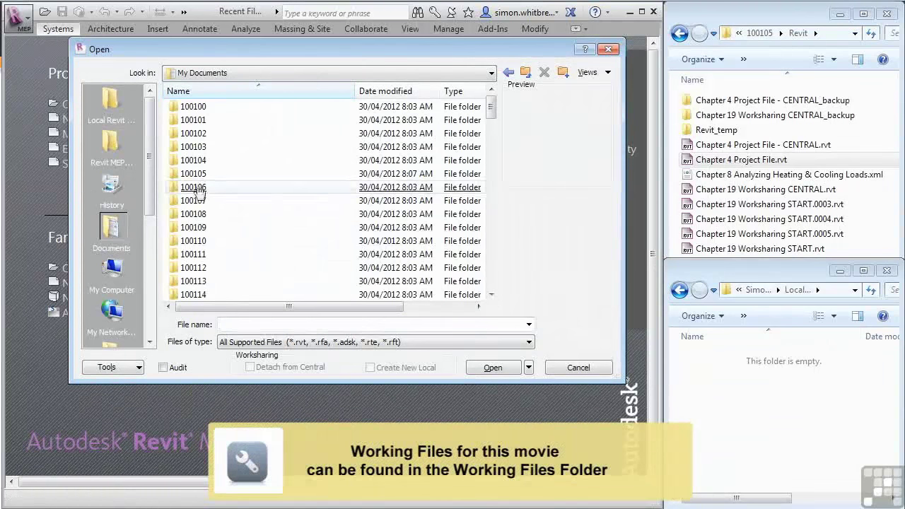
pyautogui.doubleClick(193, 173)
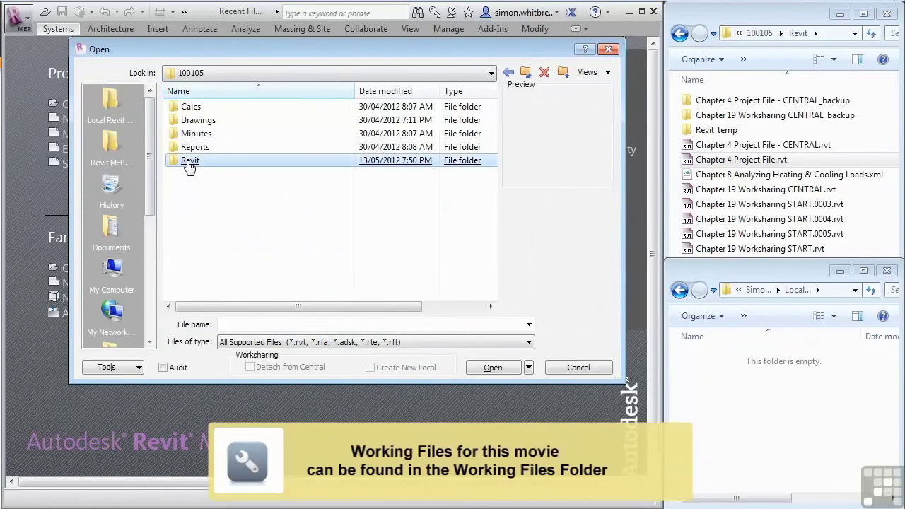
pyautogui.doubleClick(190, 159)
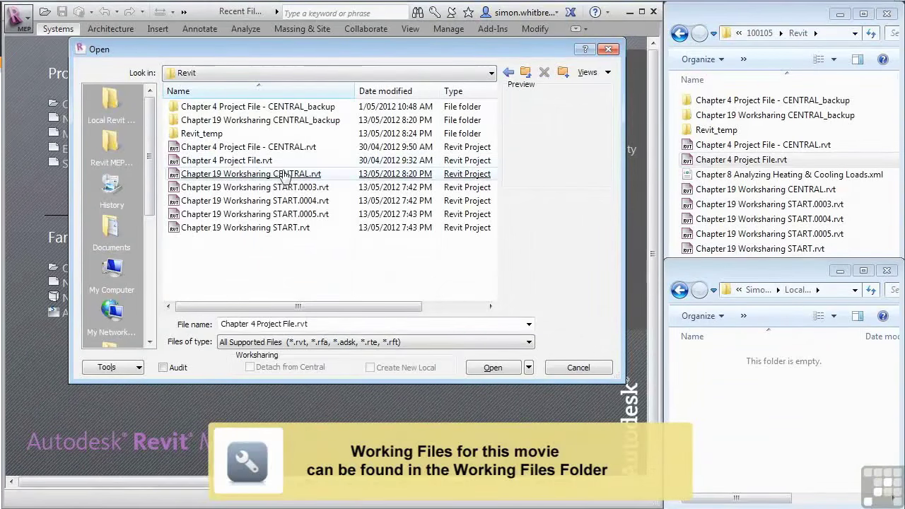
pyautogui.click(250, 173)
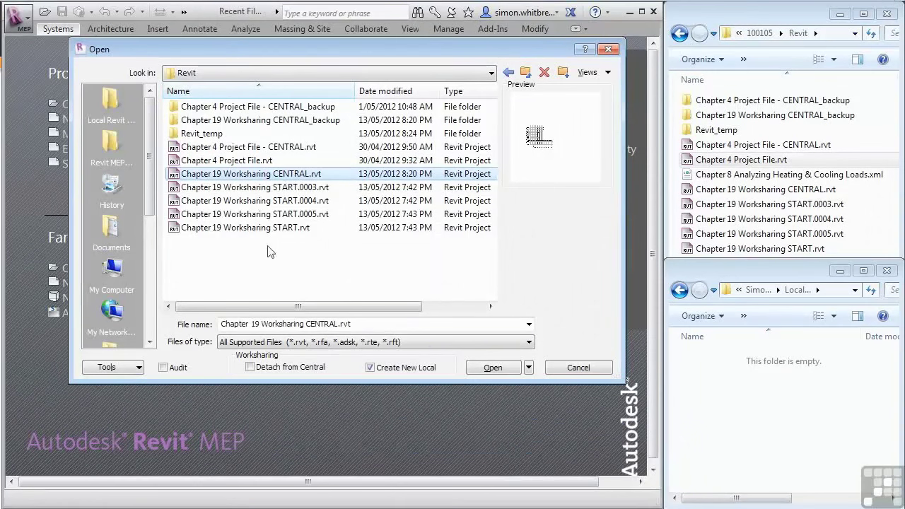
pyautogui.moveTo(368, 380)
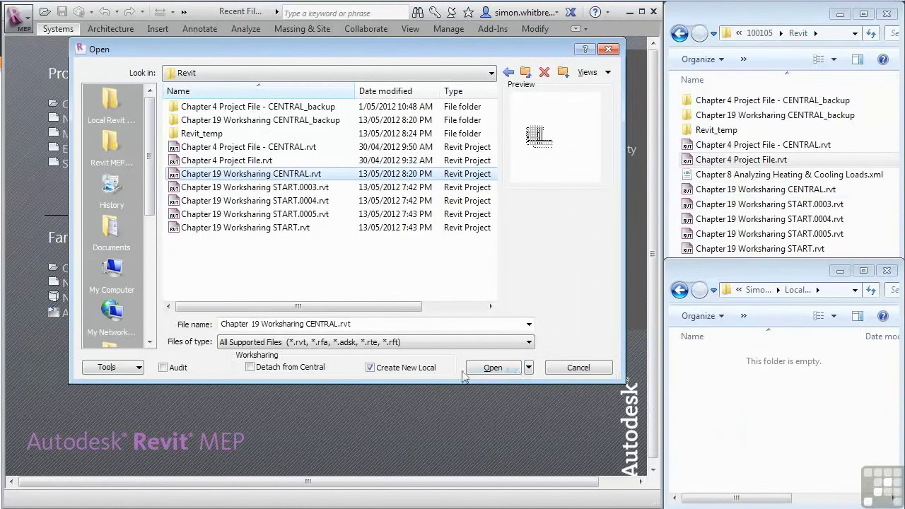
pyautogui.click(493, 367)
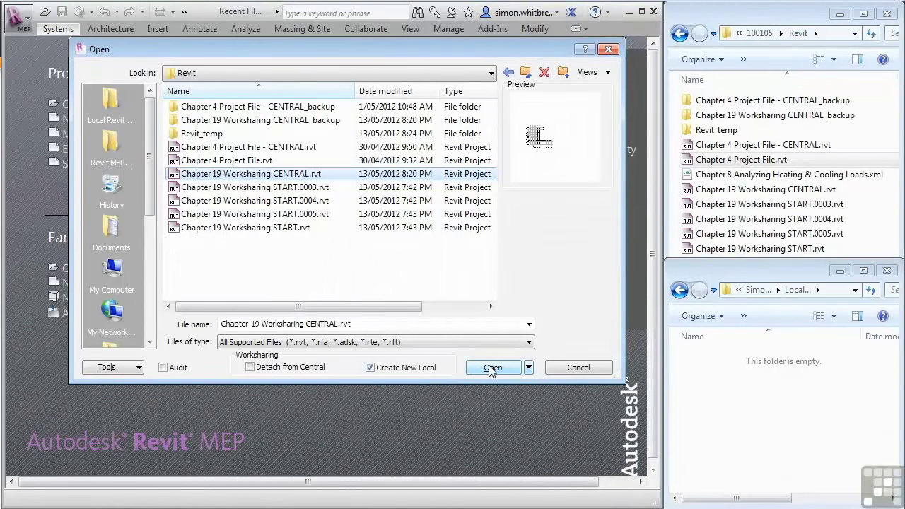
pyautogui.click(493, 367)
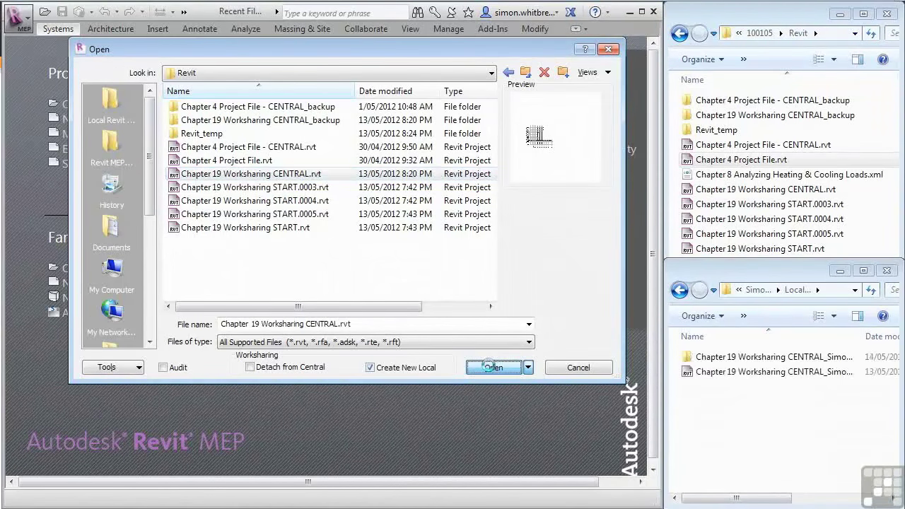
pyautogui.click(493, 367)
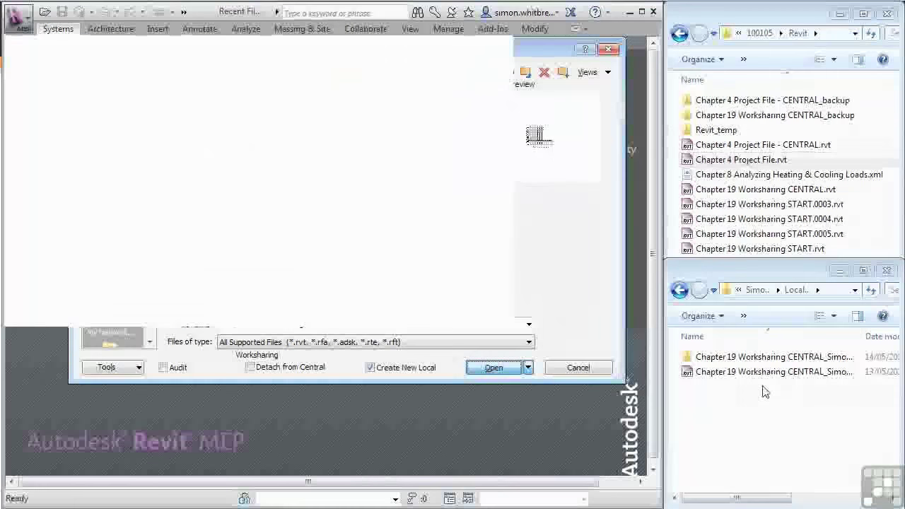
pyautogui.click(493, 367)
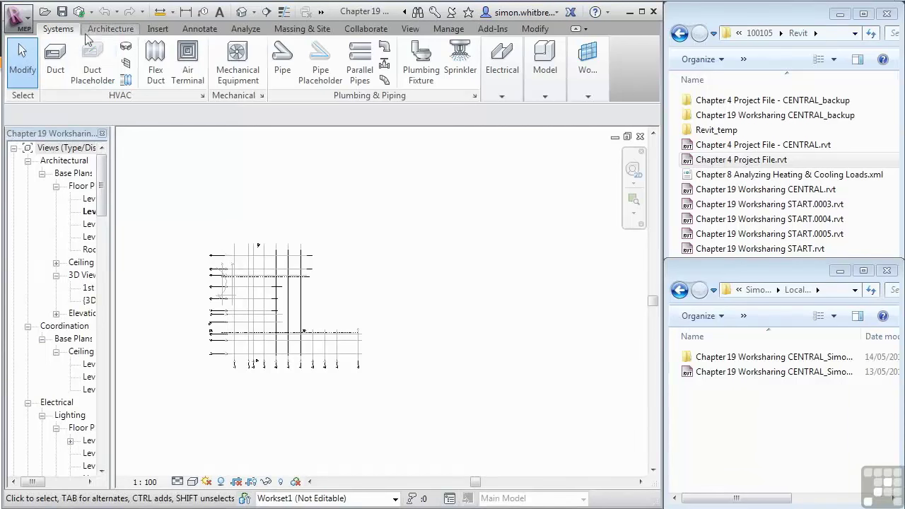
pyautogui.moveTo(62, 12)
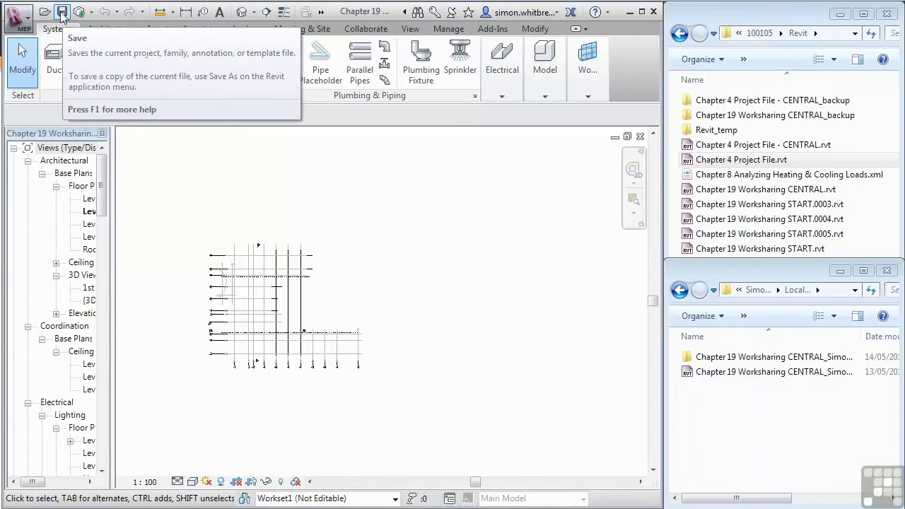
pyautogui.moveTo(81, 12)
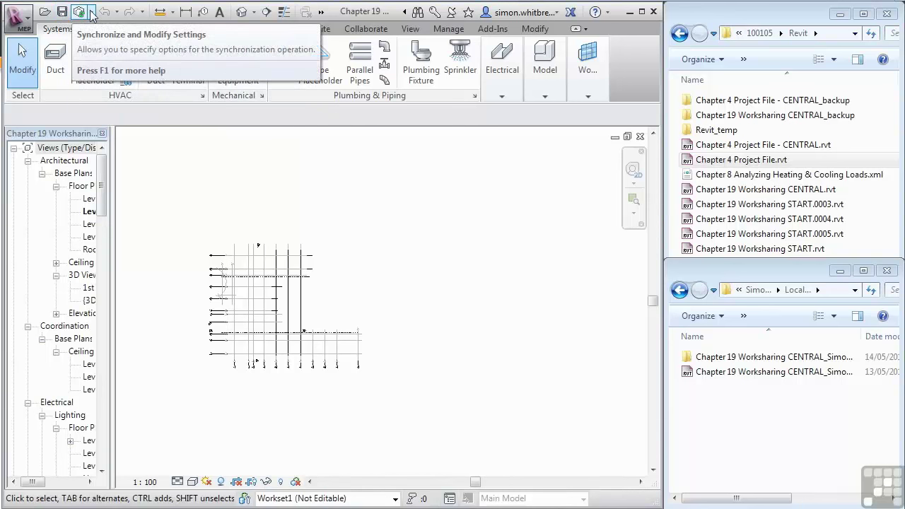
pyautogui.moveTo(80, 13)
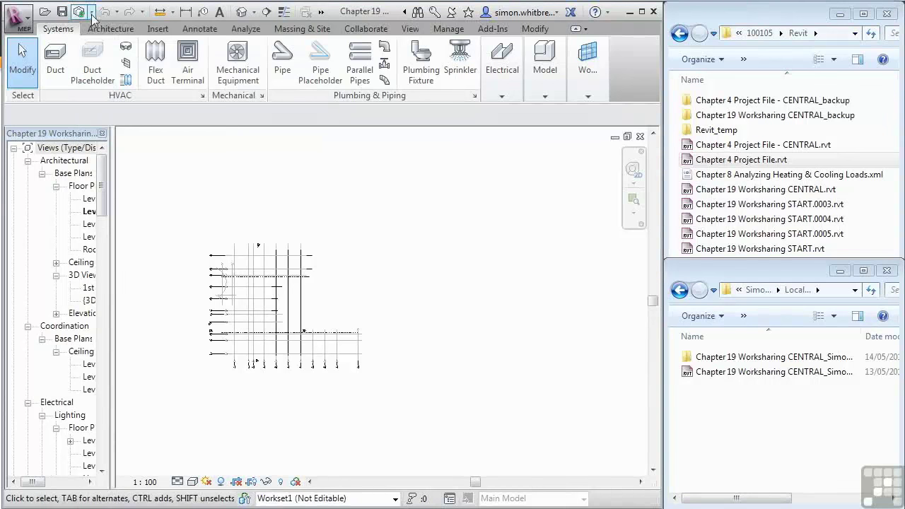
# Step: Synchronize with central through Synchronize and Modify Settings, entering the comment 'My First Sa'
pyautogui.click(81, 12)
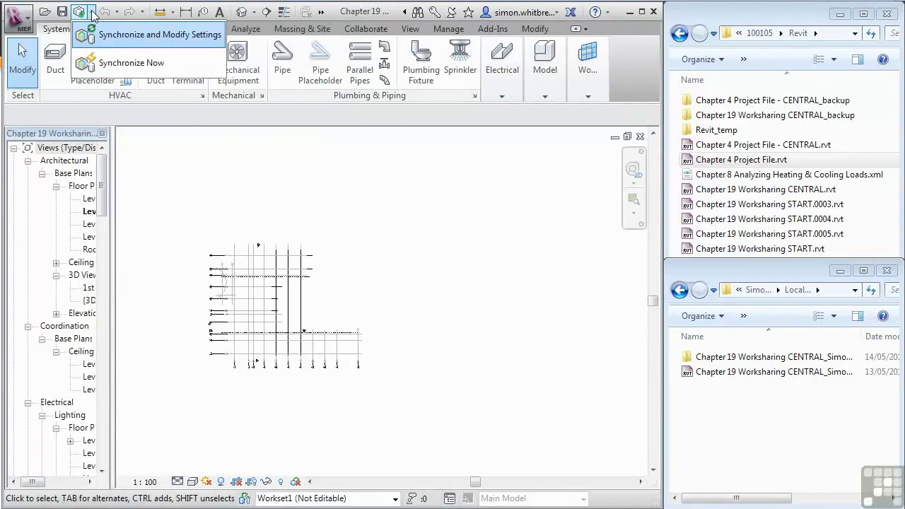
pyautogui.moveTo(132, 63)
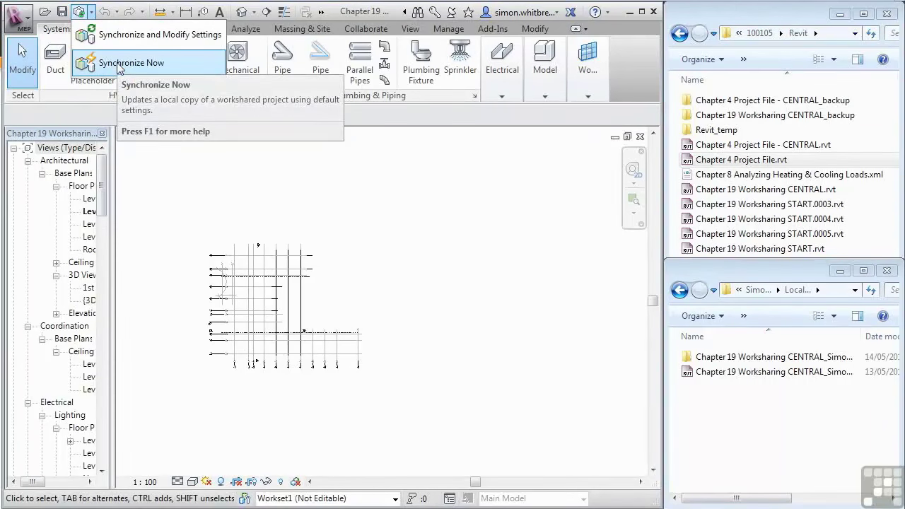
pyautogui.moveTo(118, 34)
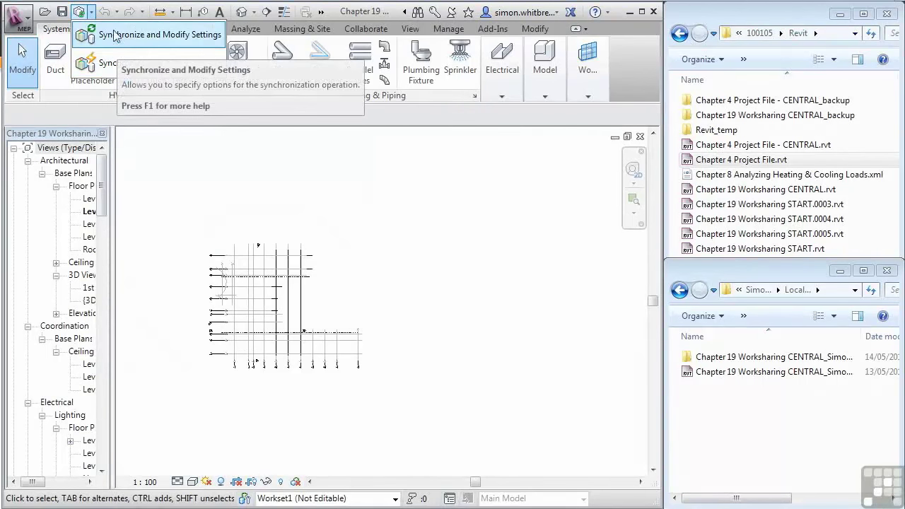
pyautogui.click(108, 62)
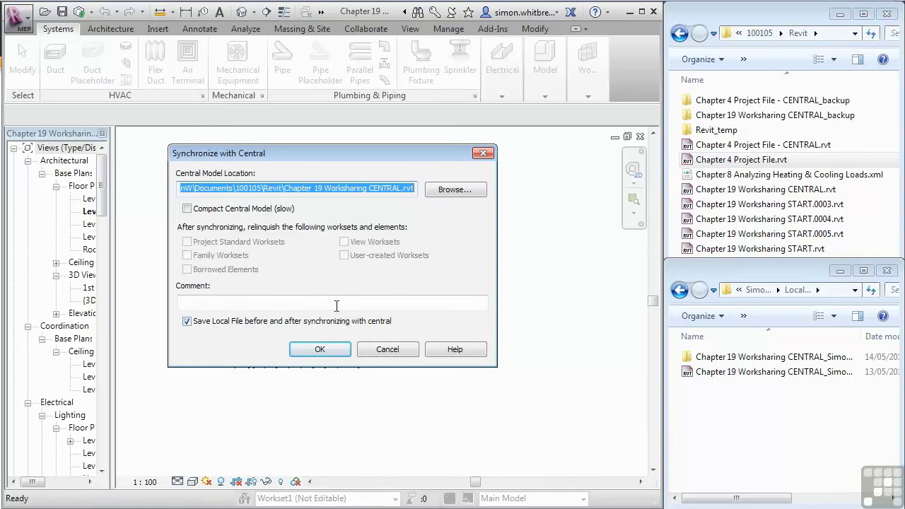
pyautogui.write('My')
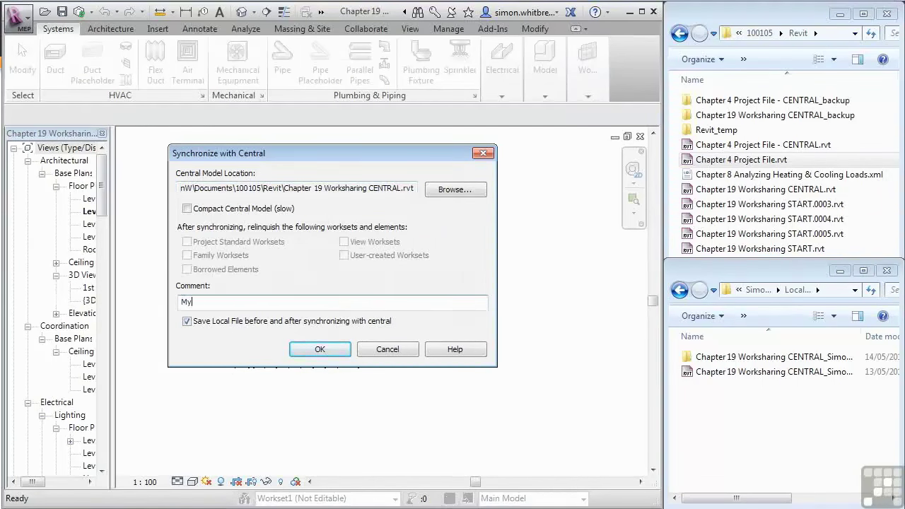
pyautogui.write('First Sa')
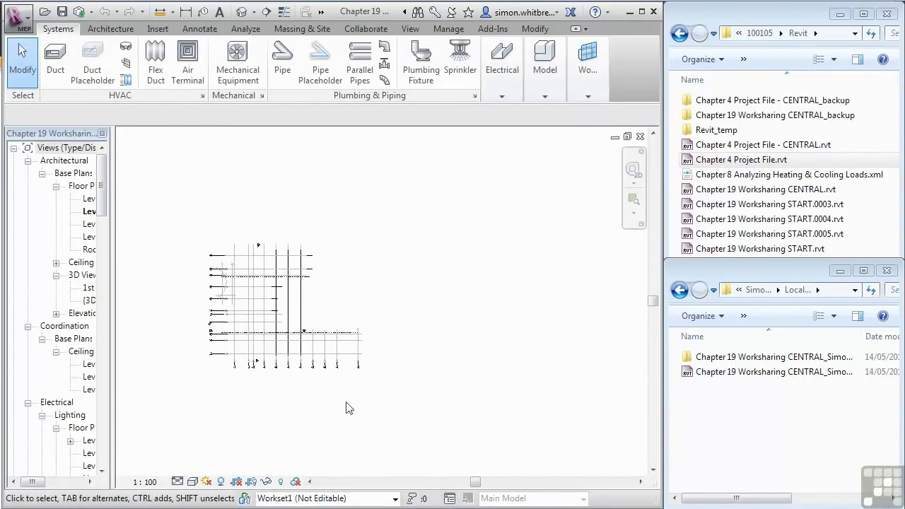
pyautogui.moveTo(326, 405)
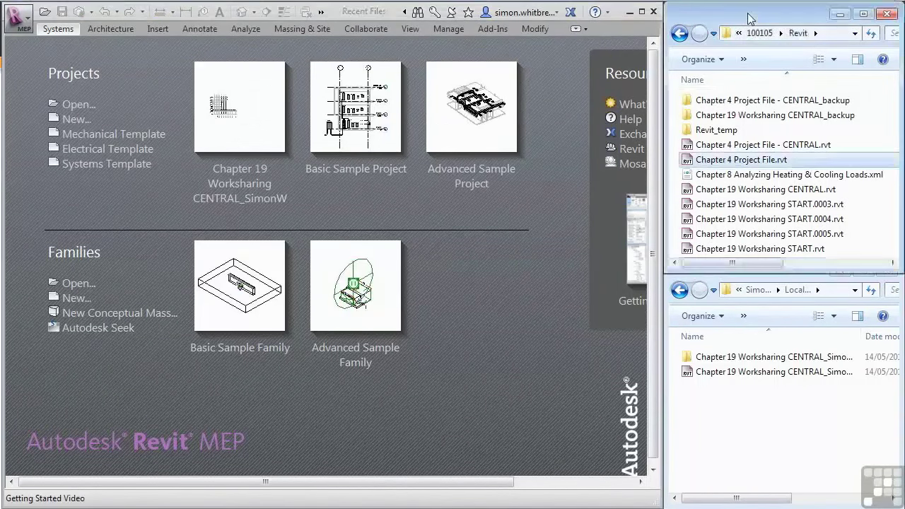
# Step: Copy Chapter 19 Worksharing CENTRAL.rvt and paste it into the Local Revit Files folder
pyautogui.click(764, 188)
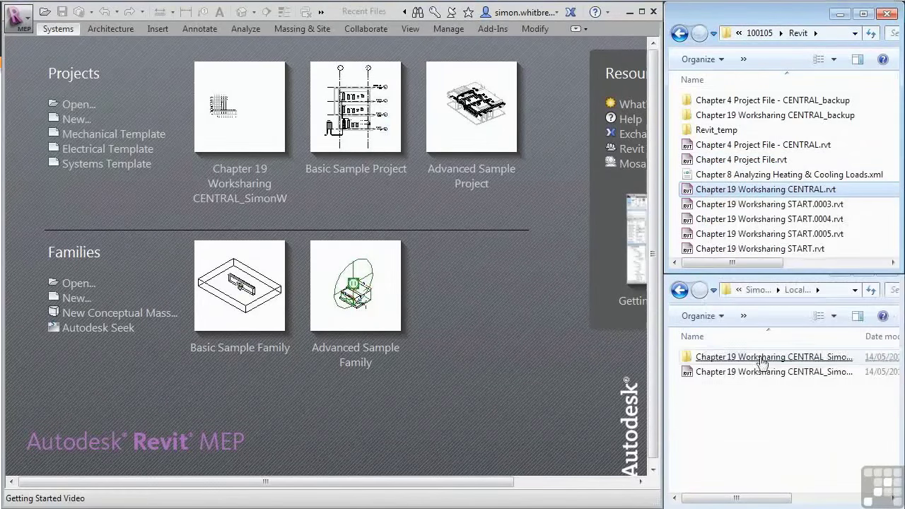
pyautogui.rightClick(760, 363)
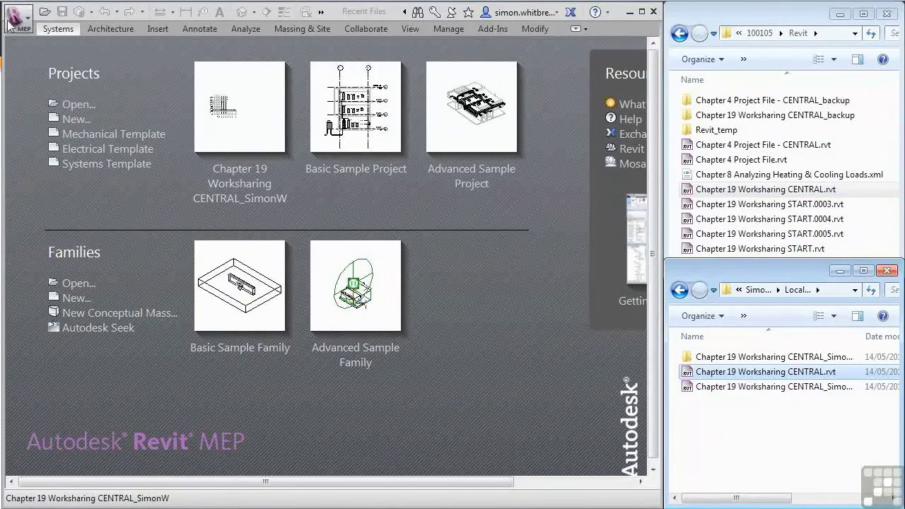
# Step: Browse the Open dialog to Local Revit Files and select Chapter 19 Worksharing CENTRAL.rvt
pyautogui.click(43, 12)
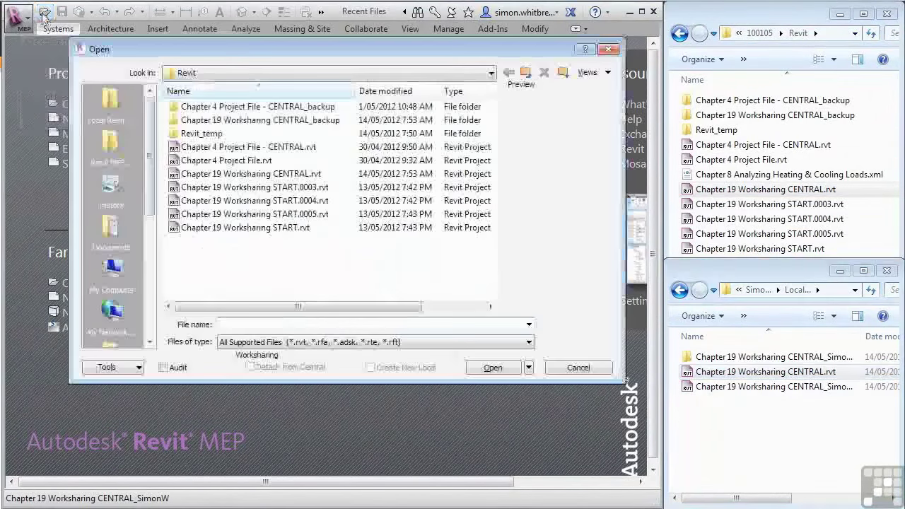
pyautogui.click(111, 99)
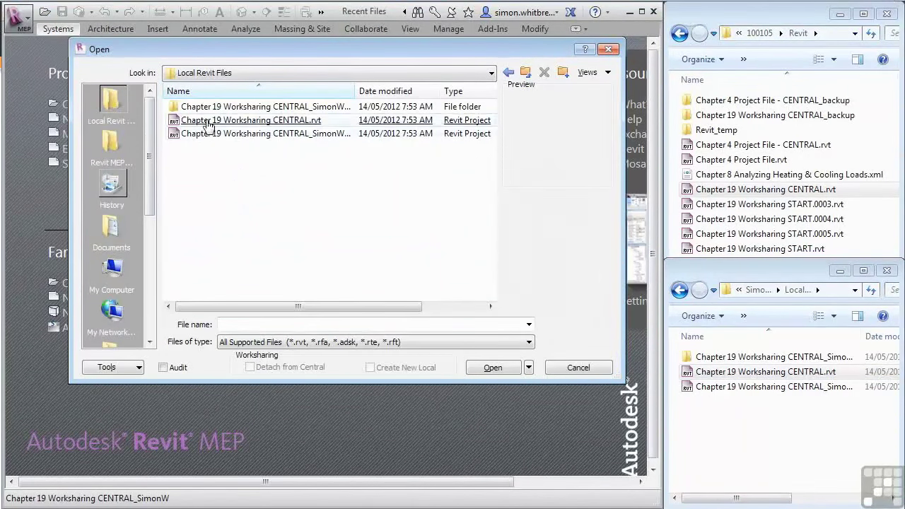
pyautogui.click(251, 119)
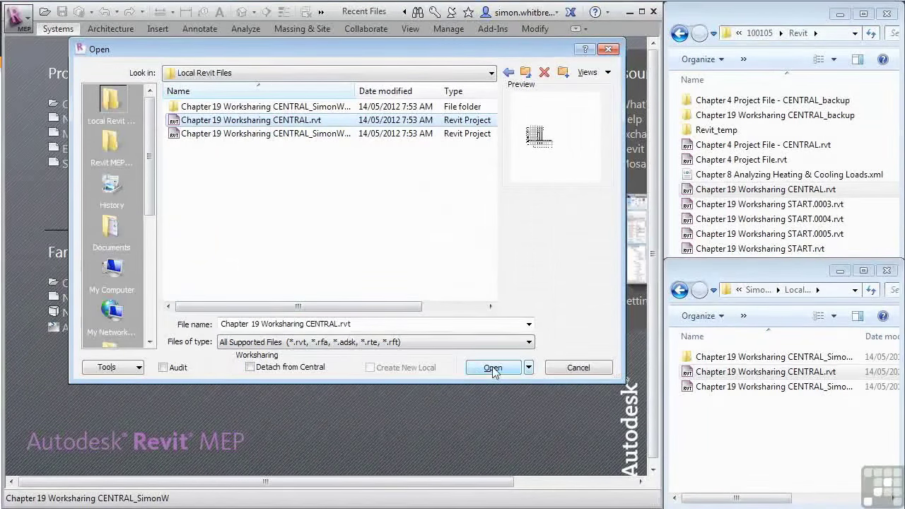
# Step: Open the copied central file to trigger the Copied Central Model warning
pyautogui.click(493, 367)
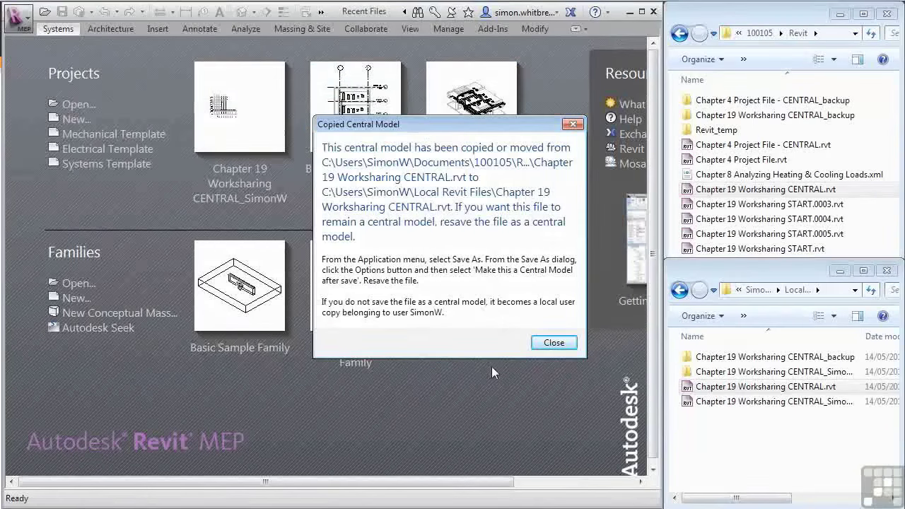
pyautogui.moveTo(335, 159)
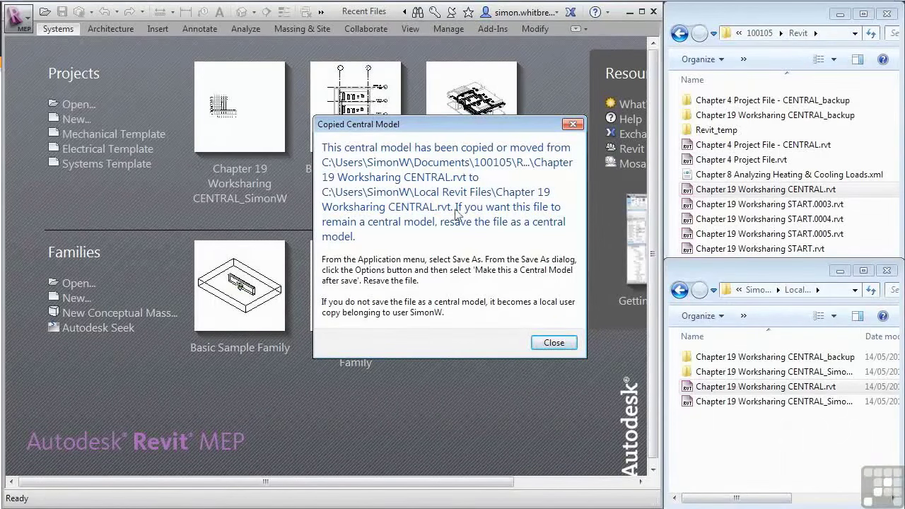
pyautogui.moveTo(451, 231)
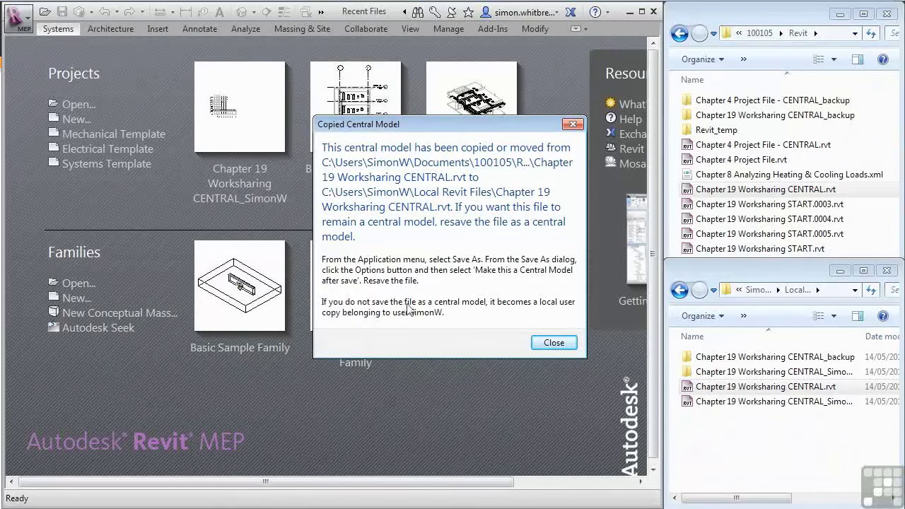
pyautogui.moveTo(501, 311)
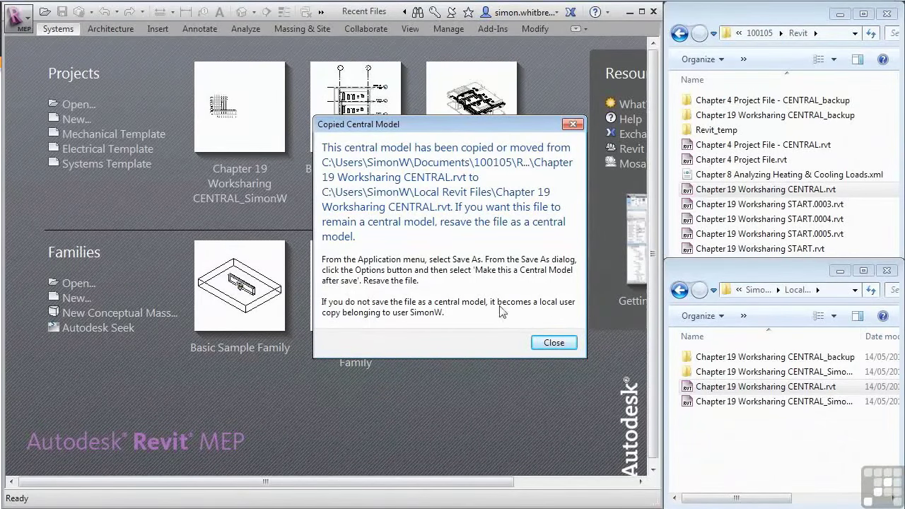
pyautogui.moveTo(348, 330)
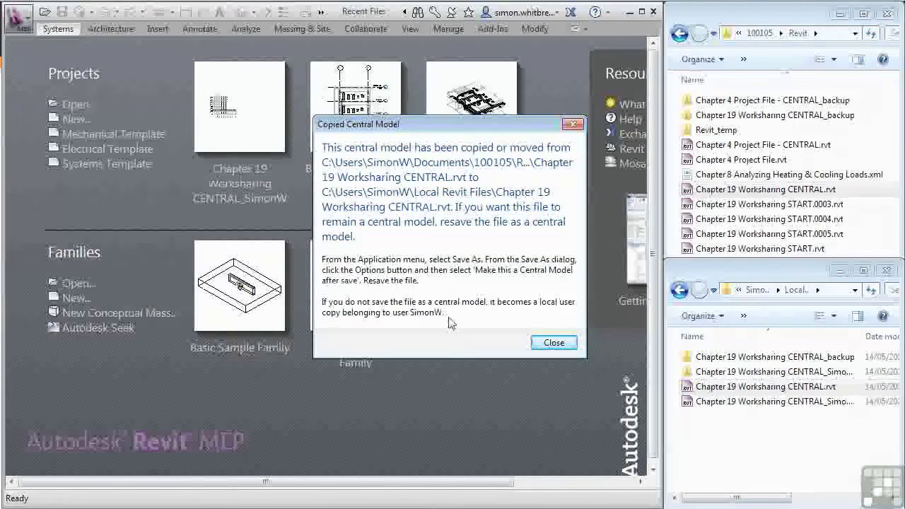
pyautogui.moveTo(388, 322)
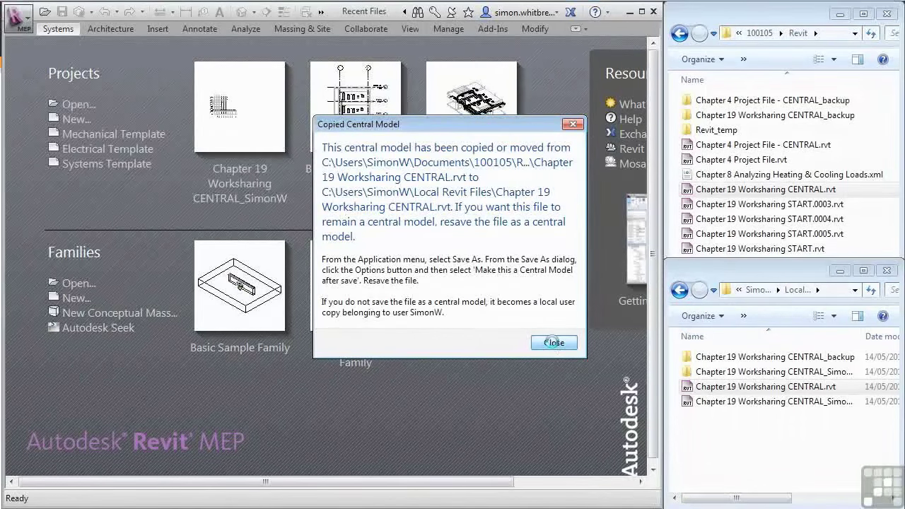
# Step: Dismiss the copied-central warning and confirm Synchronize with Central
pyautogui.click(553, 342)
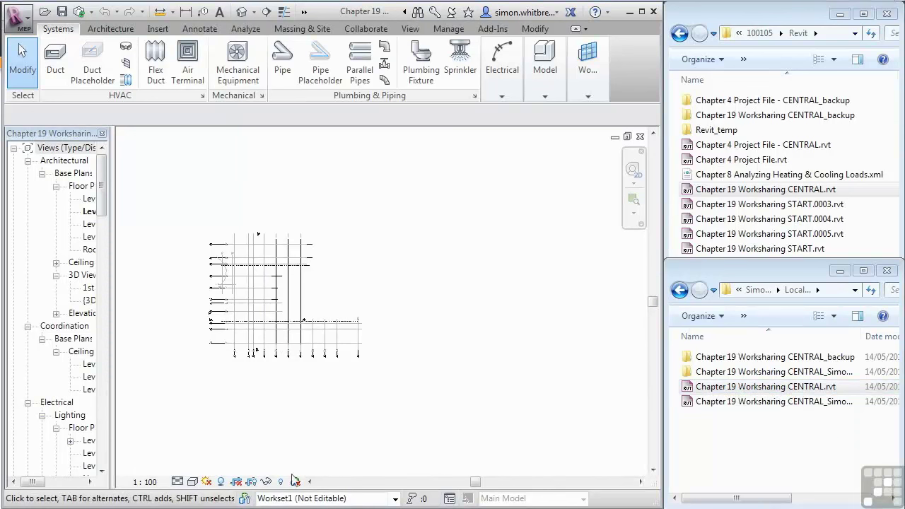
pyautogui.moveTo(209, 392)
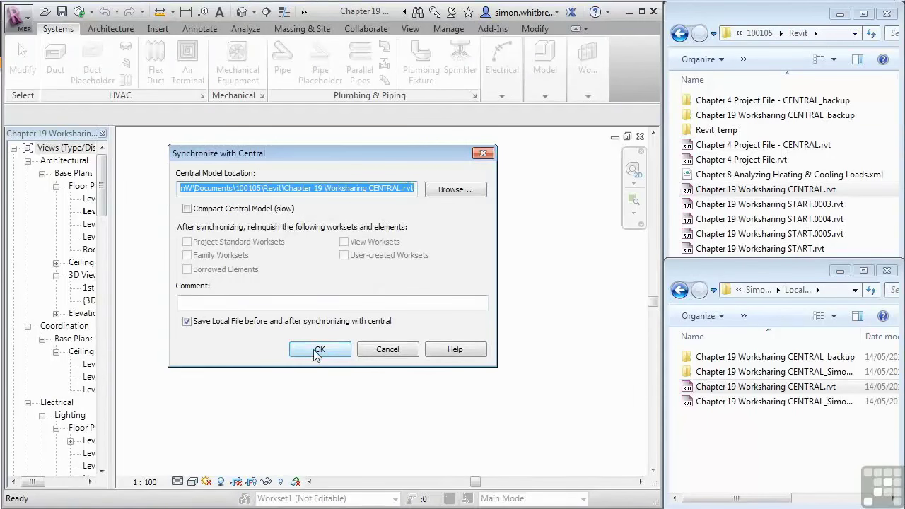
pyautogui.click(319, 349)
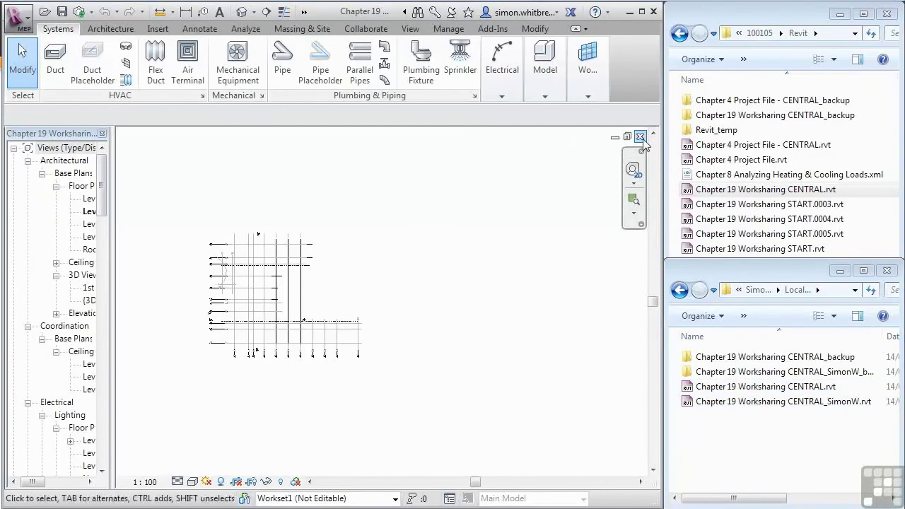
# Step: Open Chapter 19 Worksharing CENTRAL.rvt from 100105\Revit with Create New Local unchecked
pyautogui.click(640, 135)
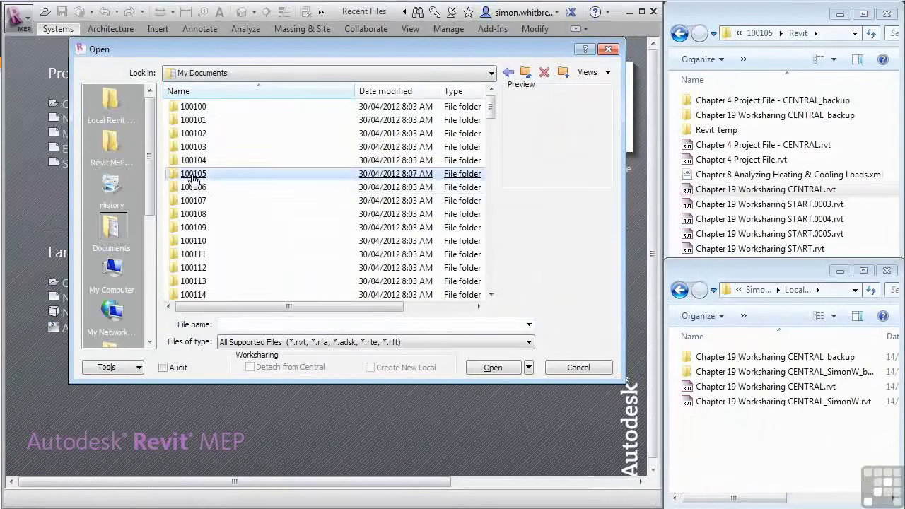
pyautogui.doubleClick(193, 174)
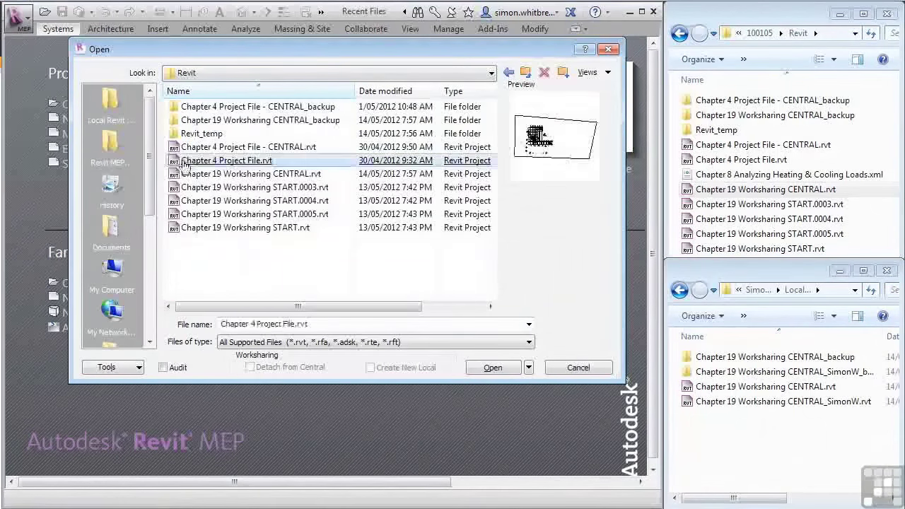
pyautogui.click(251, 173)
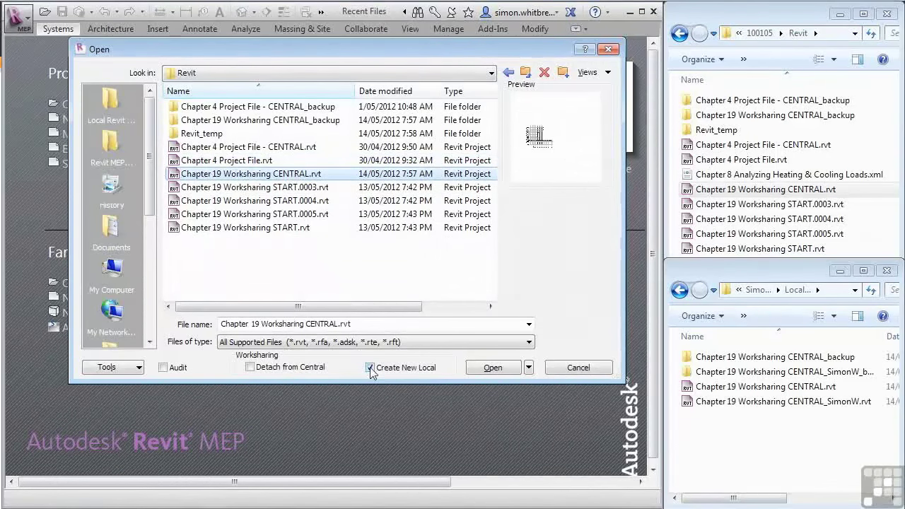
pyautogui.click(370, 367)
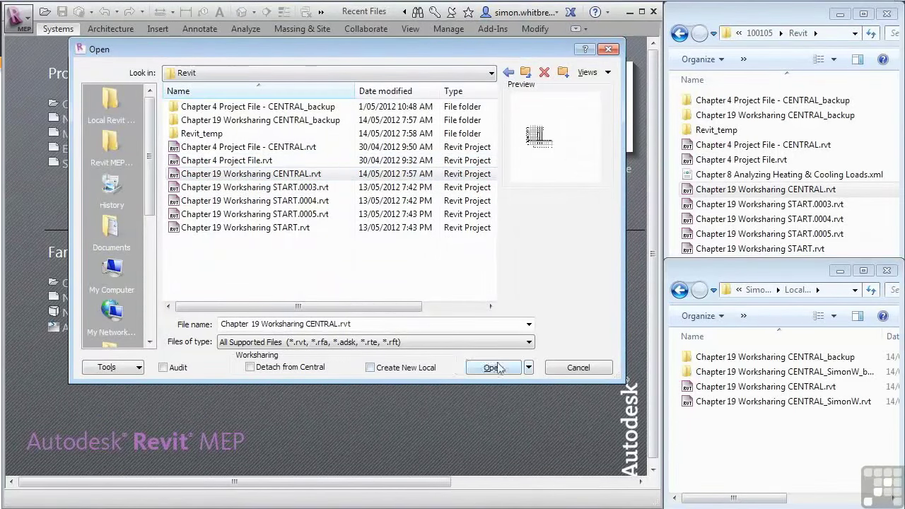
pyautogui.click(493, 367)
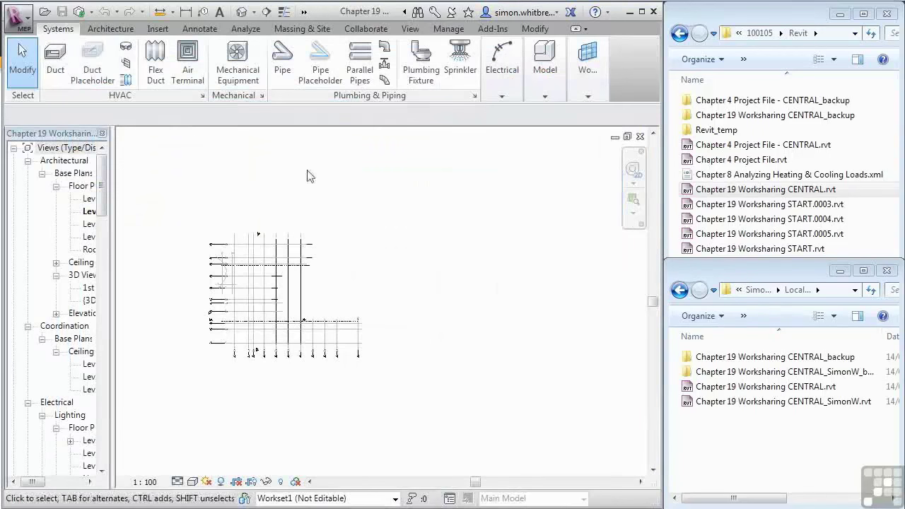
pyautogui.click(18, 14)
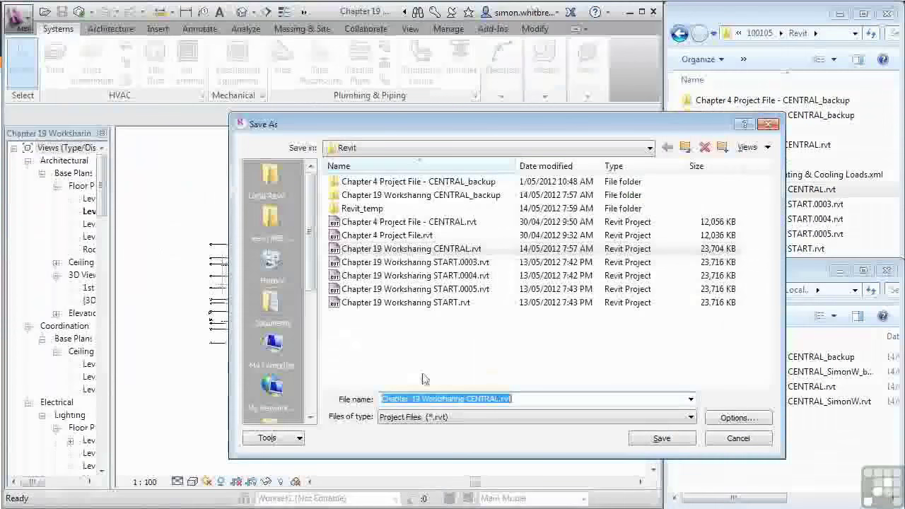
# Step: Cancel the Save As to Local Revit Files and close without synchronizing with central
pyautogui.click(272, 177)
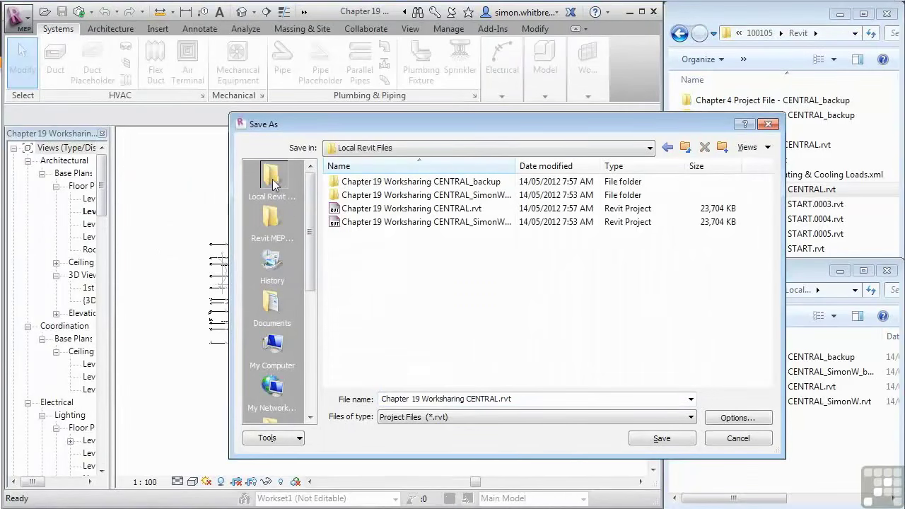
pyautogui.doubleClick(483, 399)
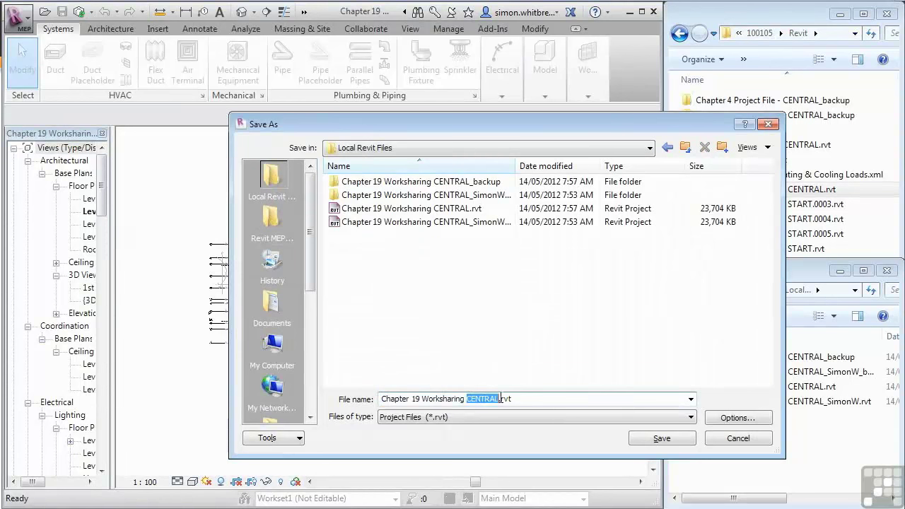
pyautogui.click(661, 437)
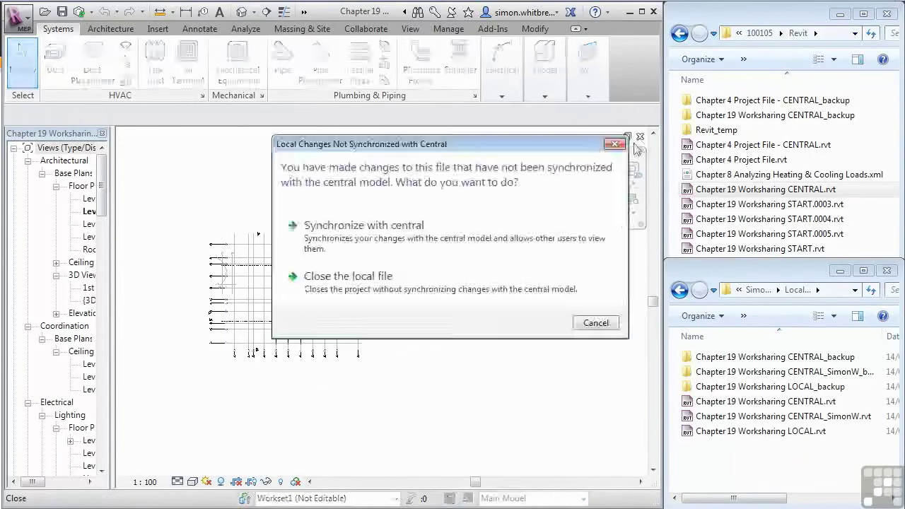
pyautogui.click(363, 225)
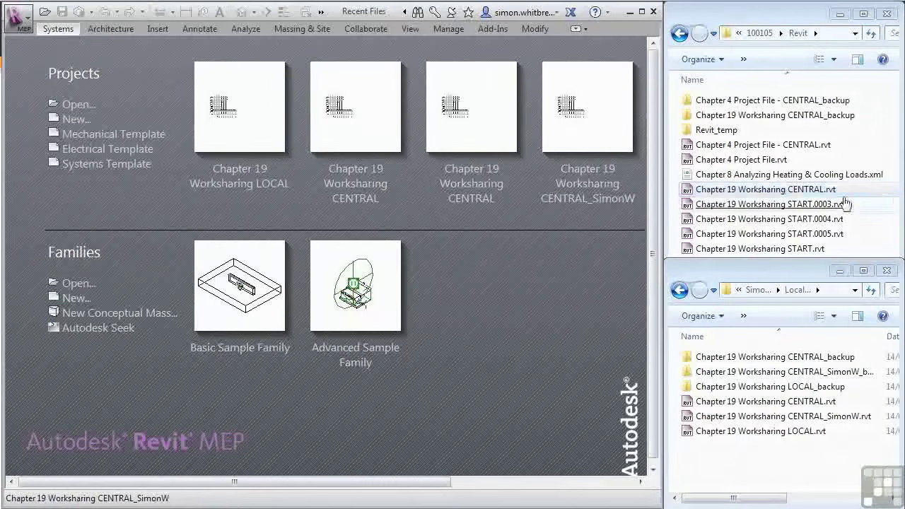
pyautogui.moveTo(72, 104)
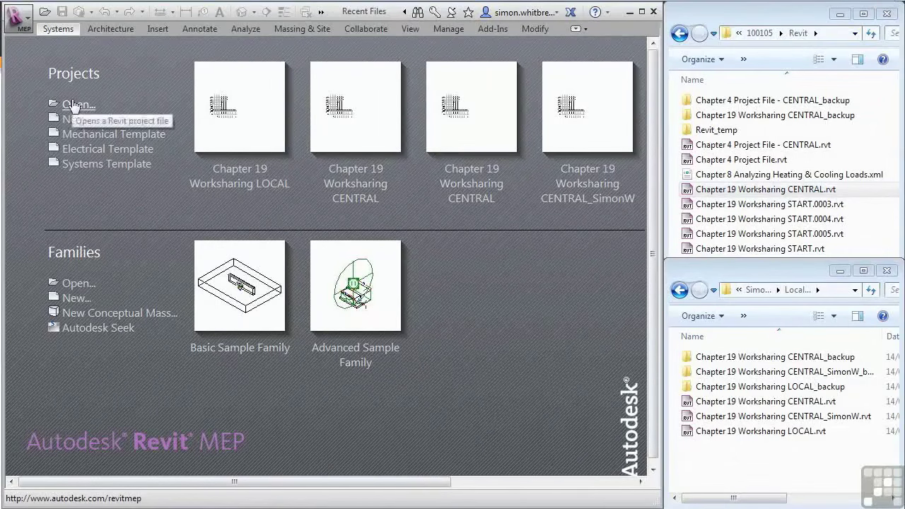
pyautogui.moveTo(505, 389)
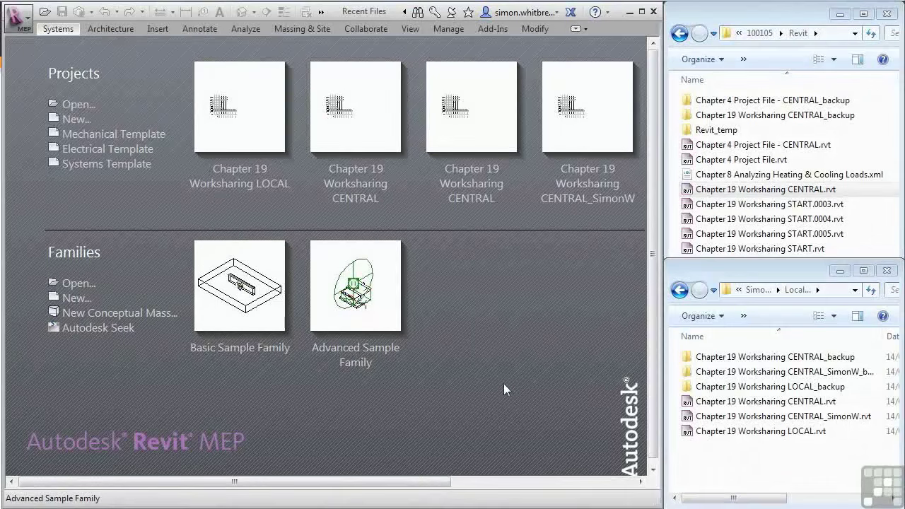
# Step: Double-click Chapter 19 Worksharing CENTRAL.rvt in Explorer to reopen its floor plan
pyautogui.click(765, 189)
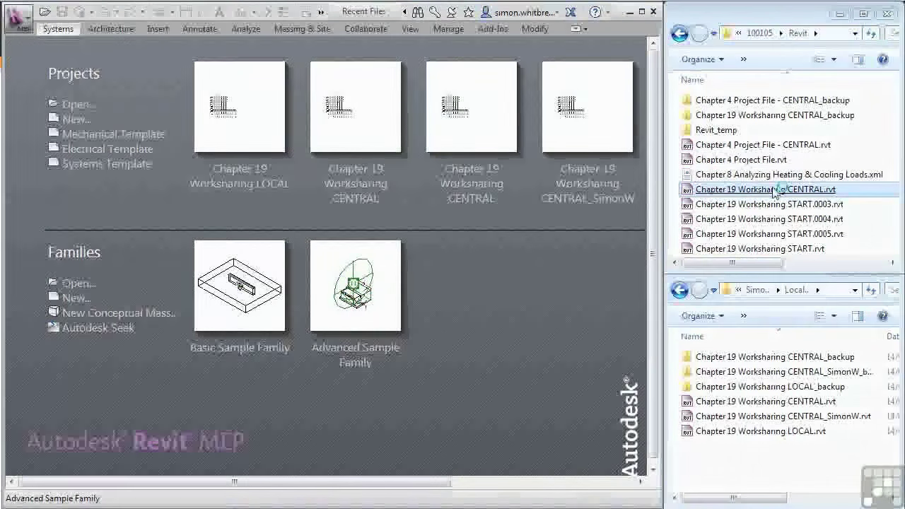
pyautogui.doubleClick(765, 189)
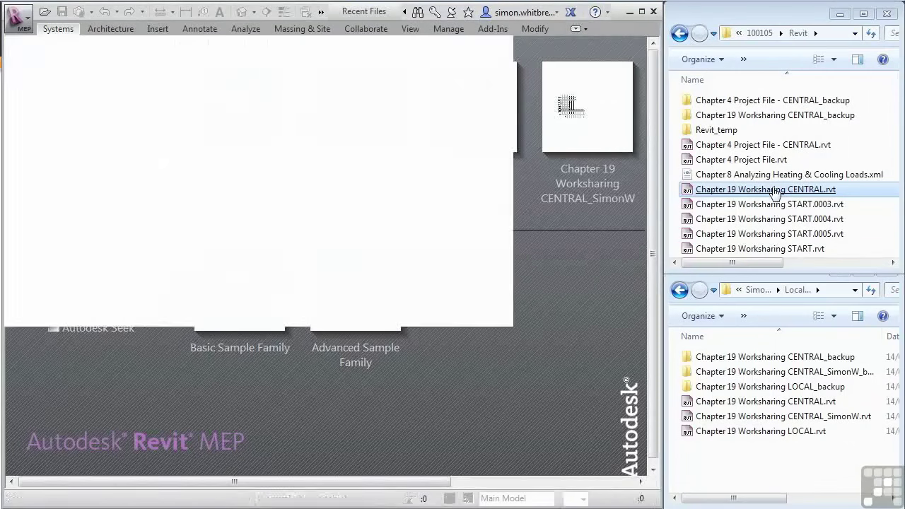
pyautogui.doubleClick(765, 189)
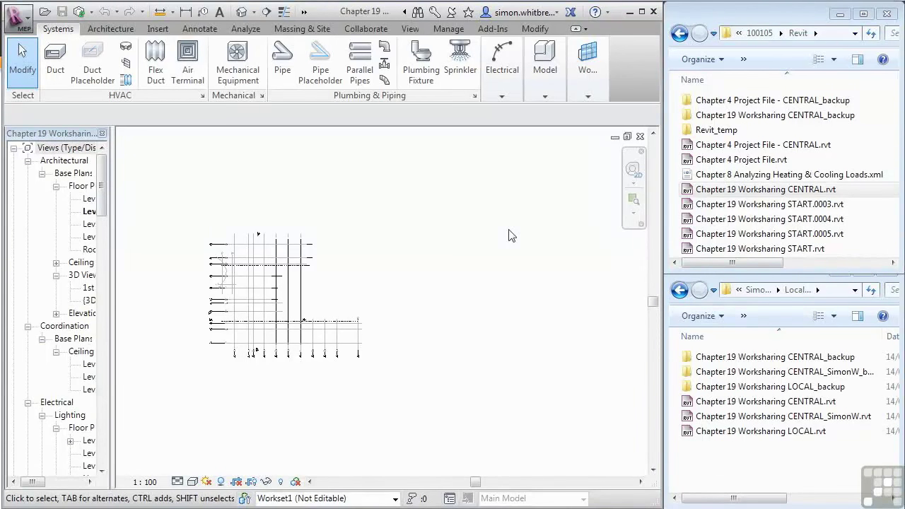
pyautogui.click(17, 12)
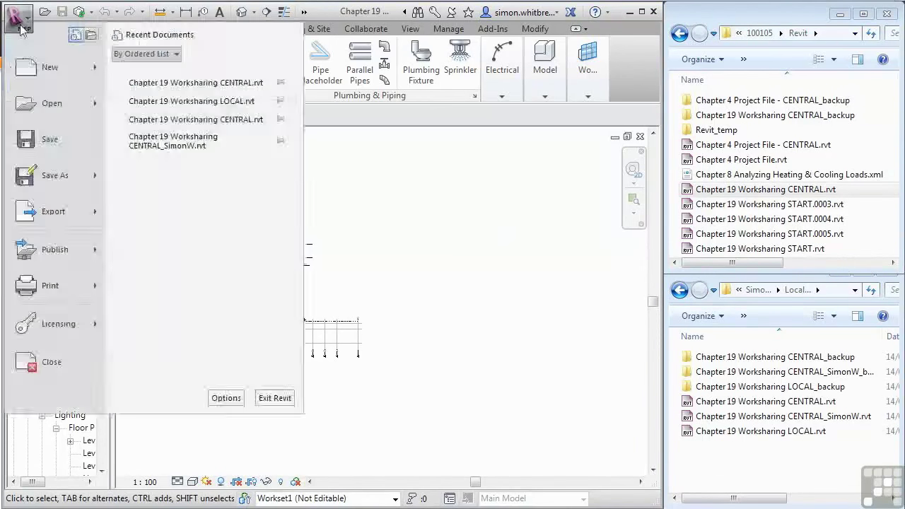
pyautogui.moveTo(55, 175)
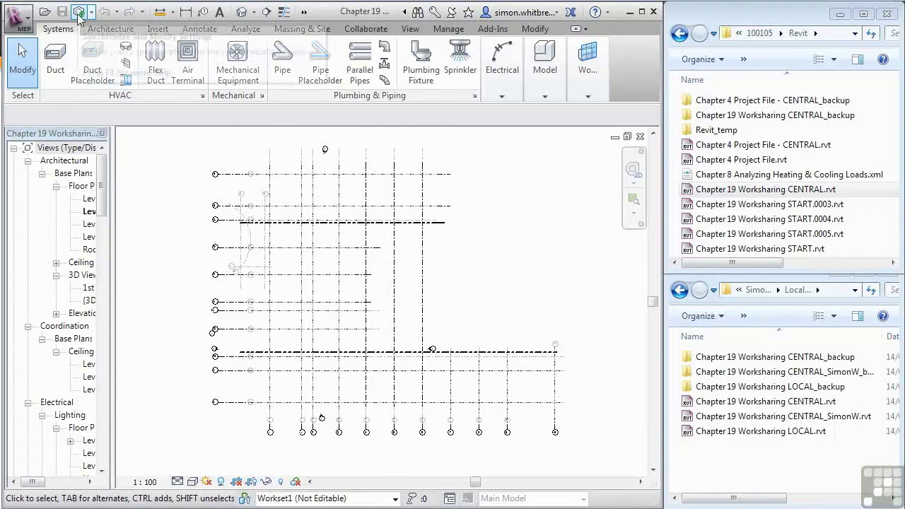
pyautogui.moveTo(82, 12)
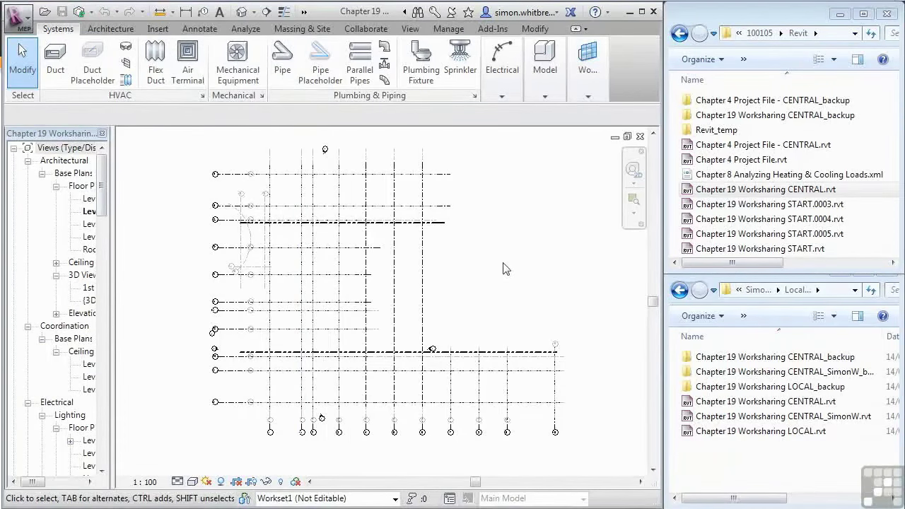
pyautogui.moveTo(748, 115)
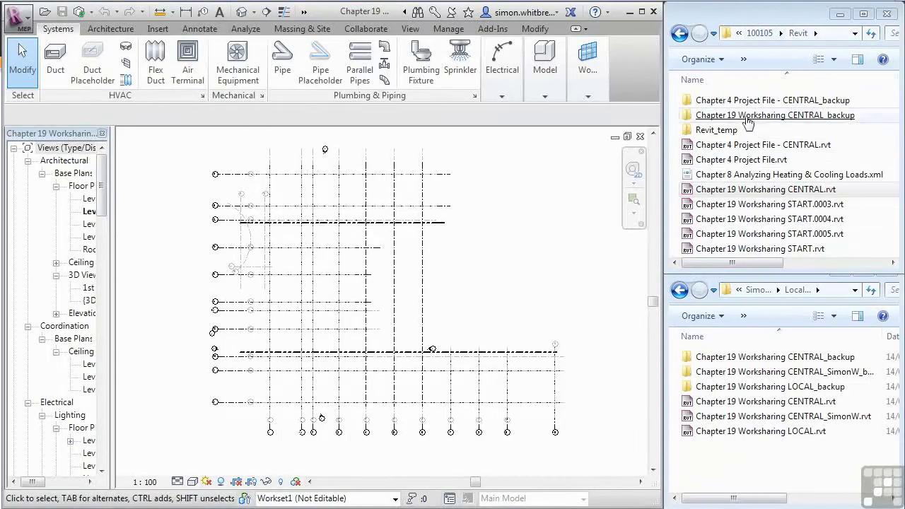
pyautogui.moveTo(557, 222)
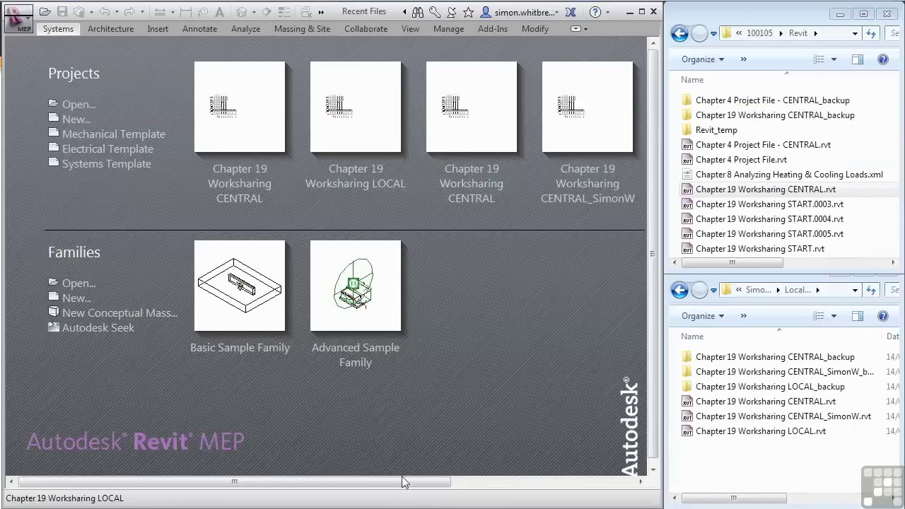
pyautogui.moveTo(78, 105)
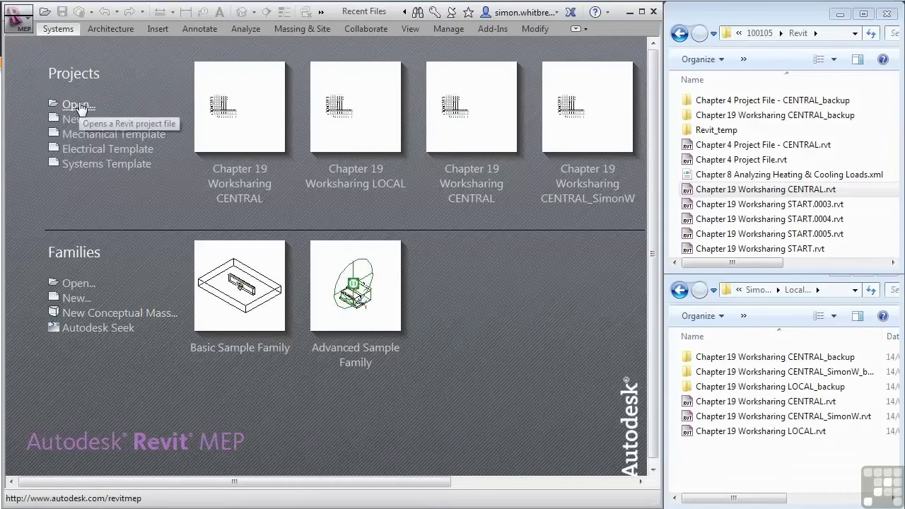
# Step: Add the 100105 Revit folder to the Places bar and select Chapter 19 Worksharing CENTRAL.rvt
pyautogui.click(77, 104)
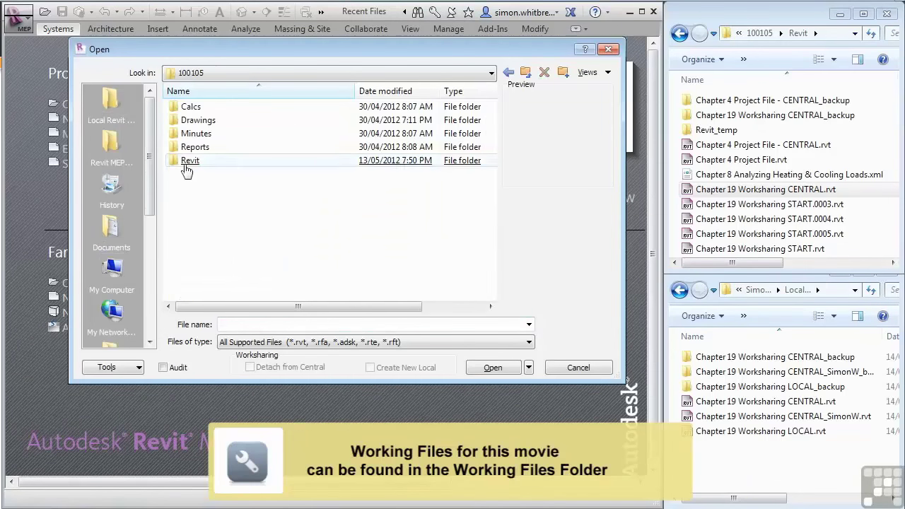
pyautogui.doubleClick(190, 160)
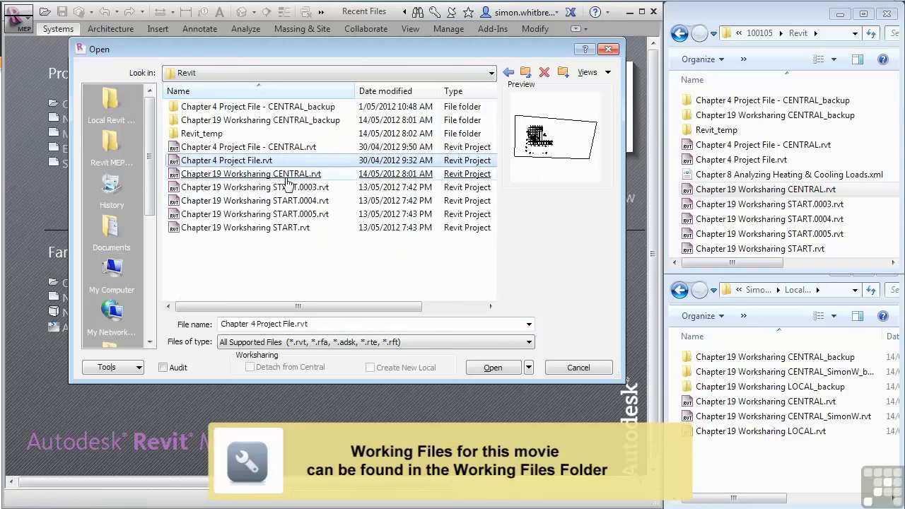
pyautogui.click(251, 173)
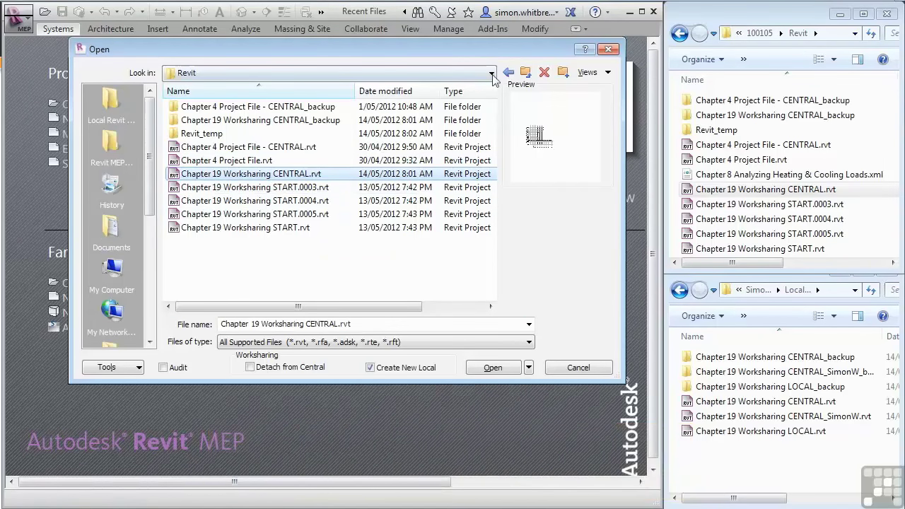
pyautogui.click(507, 72)
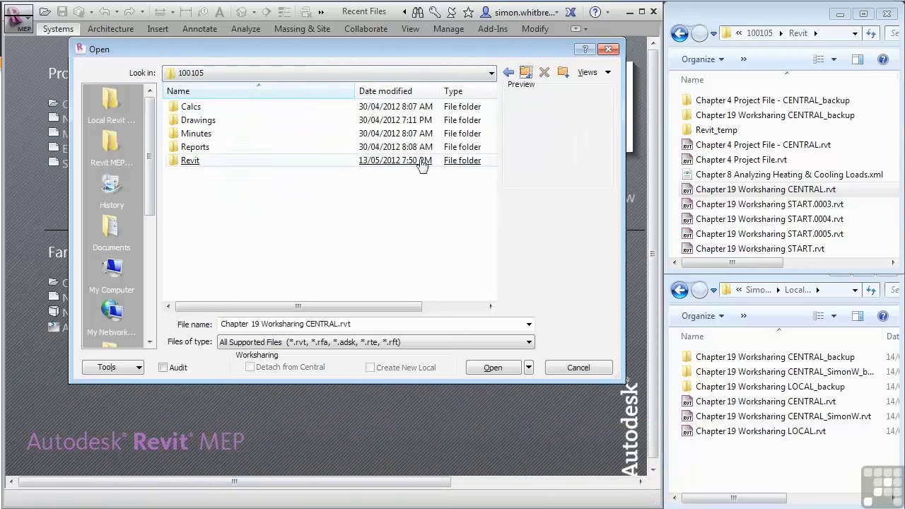
pyautogui.click(190, 159)
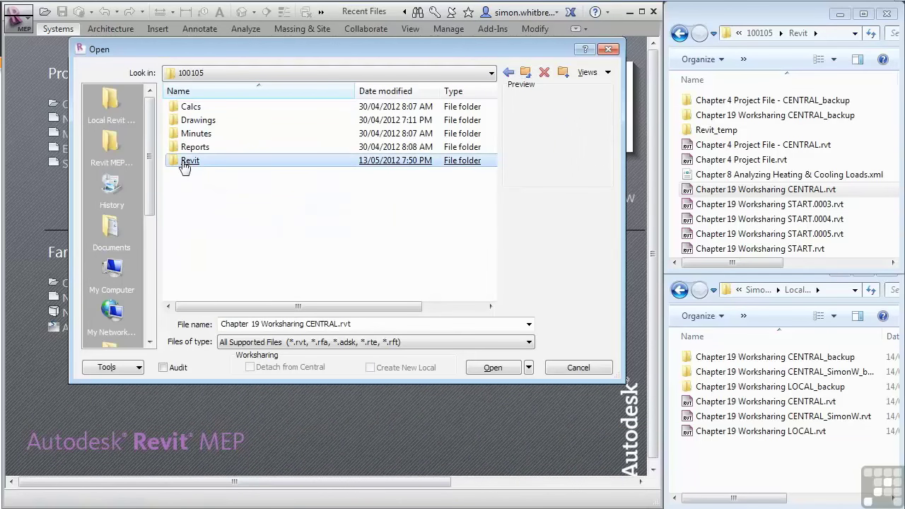
pyautogui.moveTo(108, 97)
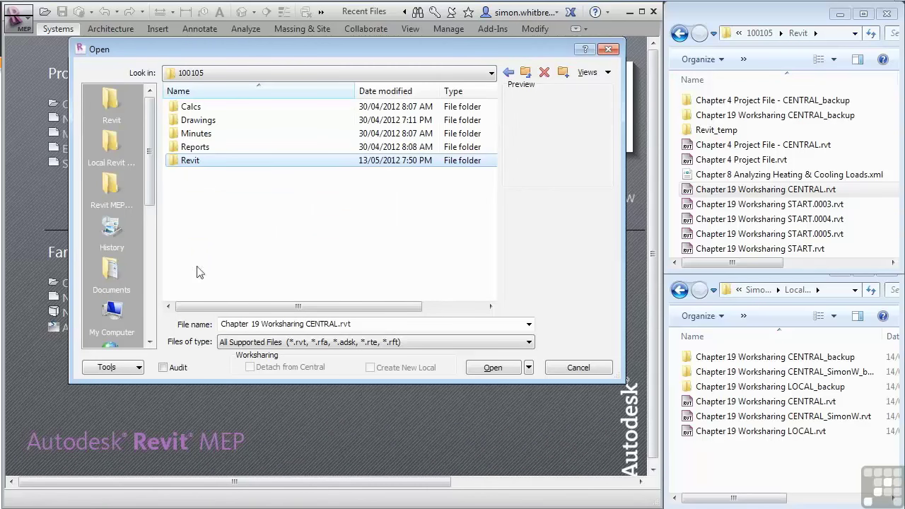
pyautogui.doubleClick(189, 159)
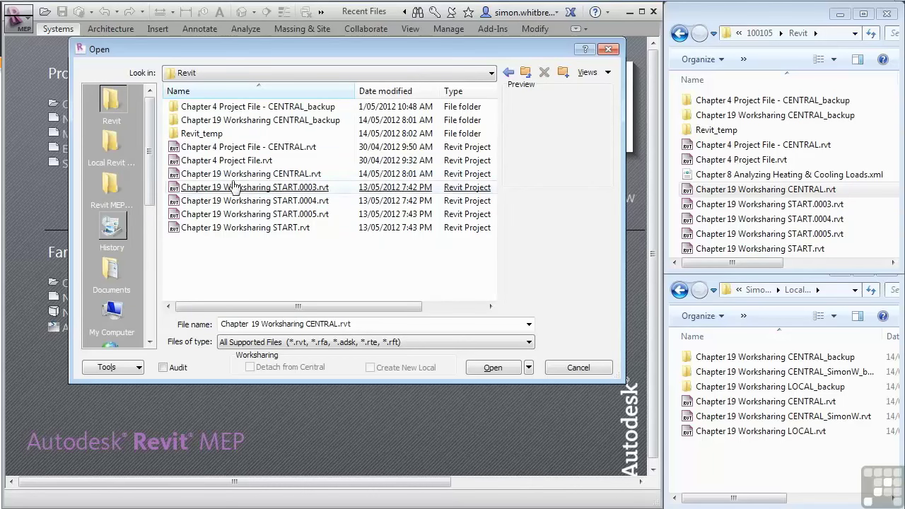
pyautogui.click(251, 173)
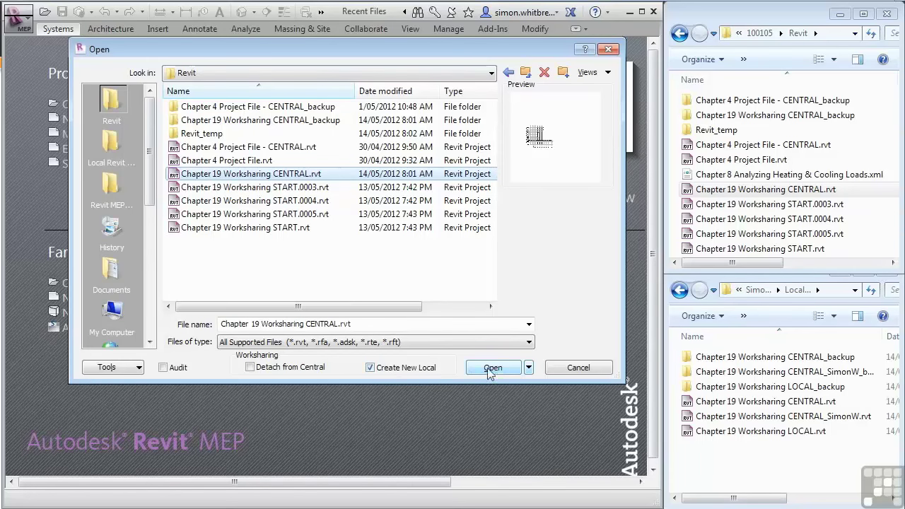
# Step: Open the central file as a new local copy and move the duplicate-file warning aside
pyautogui.click(493, 367)
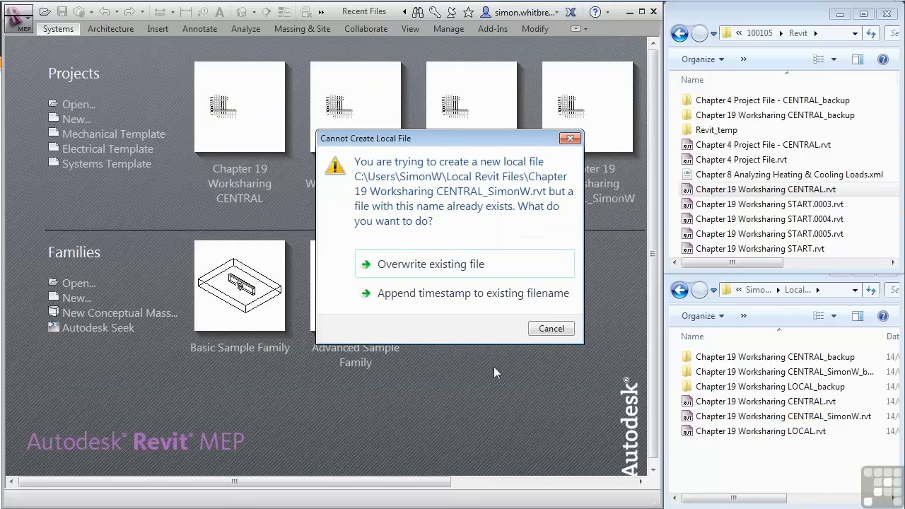
pyautogui.moveTo(446, 138); pyautogui.dragTo(385, 159)
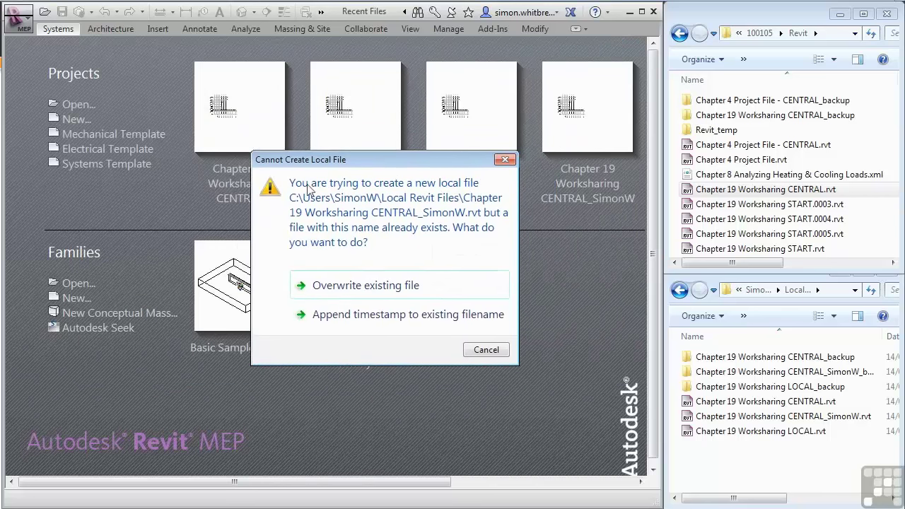
pyautogui.moveTo(288, 193)
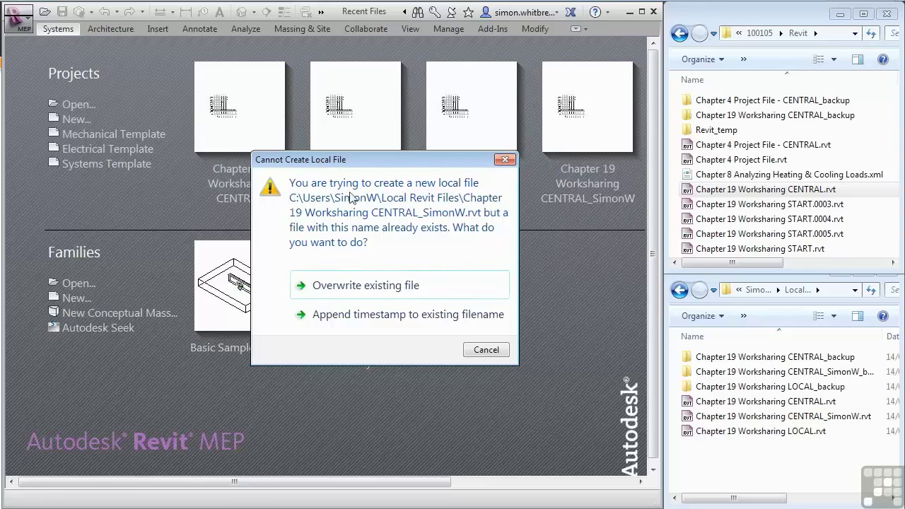
pyautogui.moveTo(511, 224)
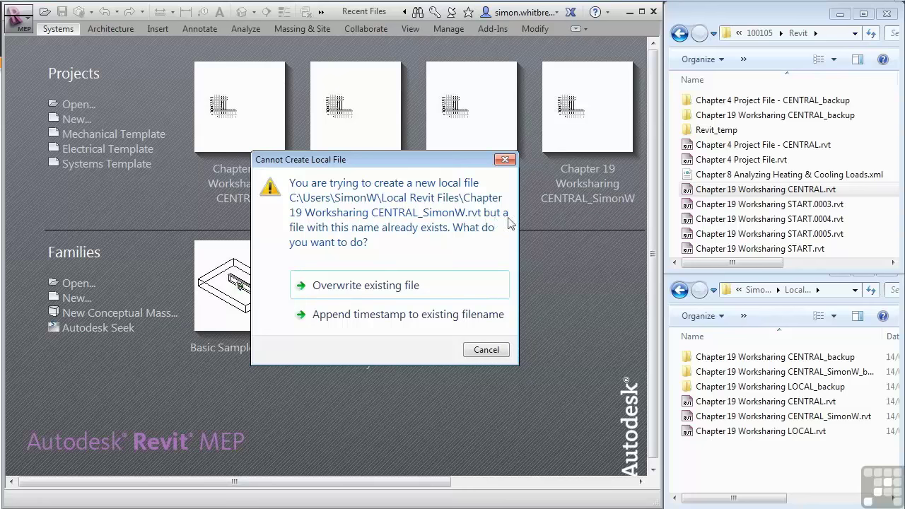
pyautogui.moveTo(434, 237)
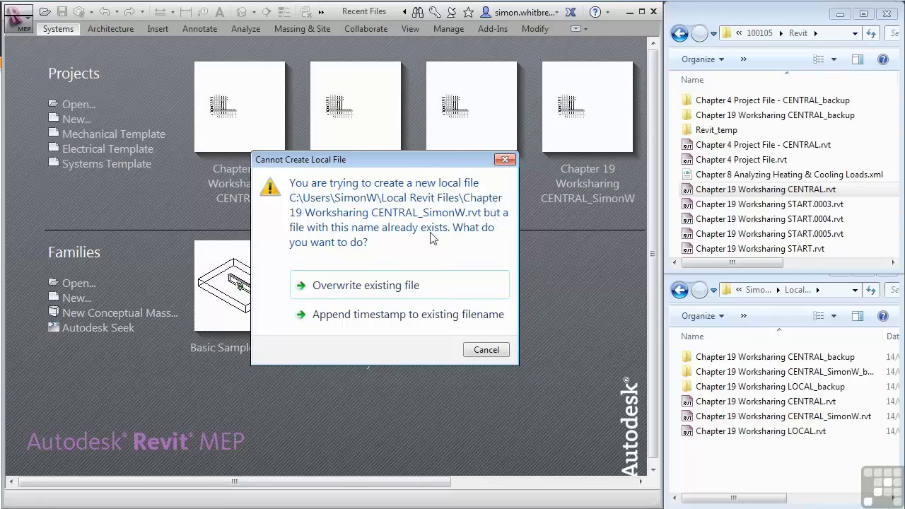
pyautogui.moveTo(295, 262)
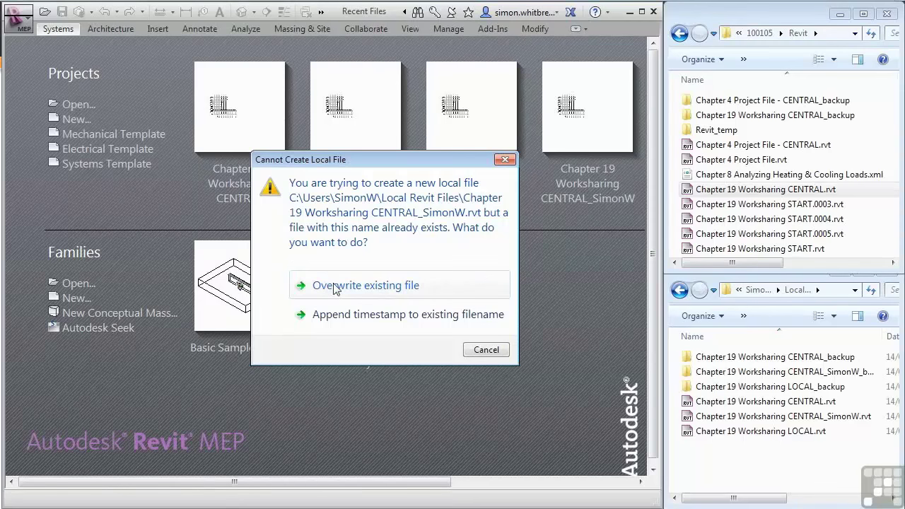
pyautogui.moveTo(399, 313)
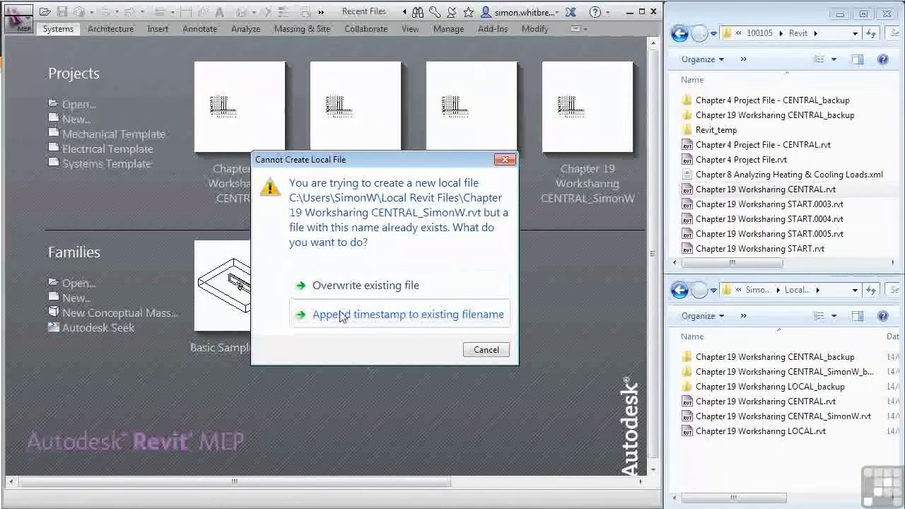
pyautogui.moveTo(781, 415)
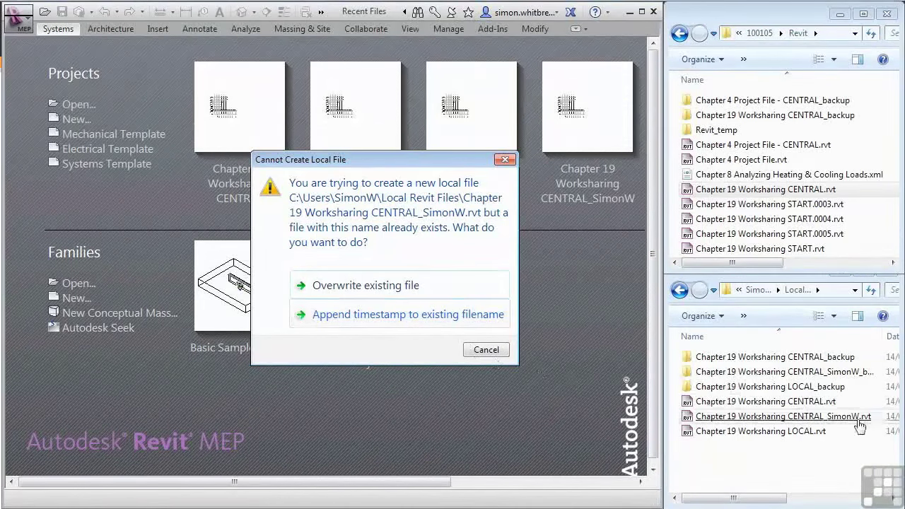
pyautogui.moveTo(372, 322)
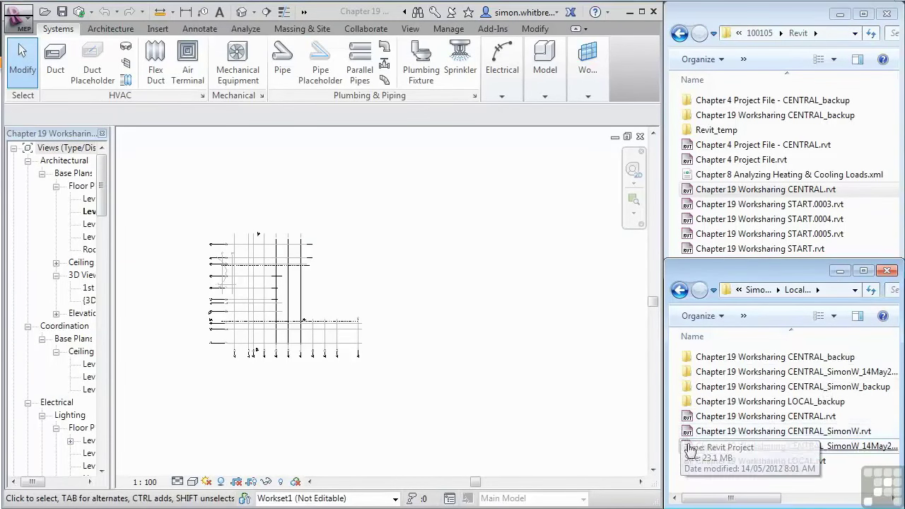
# Step: Open the Chapter 19 MultiUsers_SimonW local project on its Level 1 HVAC Plan
pyautogui.click(778, 446)
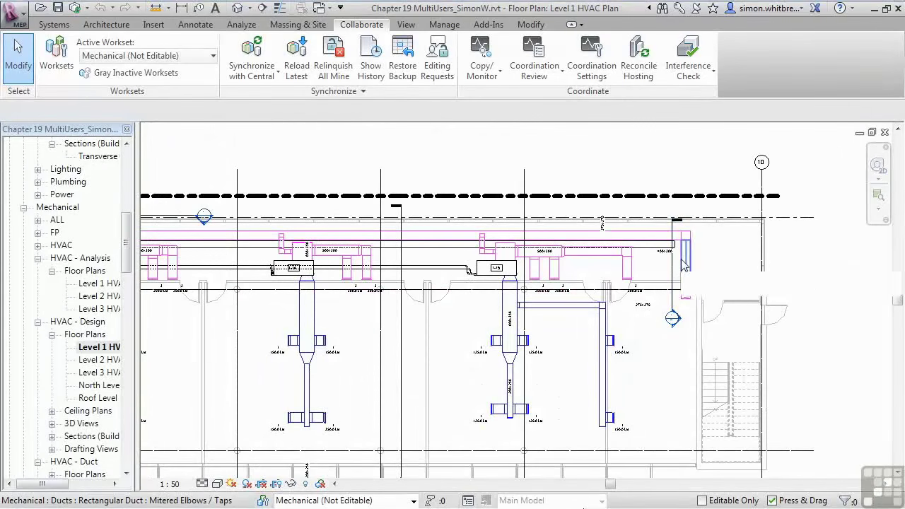
# Step: Try editing Alice's vertical duct near the right wall and place an editing request
pyautogui.click(685, 251)
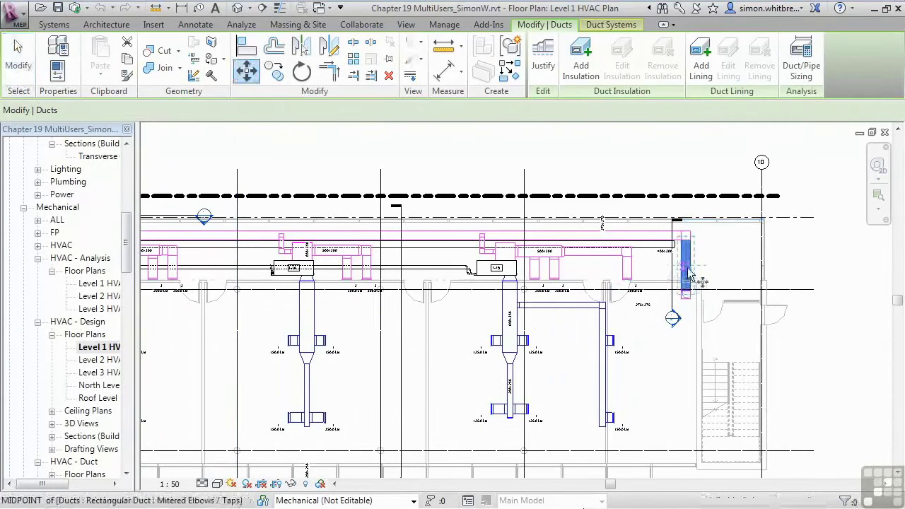
pyautogui.click(686, 276)
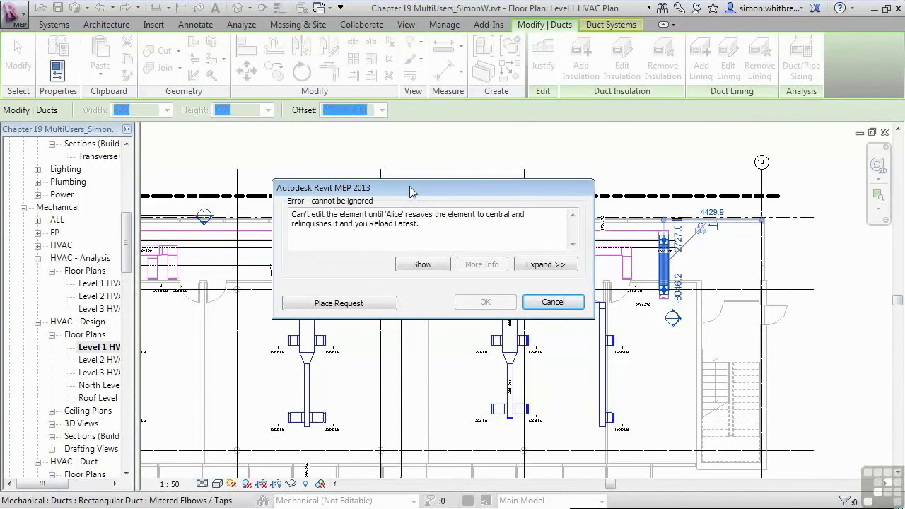
pyautogui.moveTo(428, 306)
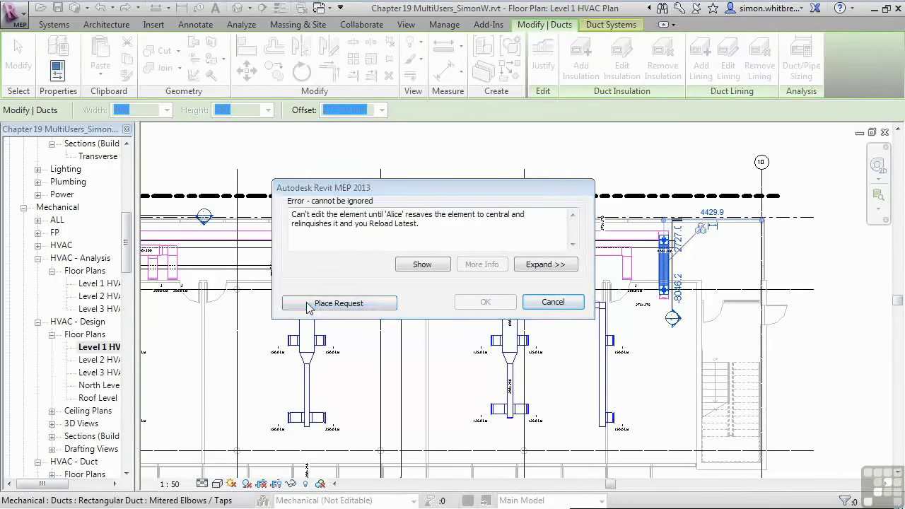
pyautogui.click(339, 302)
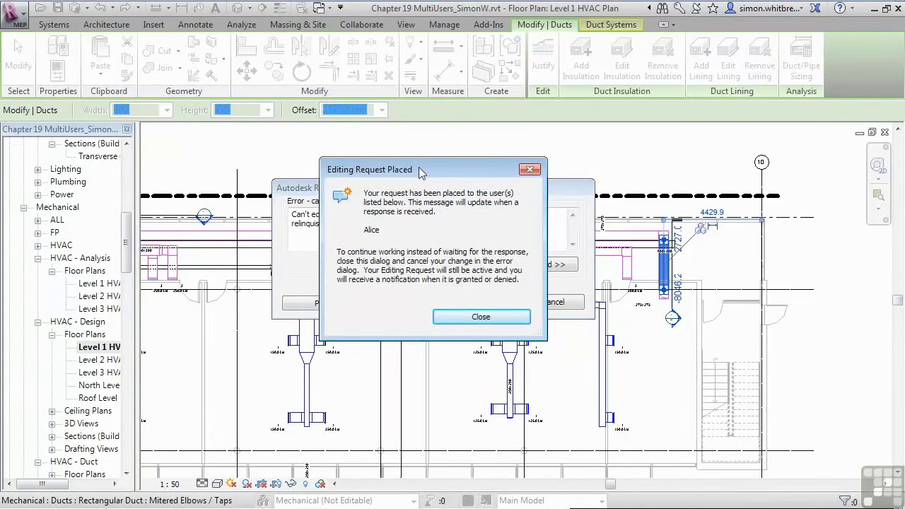
pyautogui.moveTo(389, 187)
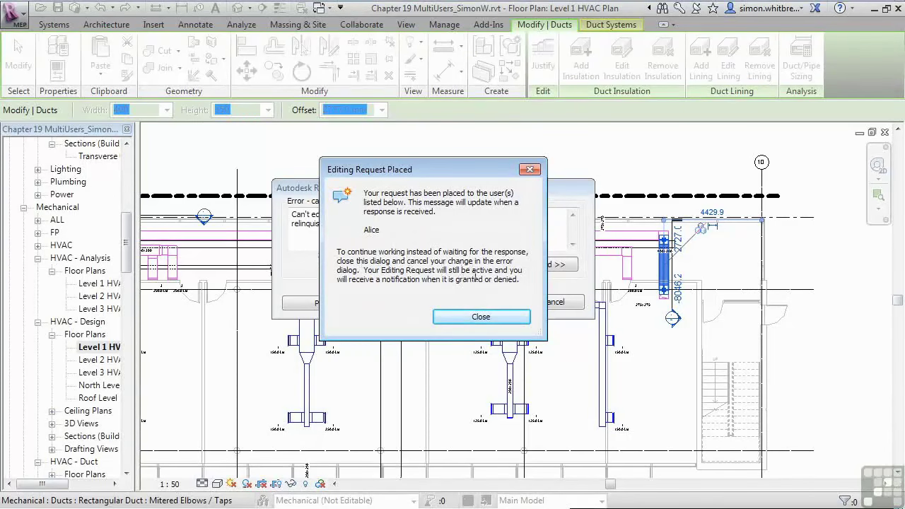
pyautogui.moveTo(371, 305)
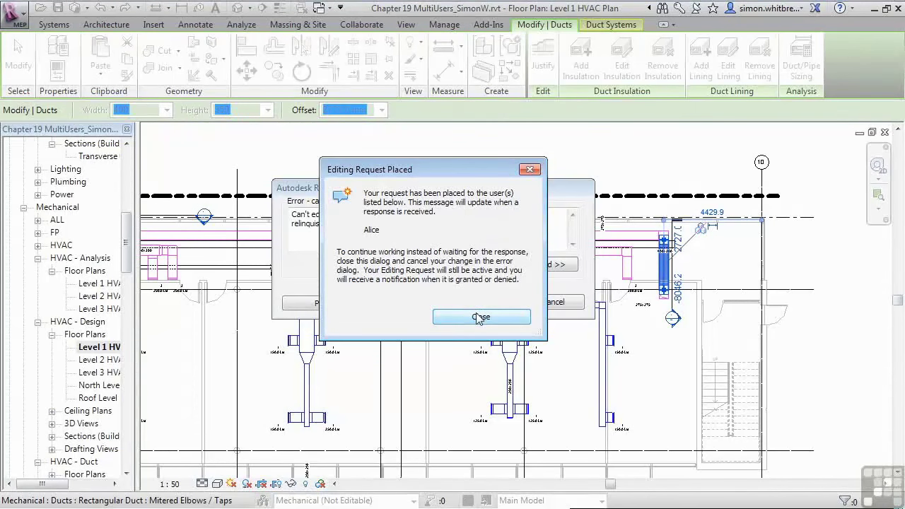
pyautogui.click(482, 316)
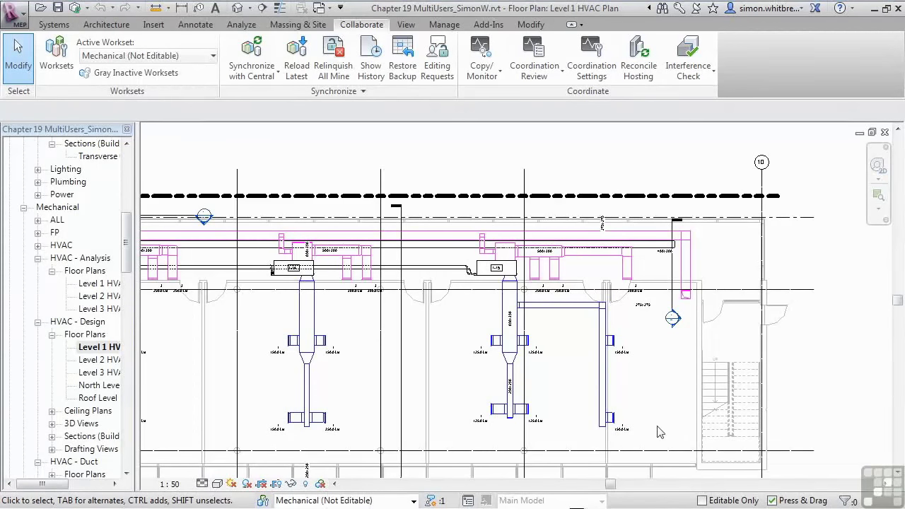
pyautogui.moveTo(399, 394)
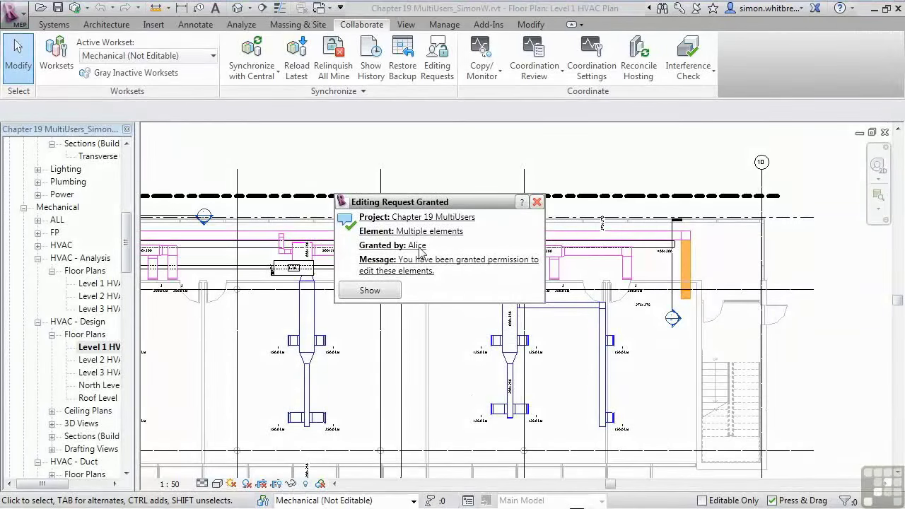
pyautogui.moveTo(480, 263)
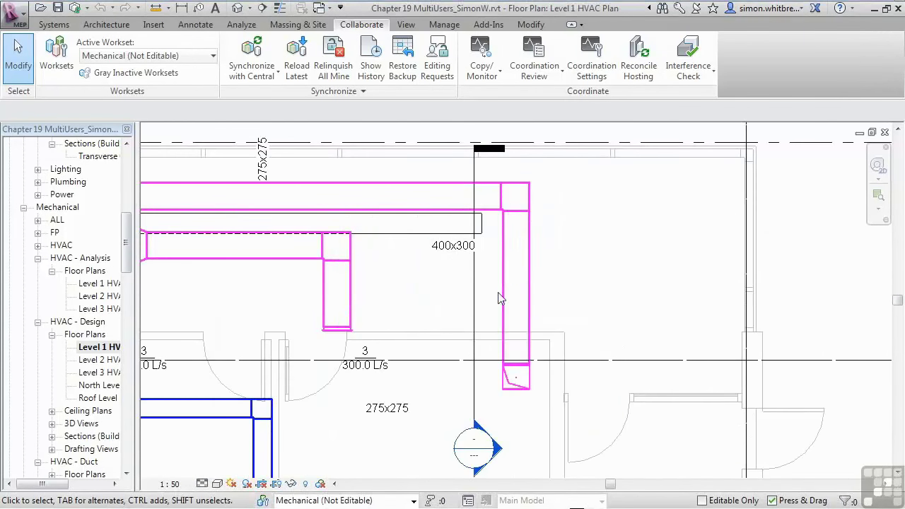
# Step: Once Alice grants the request, move the vertical duct farther from the right wall
pyautogui.click(516, 283)
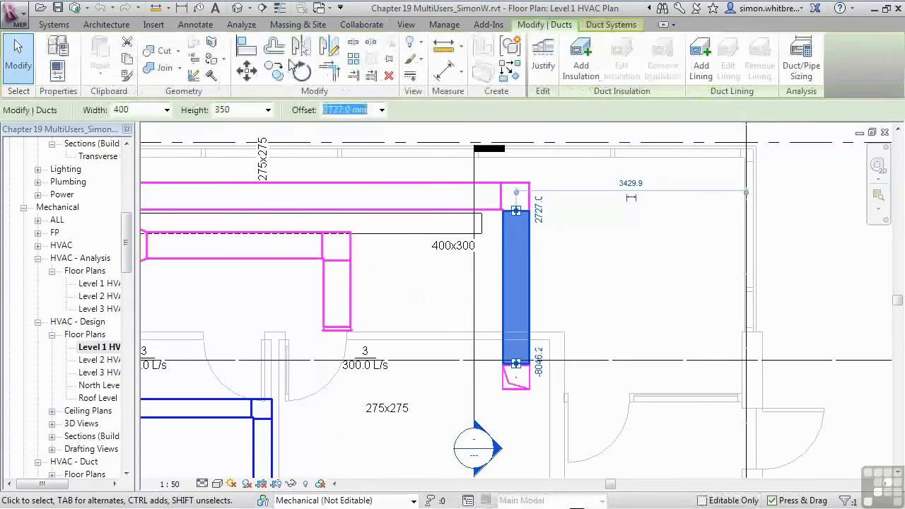
pyautogui.click(246, 71)
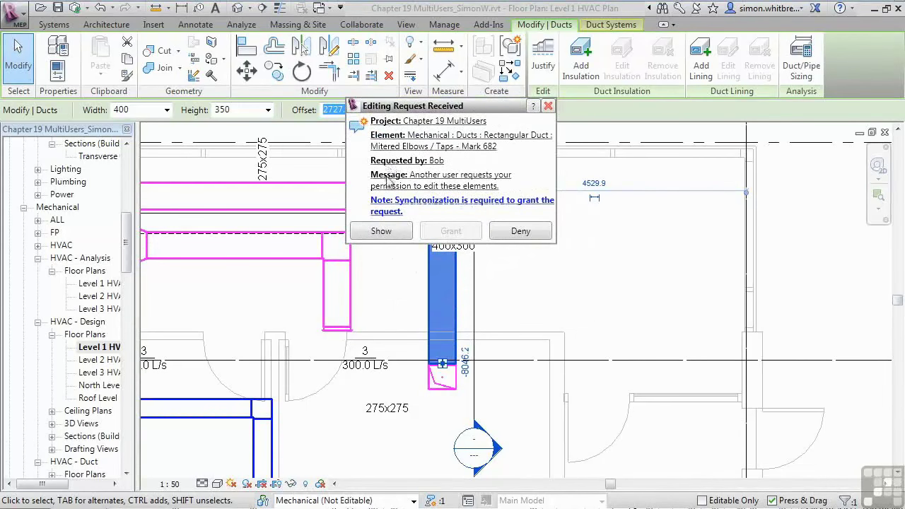
pyautogui.moveTo(377, 216)
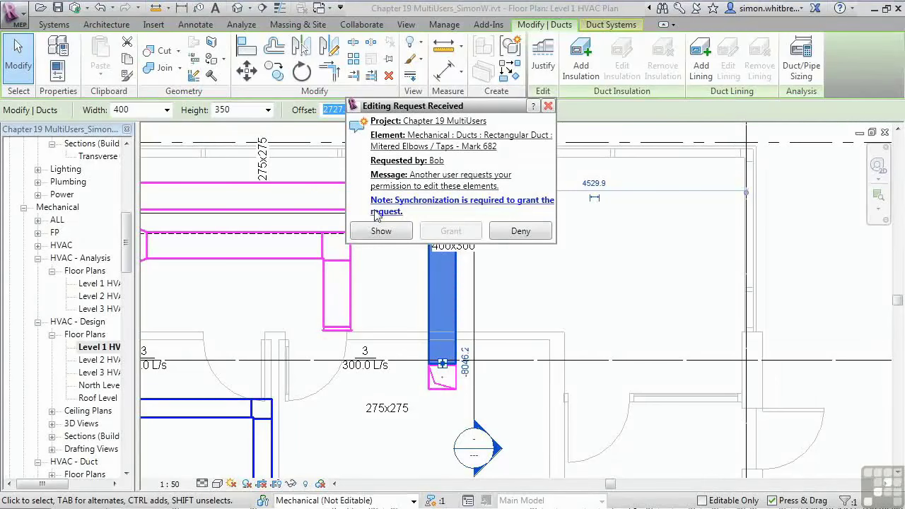
pyautogui.moveTo(511, 210)
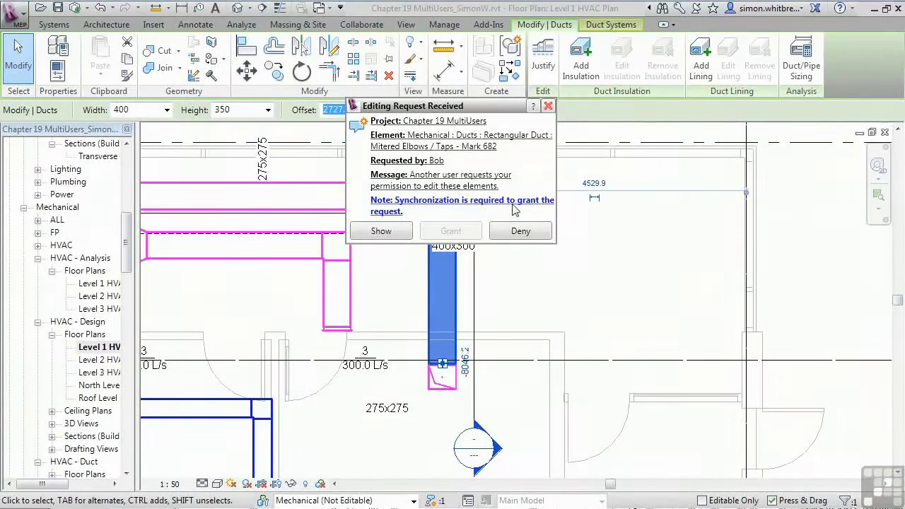
# Step: Show Bob's requested duct on the Level 3 HVAC Plan and close the request notice
pyautogui.click(381, 230)
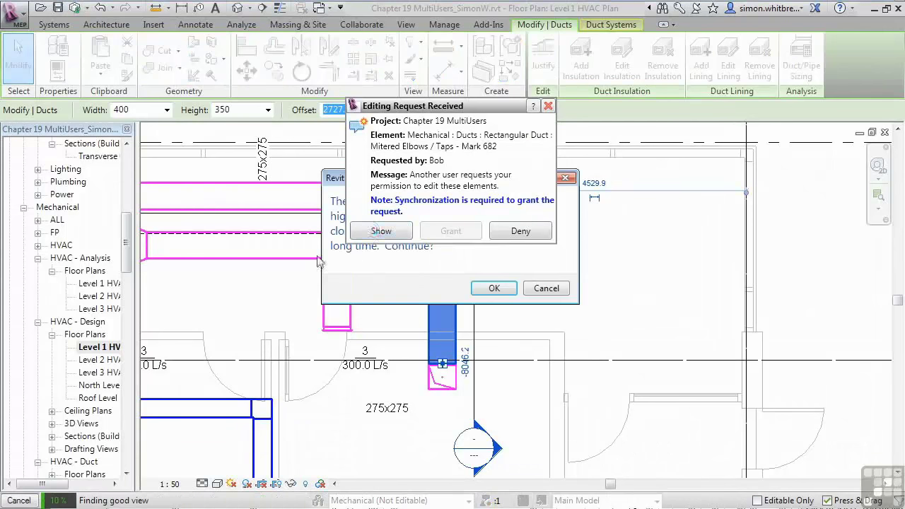
pyautogui.click(381, 231)
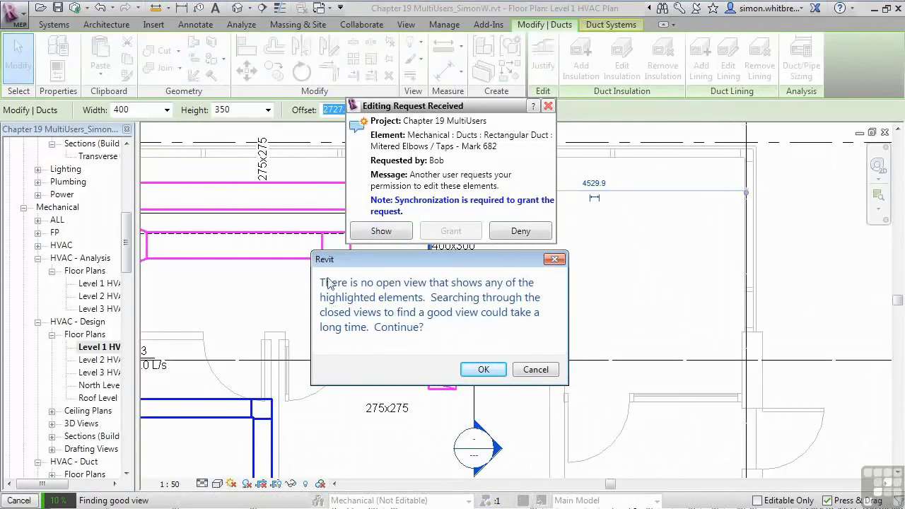
pyautogui.moveTo(410, 289)
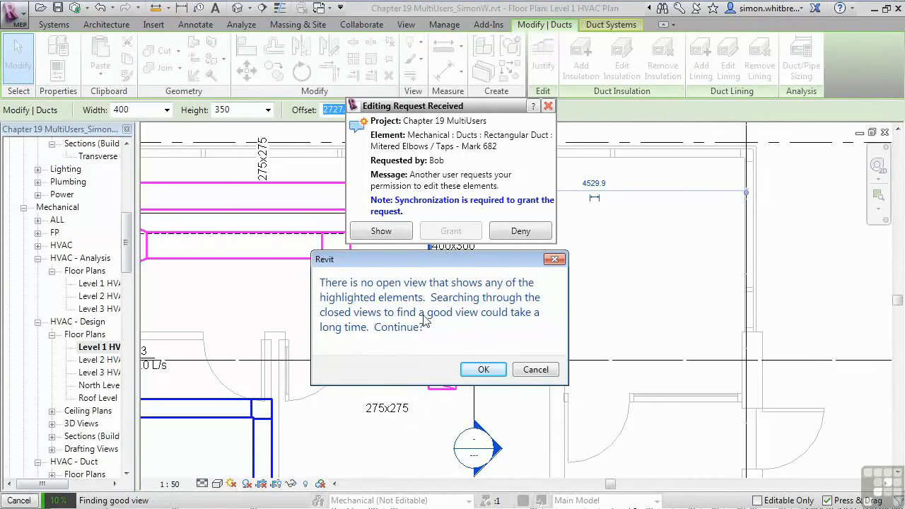
pyautogui.moveTo(373, 336)
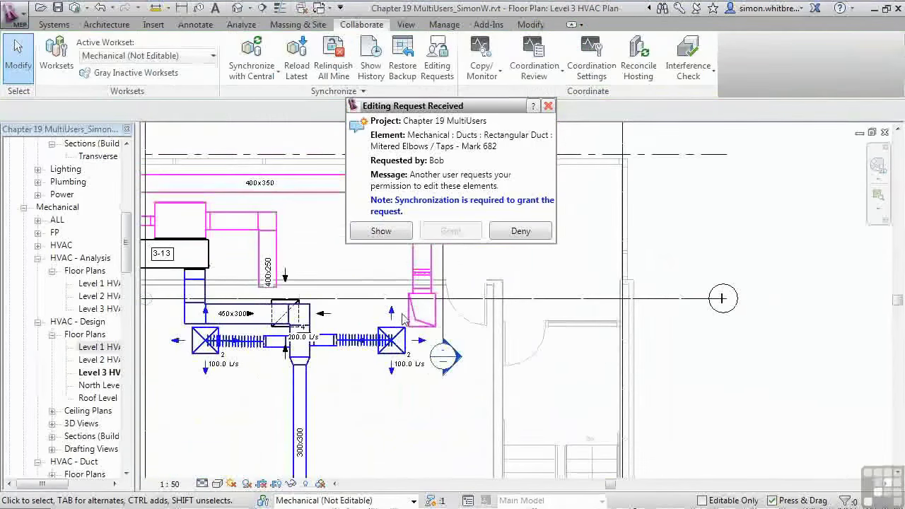
pyautogui.click(380, 230)
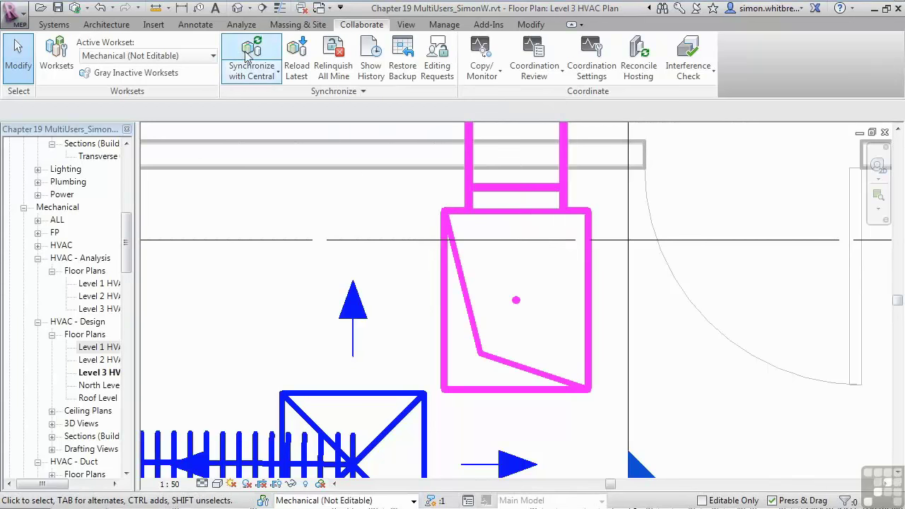
# Step: Review borrowed worksets, then synchronize with central relinquishing borrowed elements
pyautogui.click(251, 57)
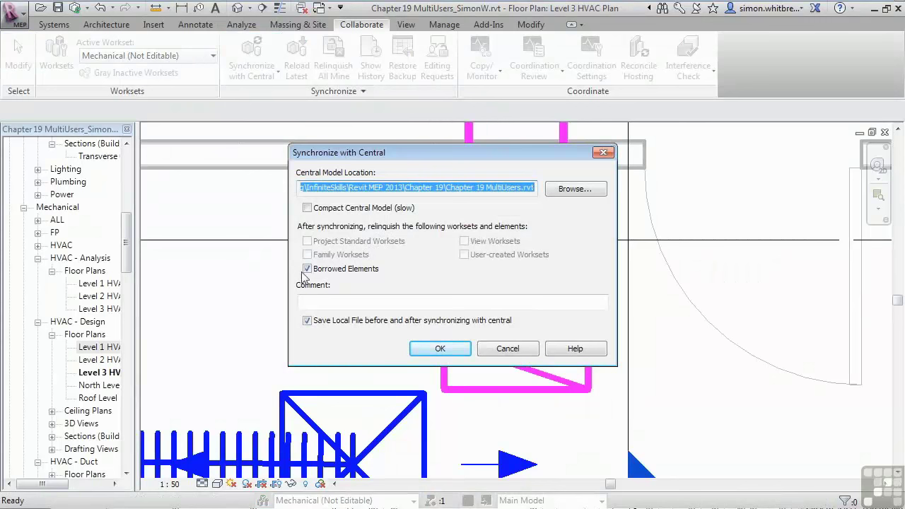
pyautogui.moveTo(494, 356)
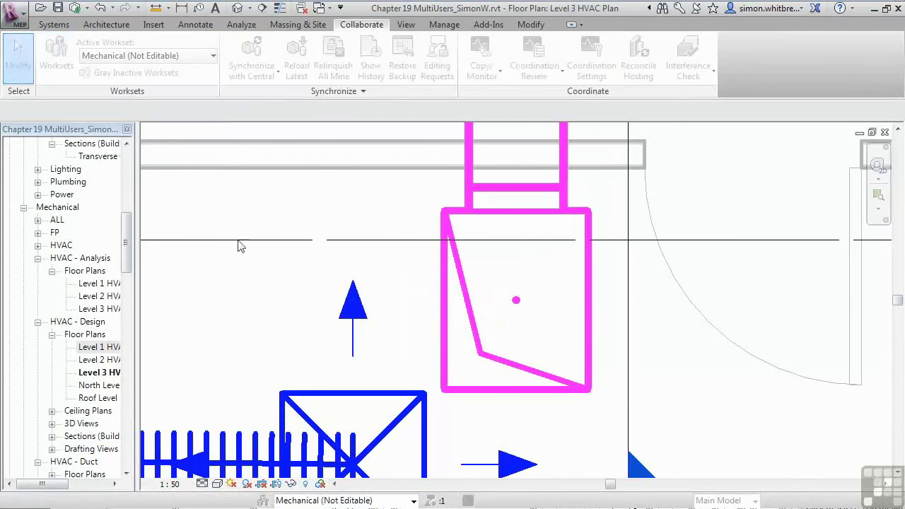
pyautogui.click(57, 56)
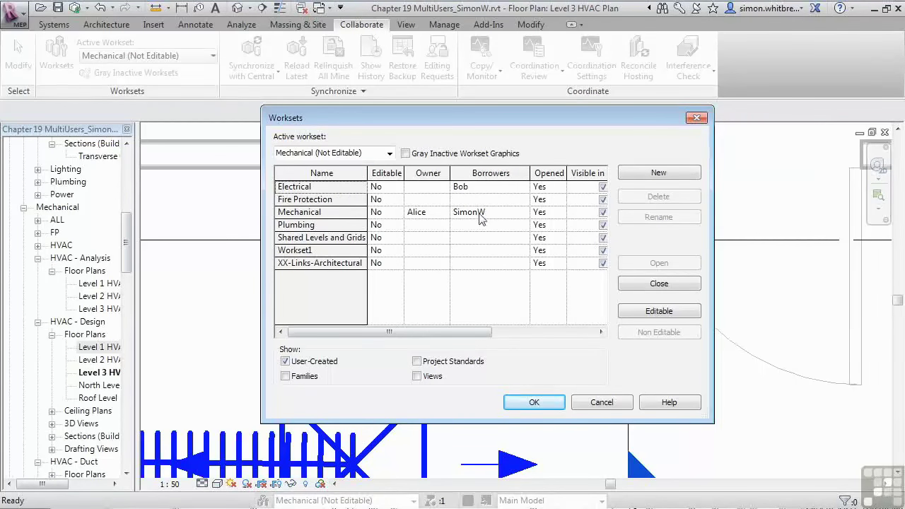
pyautogui.click(534, 402)
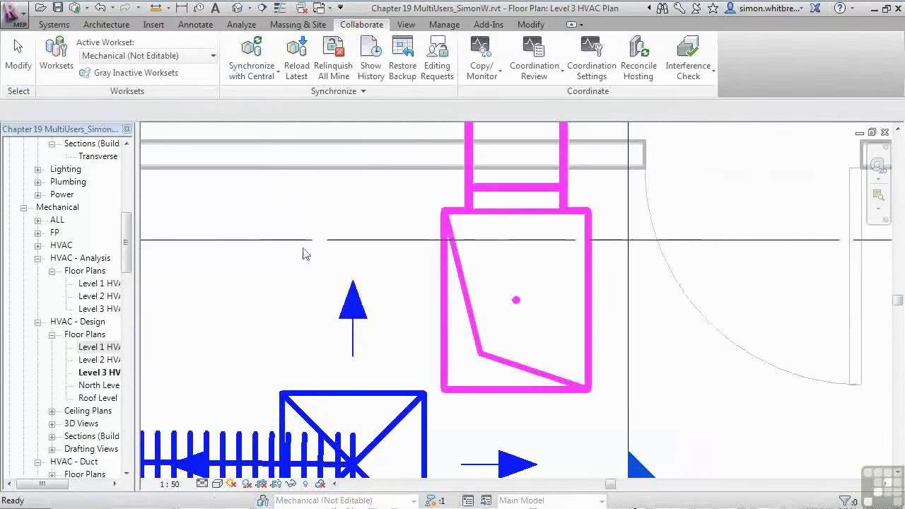
pyautogui.click(252, 56)
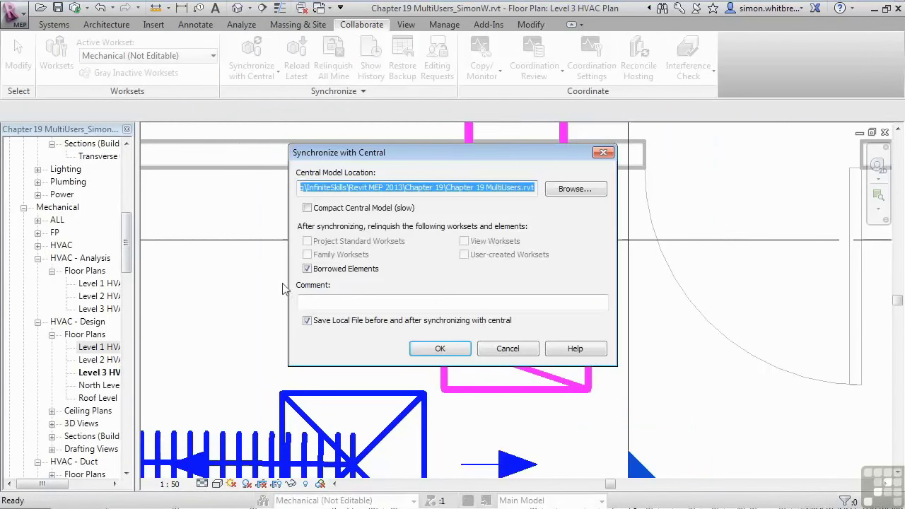
pyautogui.moveTo(307, 270)
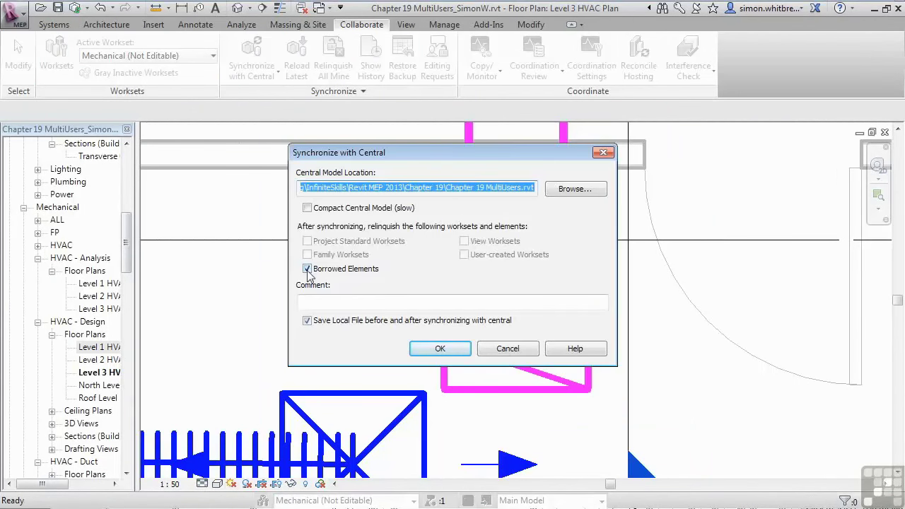
pyautogui.moveTo(439, 348)
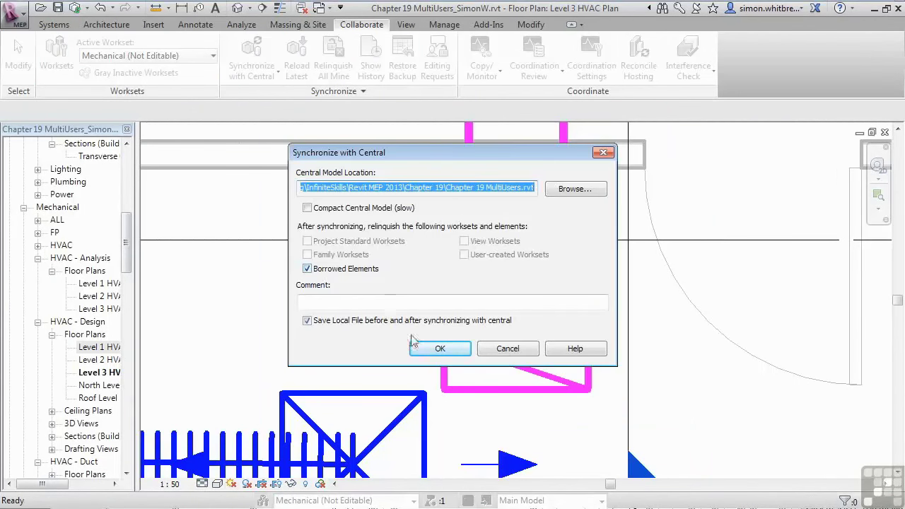
pyautogui.click(439, 348)
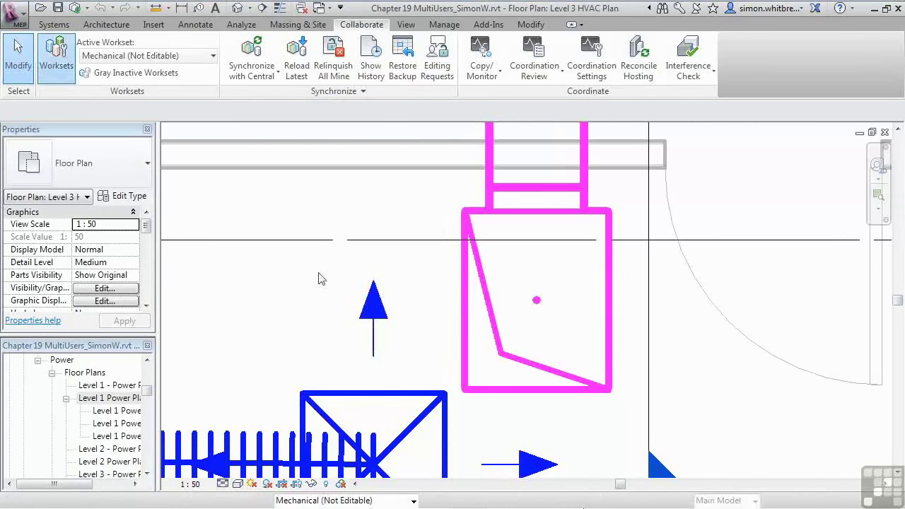
# Step: Check the worksets list after synchronizing, seeing Bob borrowing Mechanical, and close it
pyautogui.click(56, 57)
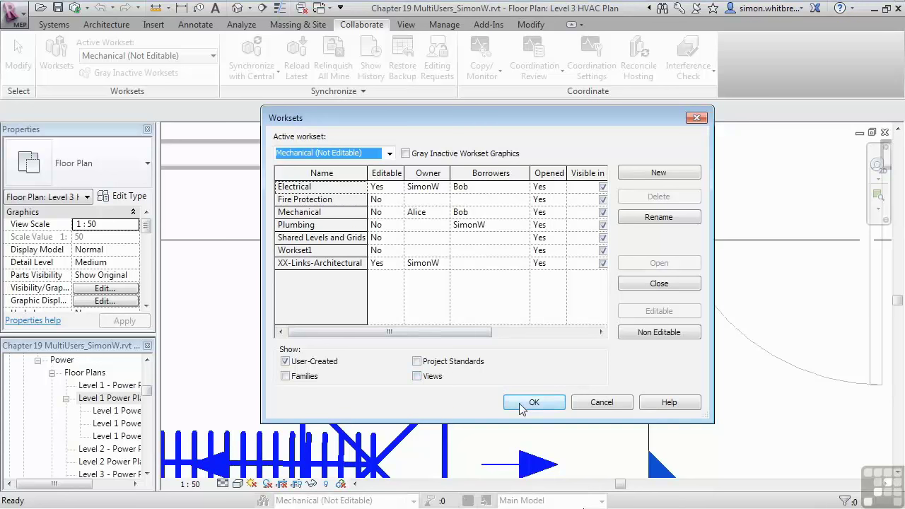
pyautogui.click(534, 402)
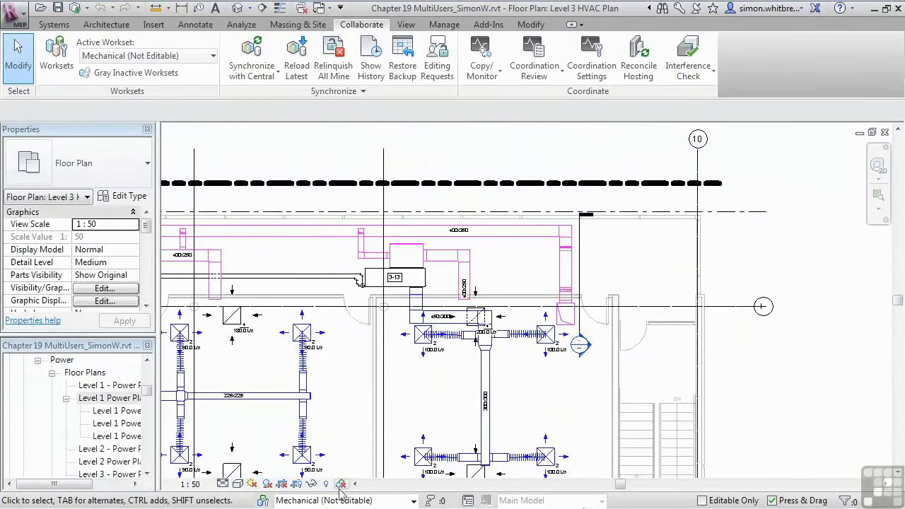
pyautogui.moveTo(341, 483)
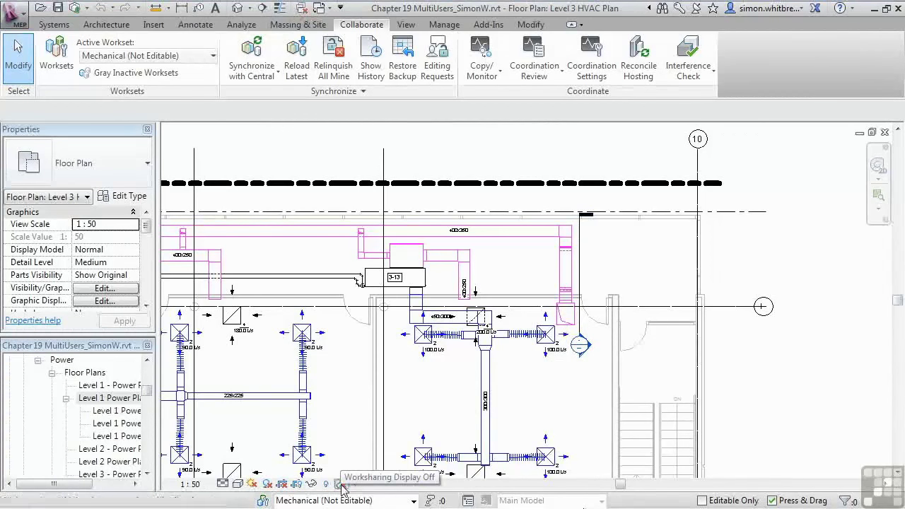
# Step: Colour the plan by Checkout Status and Owners, and review the Worksharing Display Settings tabs
pyautogui.click(343, 485)
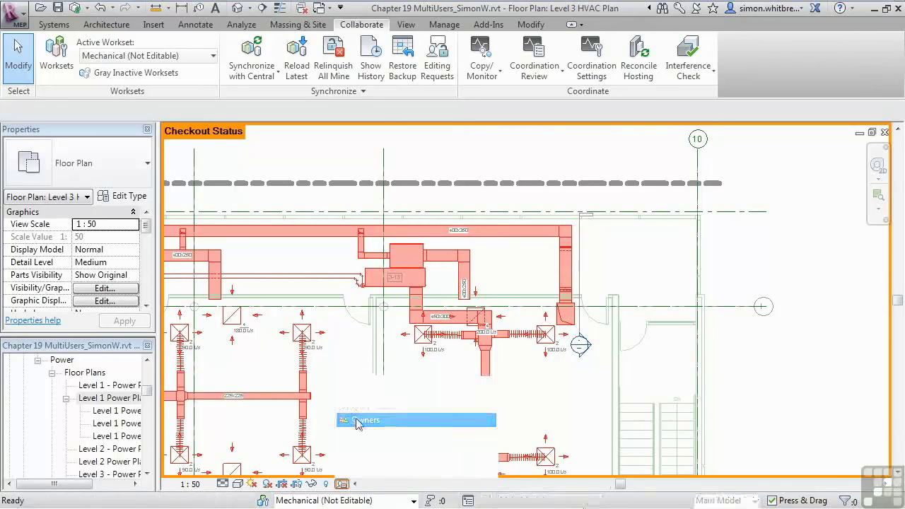
pyautogui.click(367, 420)
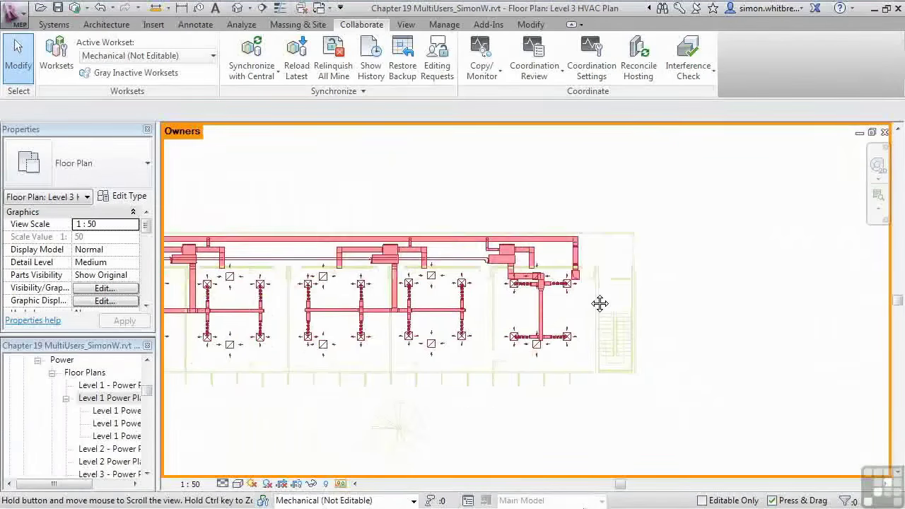
pyautogui.click(342, 483)
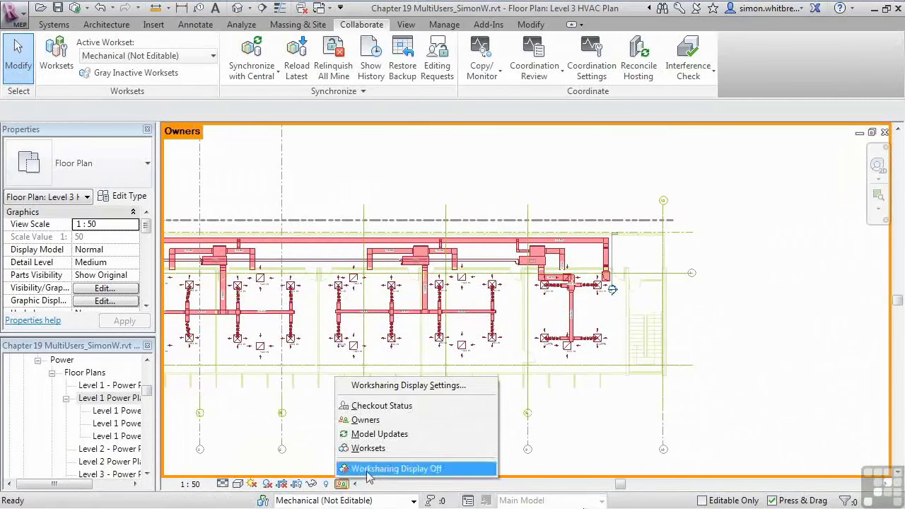
pyautogui.click(407, 385)
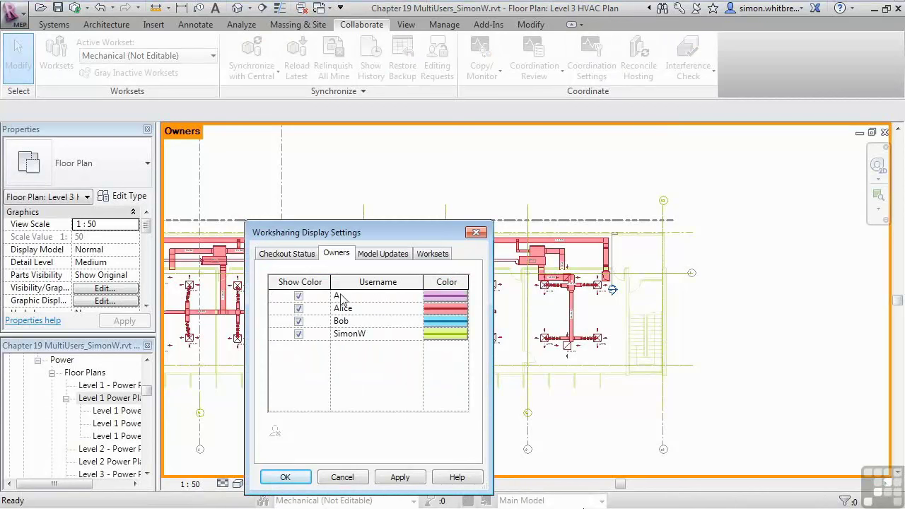
pyautogui.moveTo(373, 341)
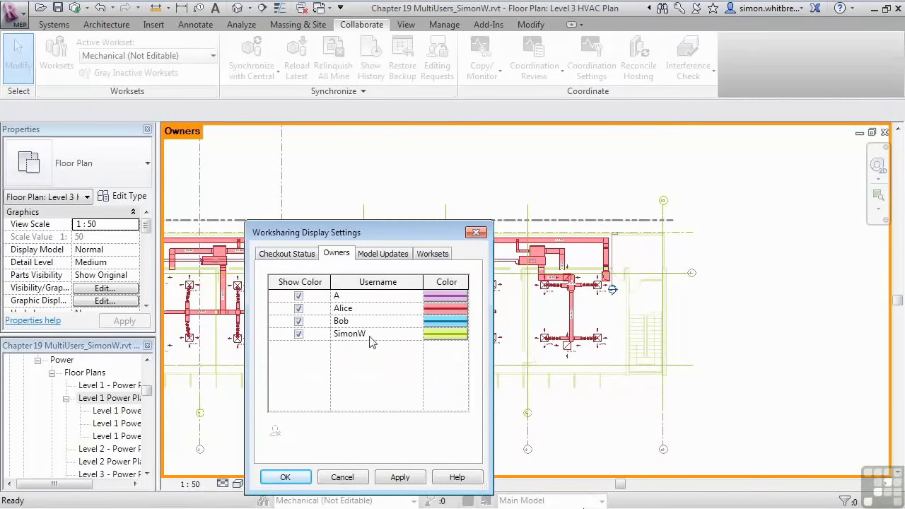
pyautogui.click(382, 253)
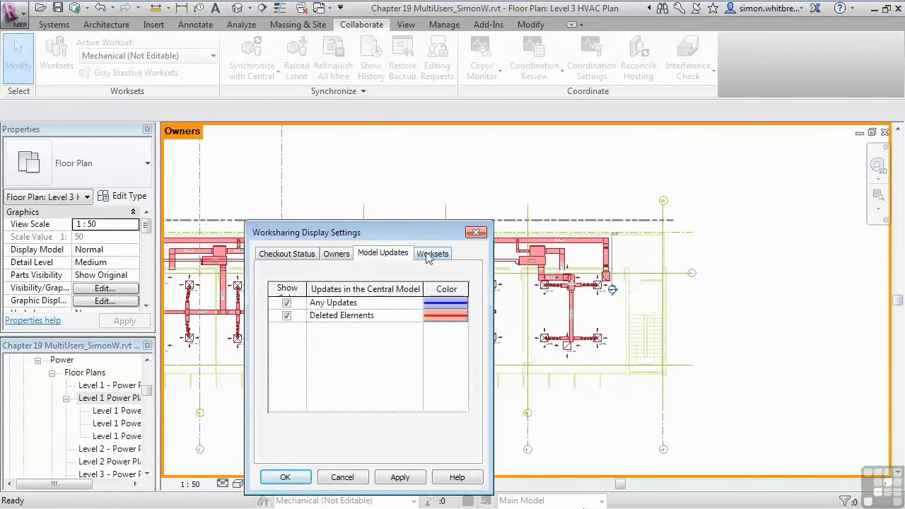
pyautogui.click(432, 253)
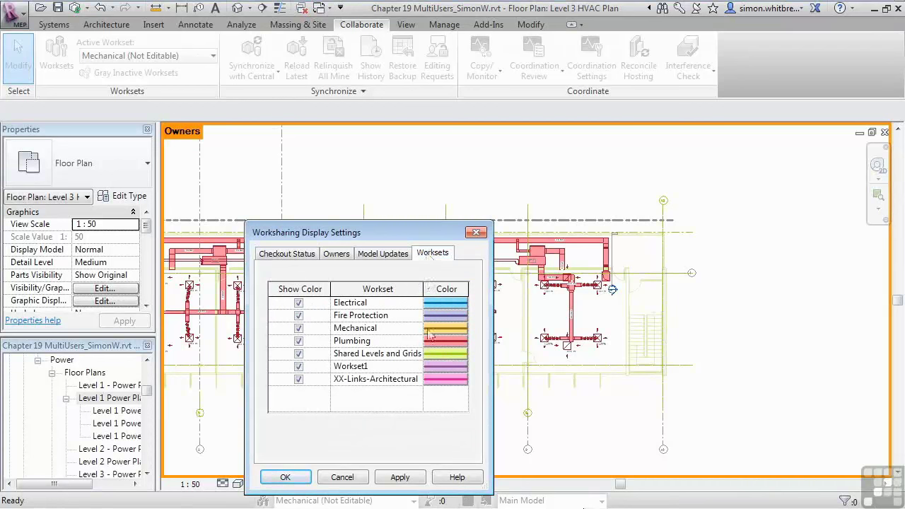
pyautogui.click(285, 477)
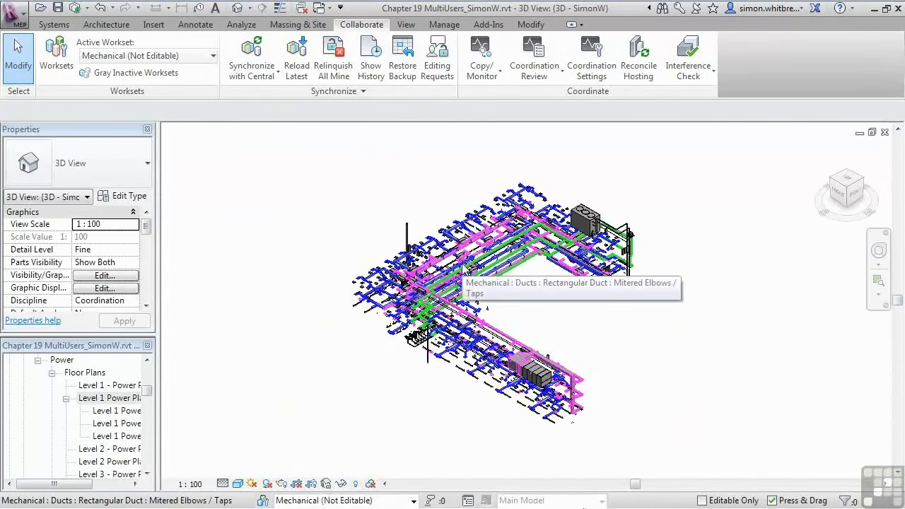
# Step: Colour the 3D view by Worksets, then switch it to Owners
pyautogui.click(371, 484)
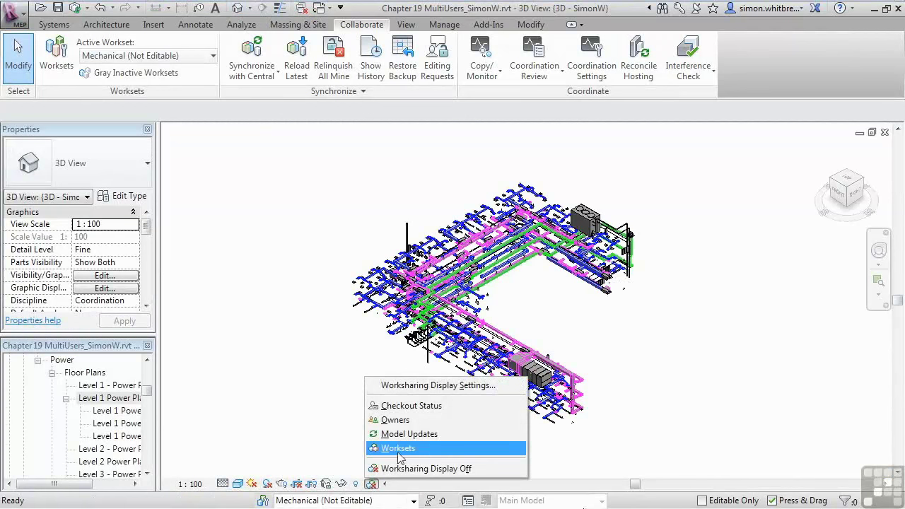
pyautogui.click(398, 448)
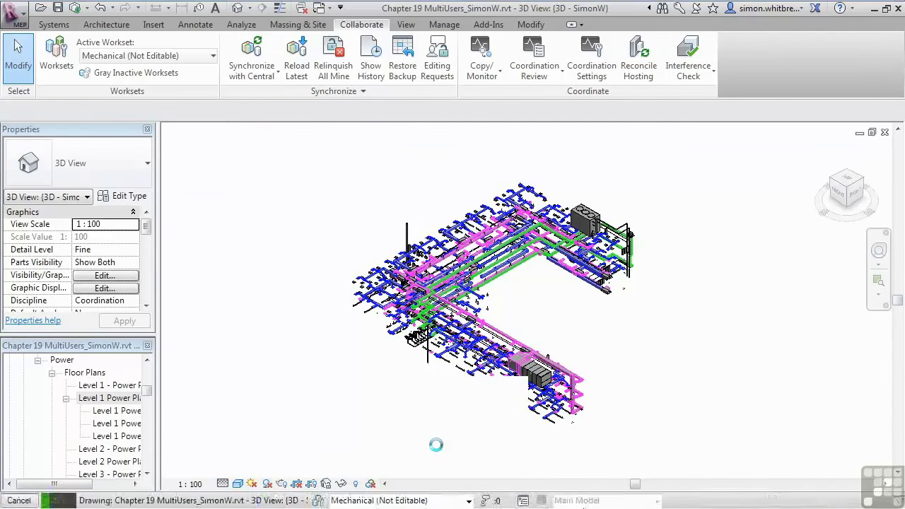
pyautogui.click(56, 57)
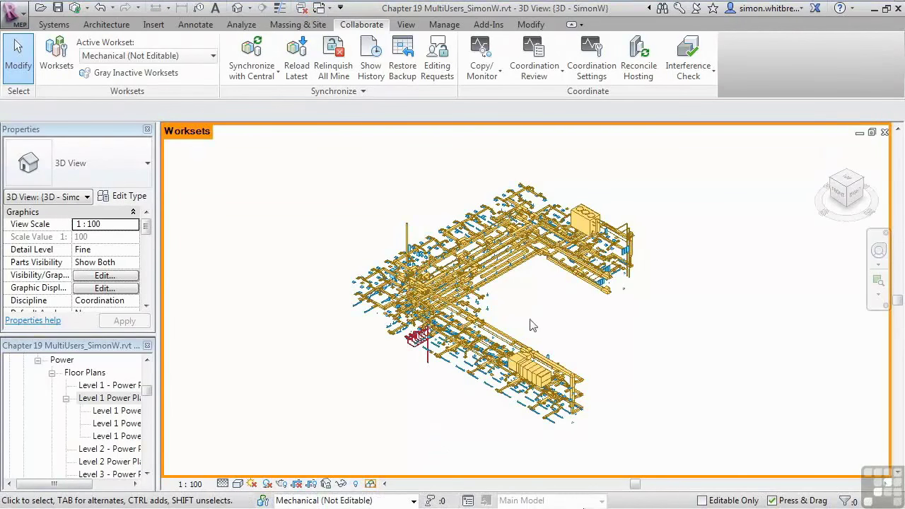
pyautogui.click(371, 484)
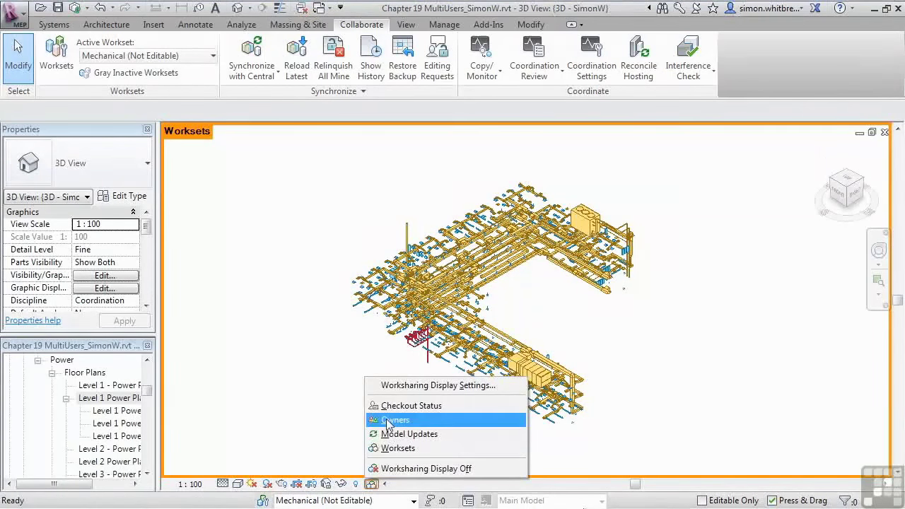
pyautogui.click(395, 420)
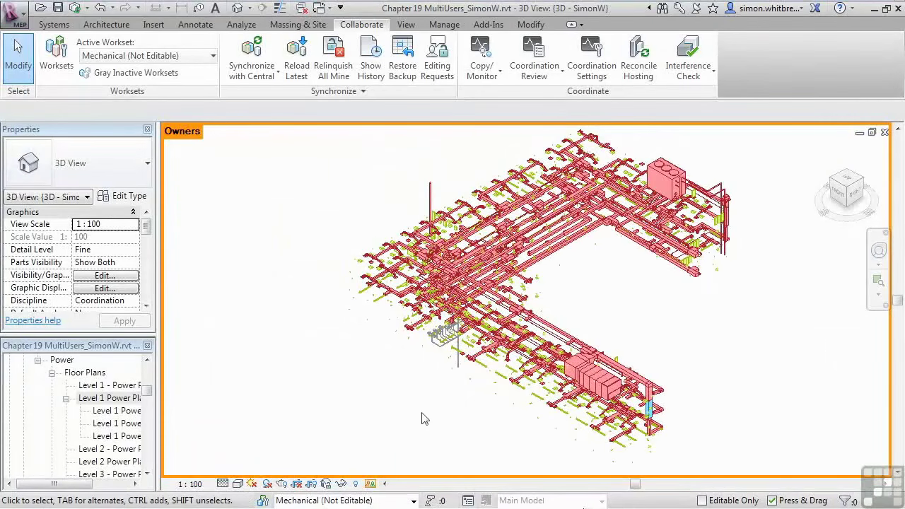
pyautogui.moveTo(251, 53)
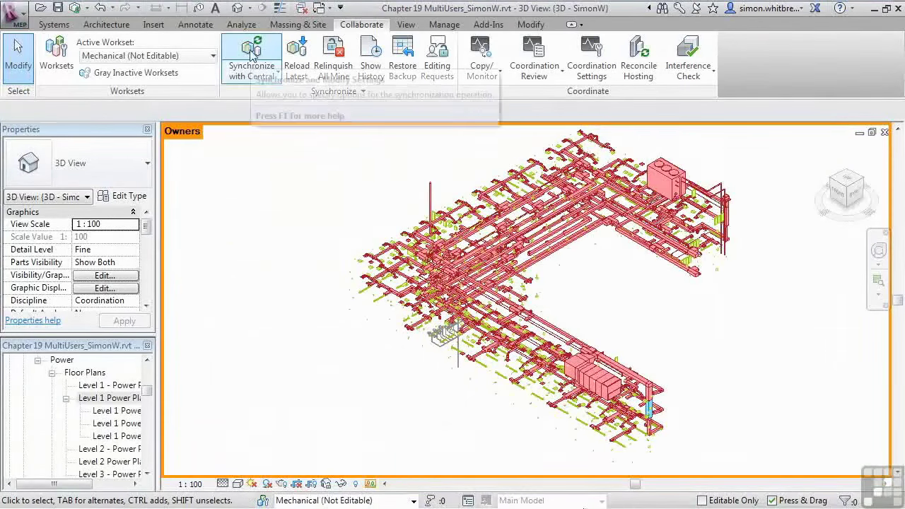
# Step: Synchronize with central, additionally relinquishing user-created worksets
pyautogui.click(251, 57)
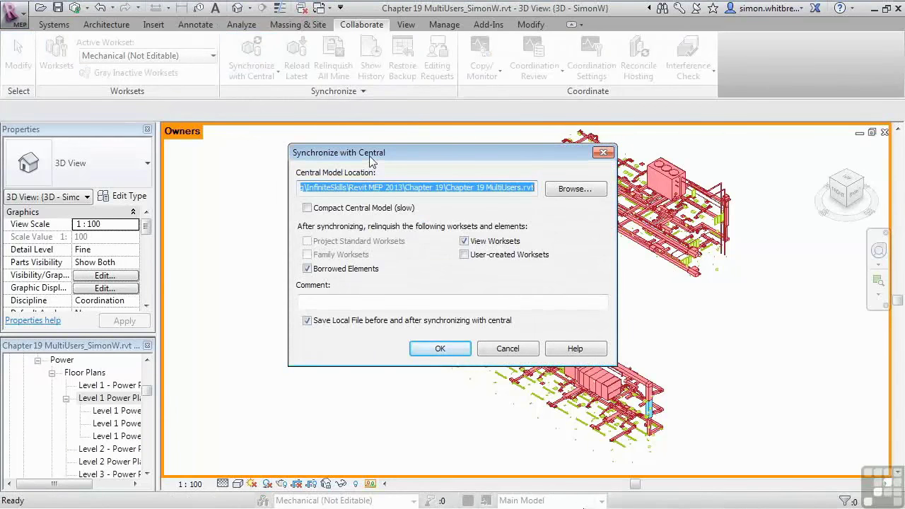
pyautogui.click(465, 254)
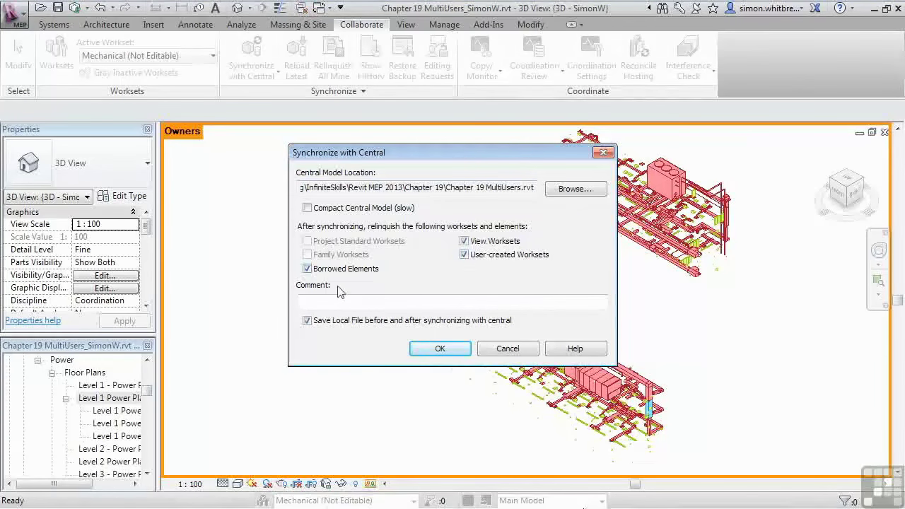
pyautogui.click(439, 348)
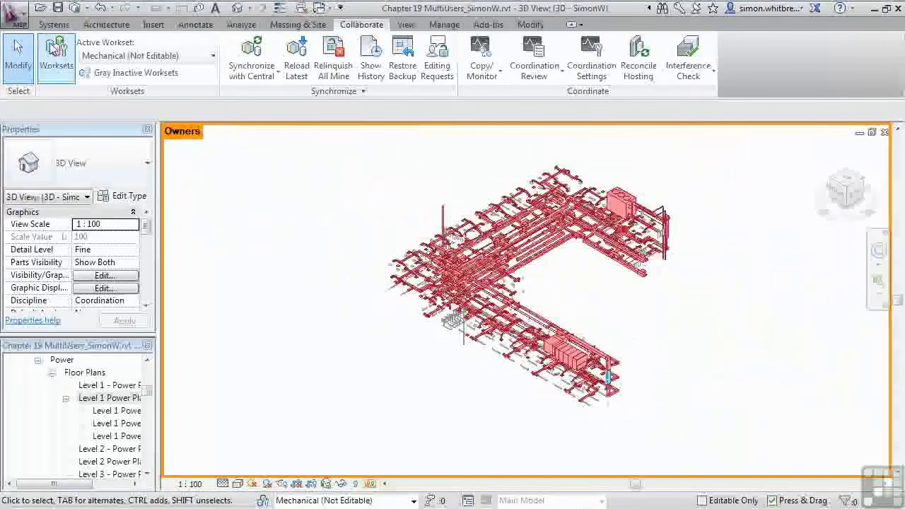
# Step: Review workset ownership in the Worksets dialog and cancel without changes
pyautogui.click(56, 57)
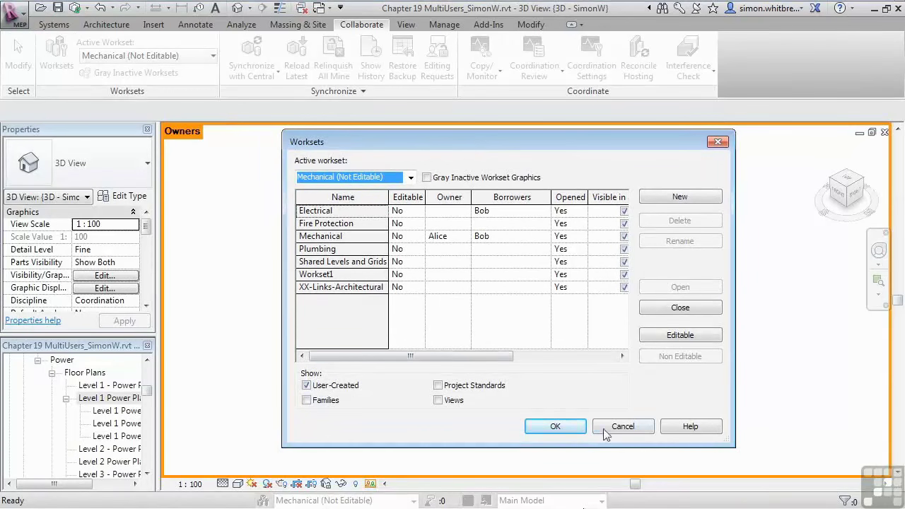
pyautogui.click(623, 425)
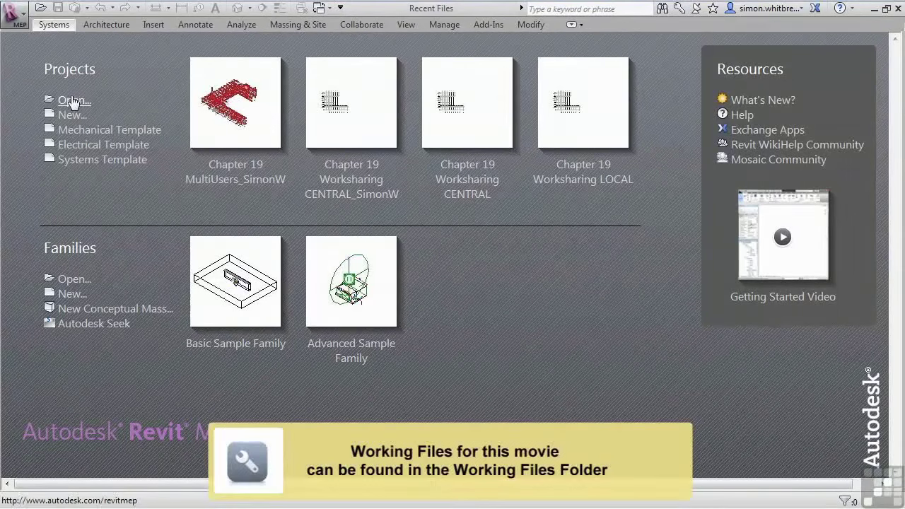
# Step: Choose Chapter 19 MultiUsers.rvt from the Chapter 19 folder with Detach from Central ticked
pyautogui.click(74, 100)
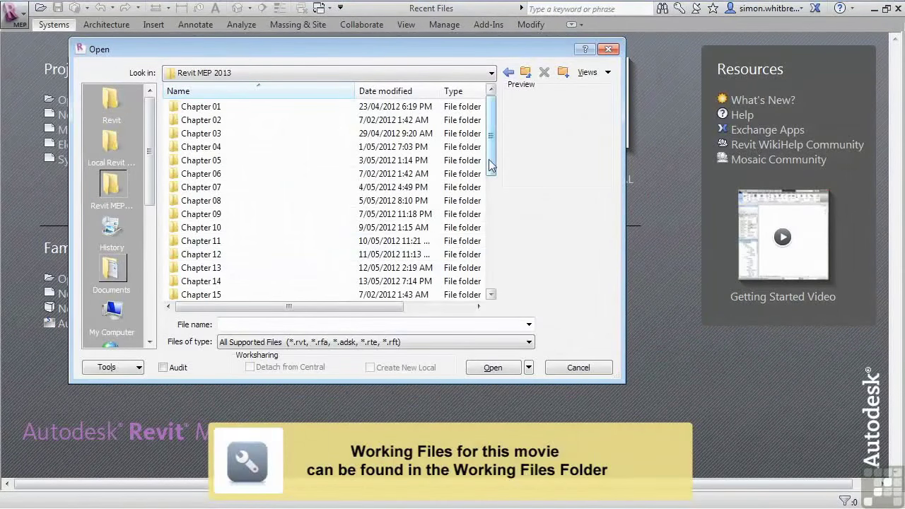
pyautogui.scroll(-3)
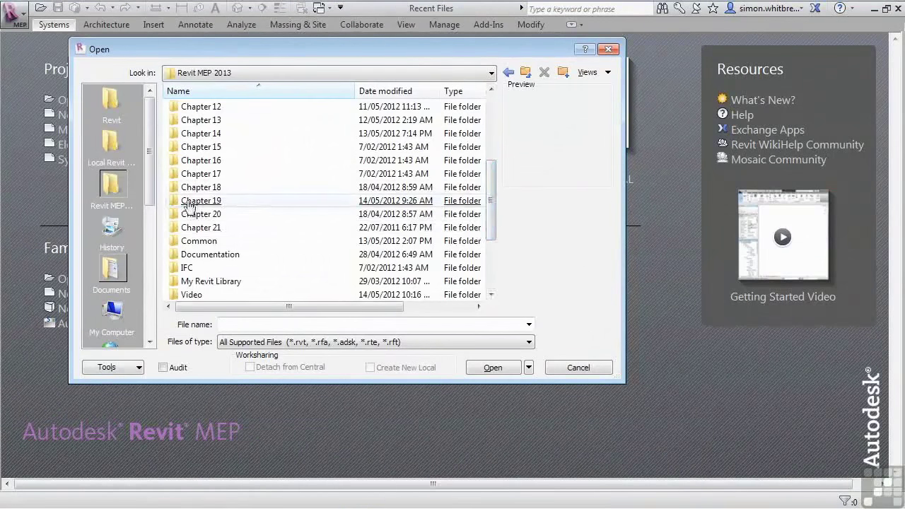
pyautogui.doubleClick(201, 200)
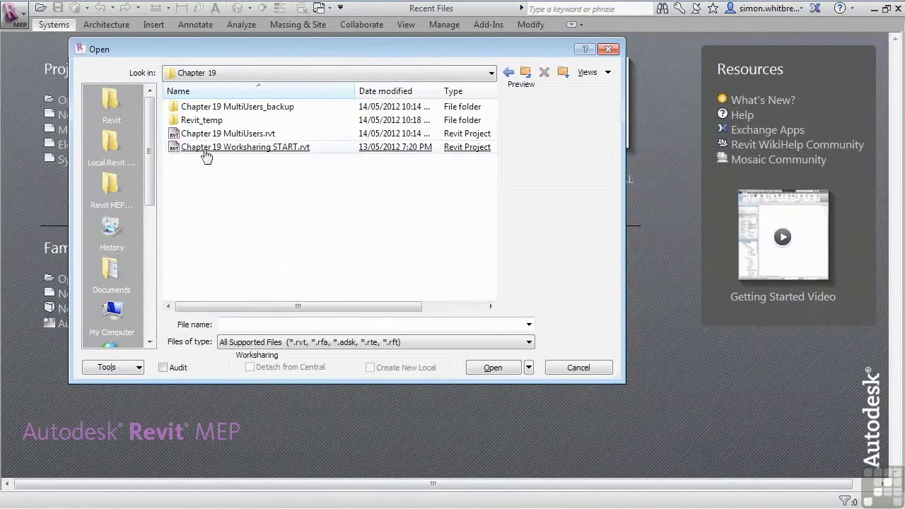
pyautogui.click(228, 134)
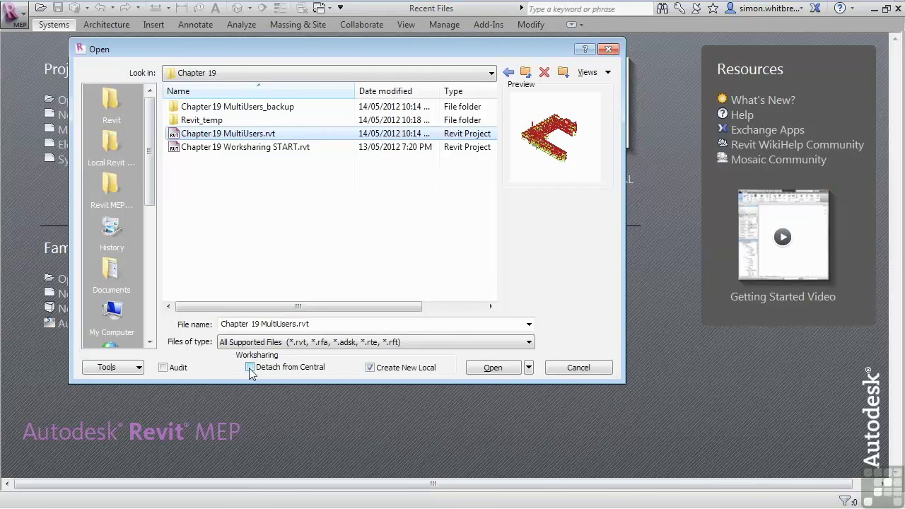
pyautogui.click(250, 367)
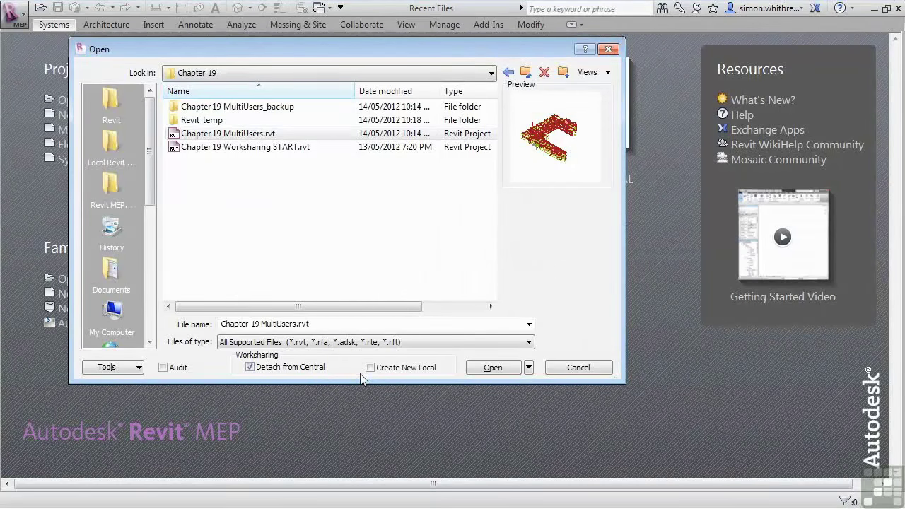
pyautogui.moveTo(387, 16)
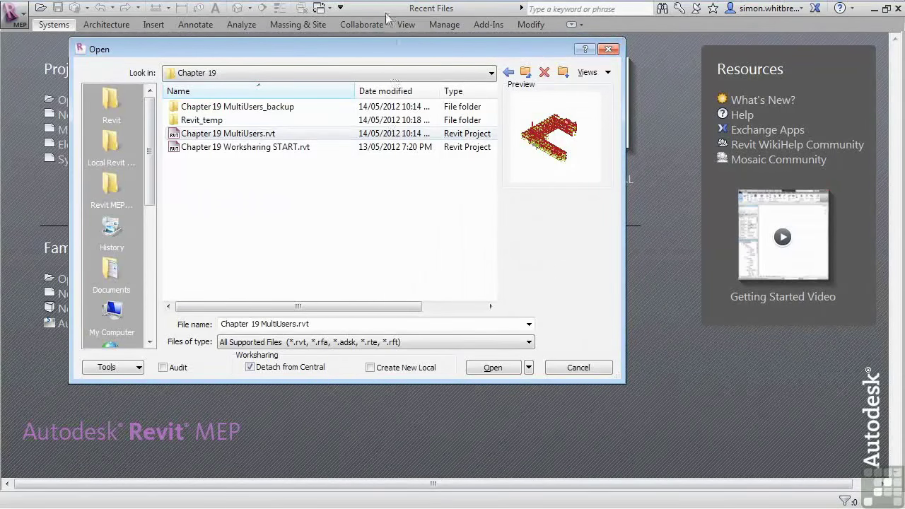
pyautogui.moveTo(497, 11)
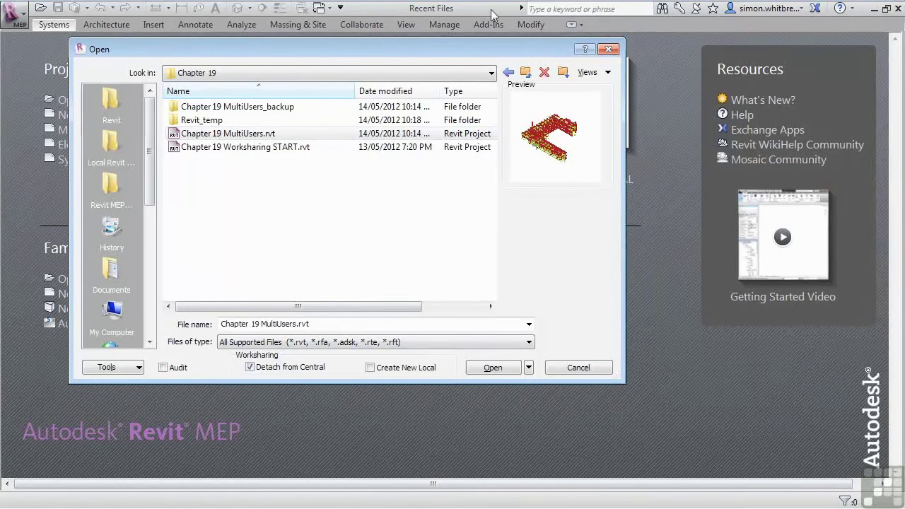
pyautogui.moveTo(503, 327)
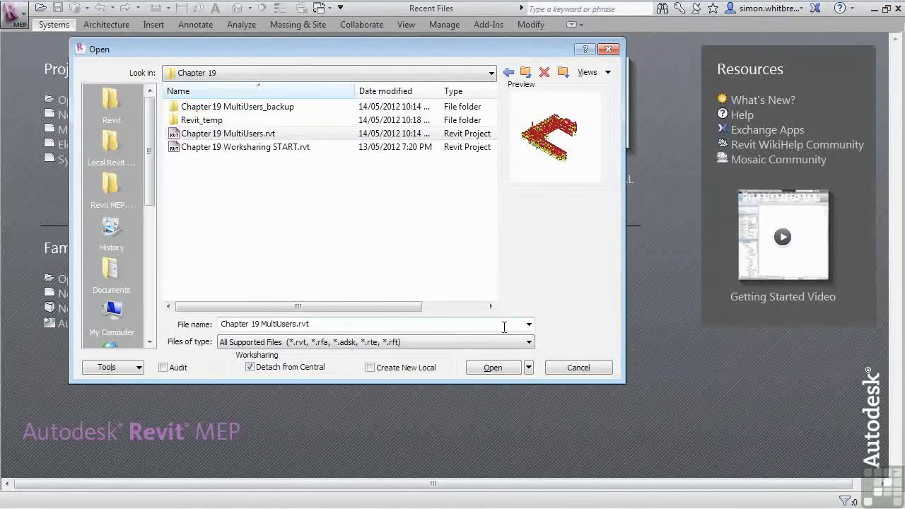
pyautogui.click(493, 366)
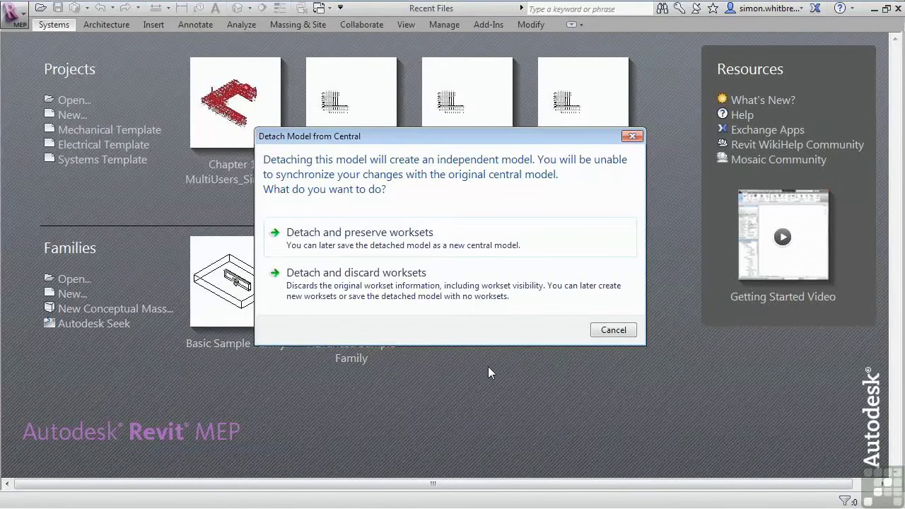
pyautogui.moveTo(324, 152)
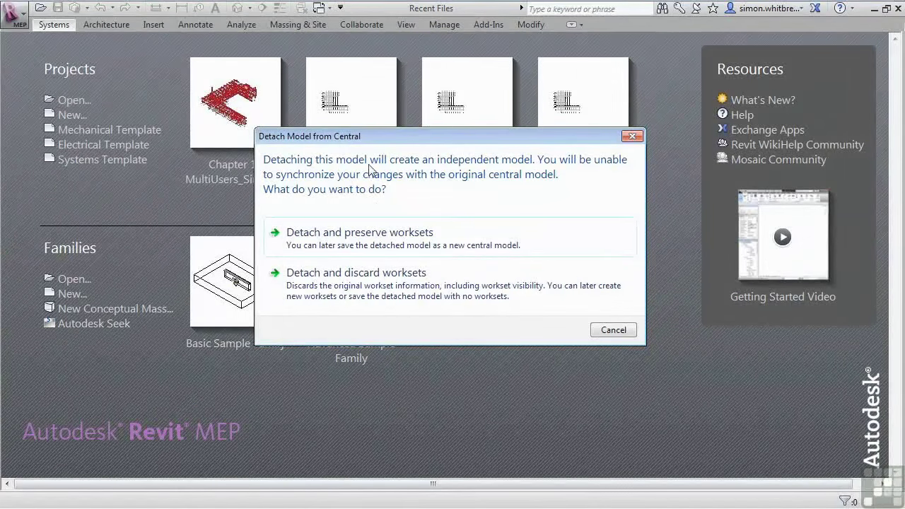
pyautogui.moveTo(520, 168)
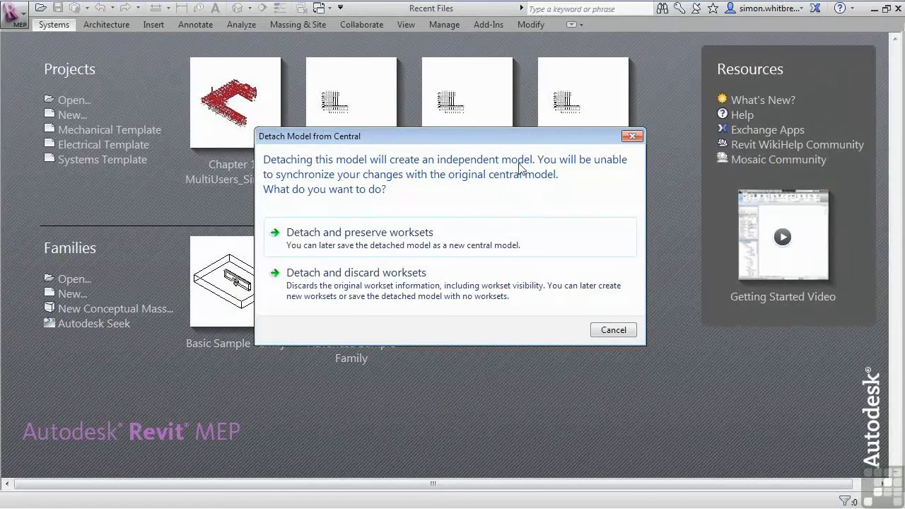
pyautogui.moveTo(275, 191)
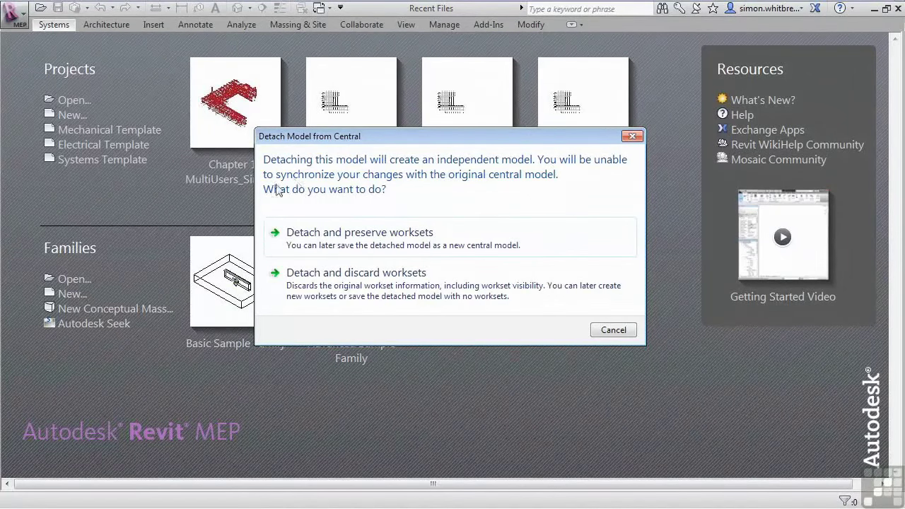
pyautogui.moveTo(454, 187)
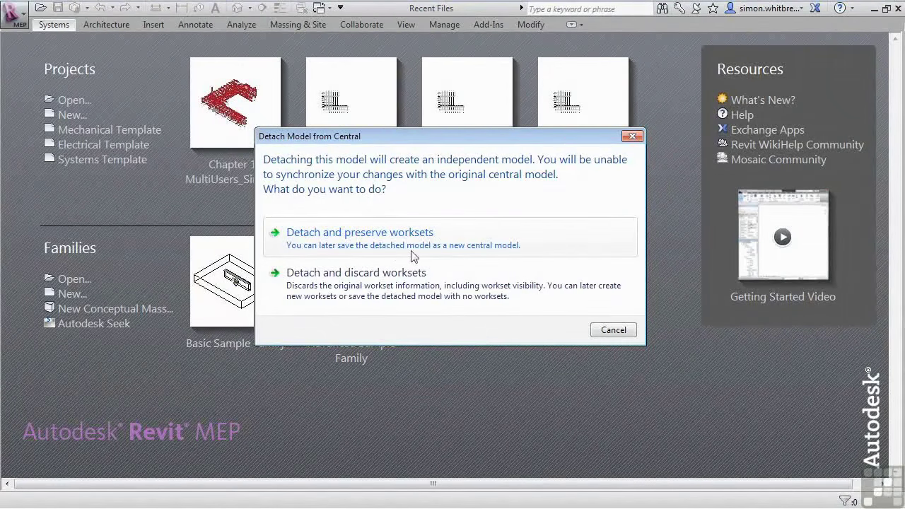
pyautogui.moveTo(507, 373)
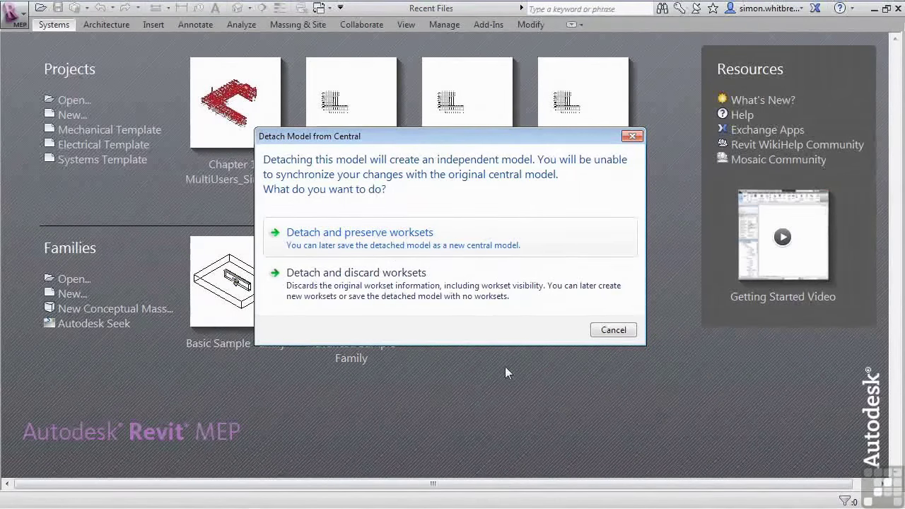
pyautogui.moveTo(439, 282)
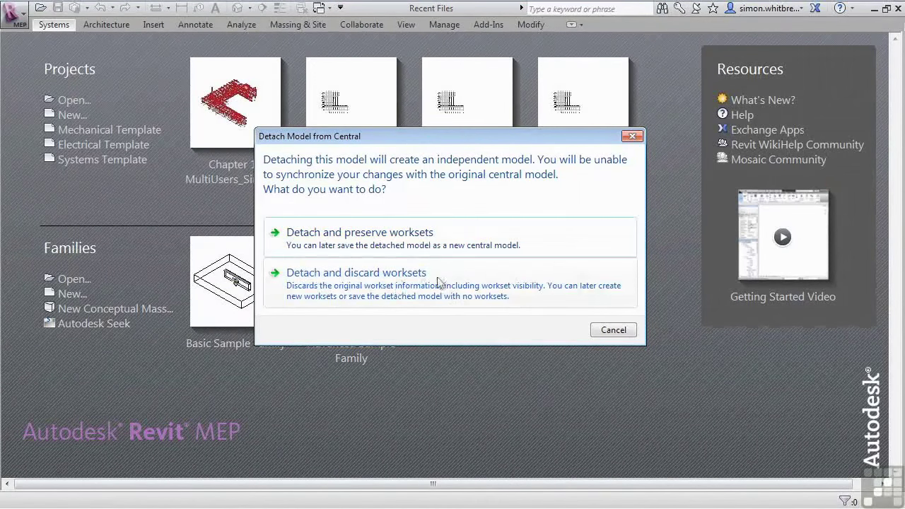
pyautogui.moveTo(322, 319)
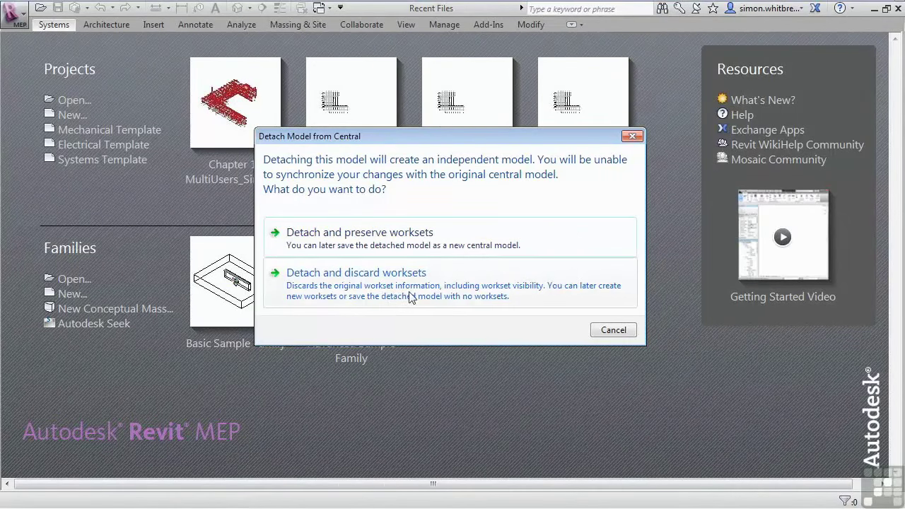
pyautogui.moveTo(475, 294)
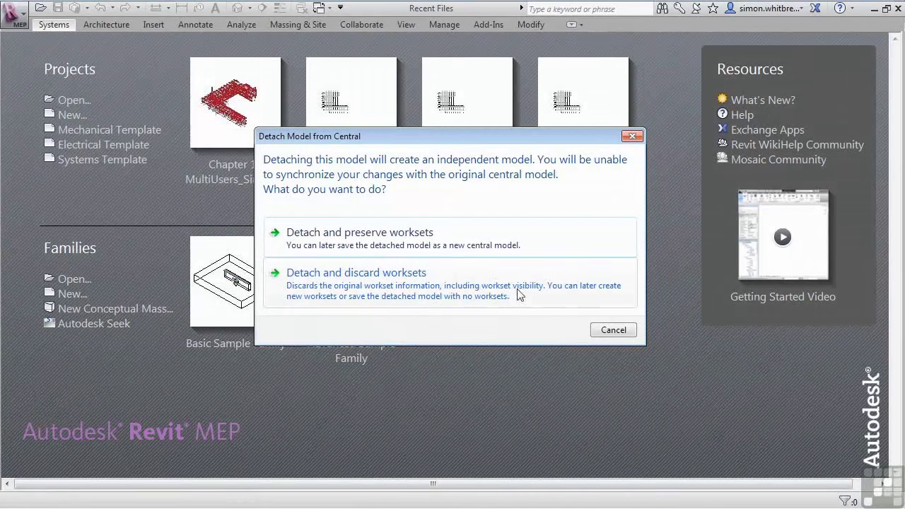
pyautogui.moveTo(346, 305)
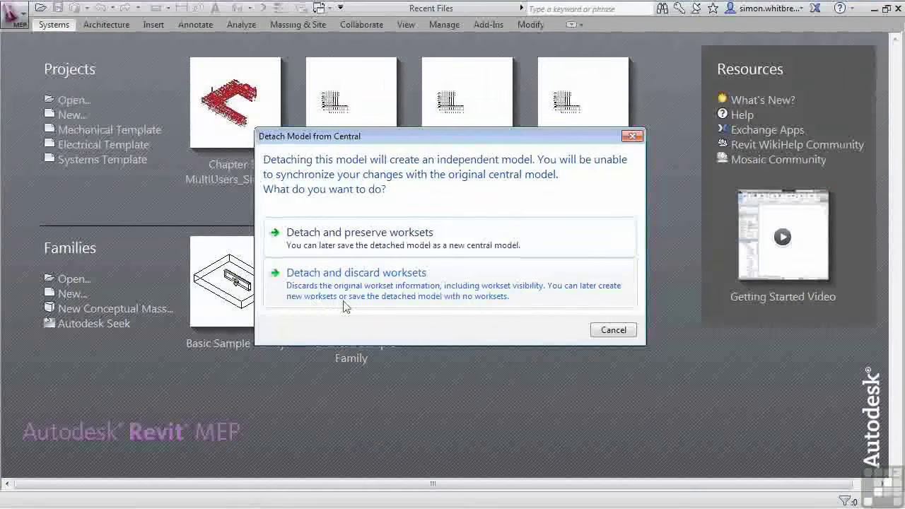
pyautogui.moveTo(485, 297)
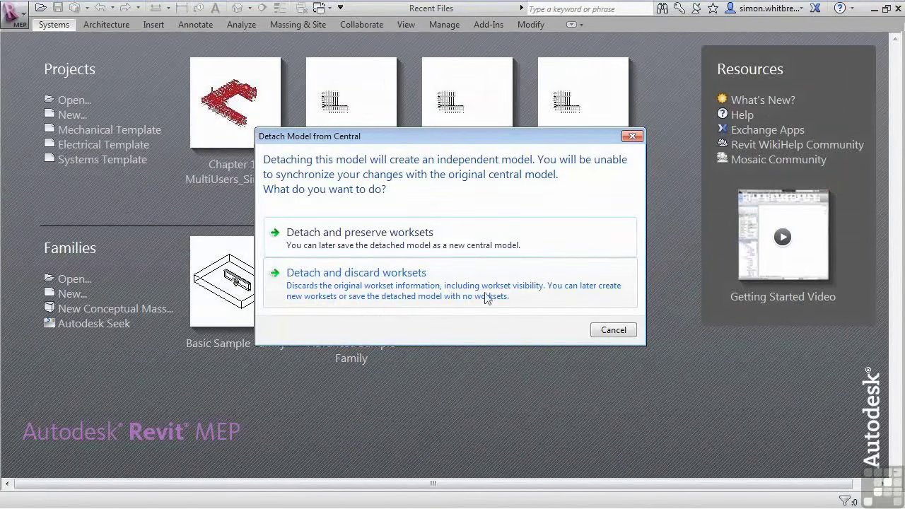
pyautogui.moveTo(470, 332)
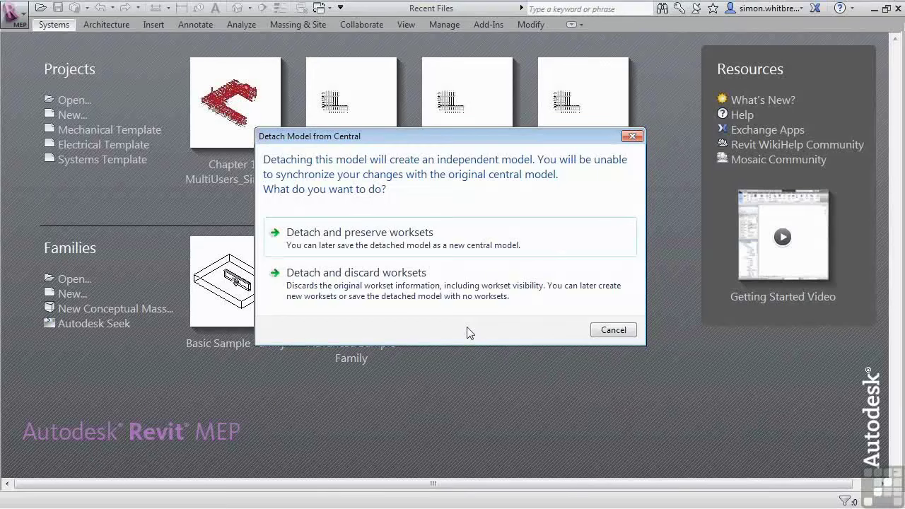
pyautogui.moveTo(314, 240)
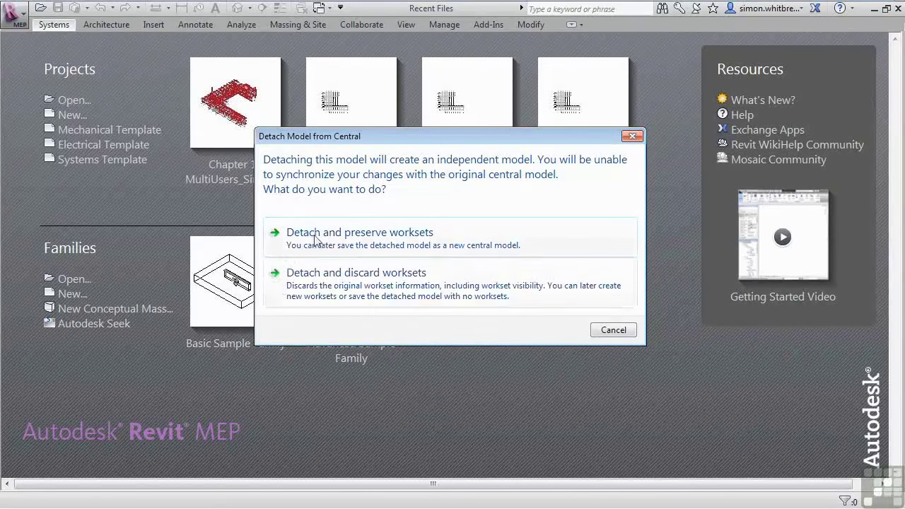
pyautogui.moveTo(412, 243)
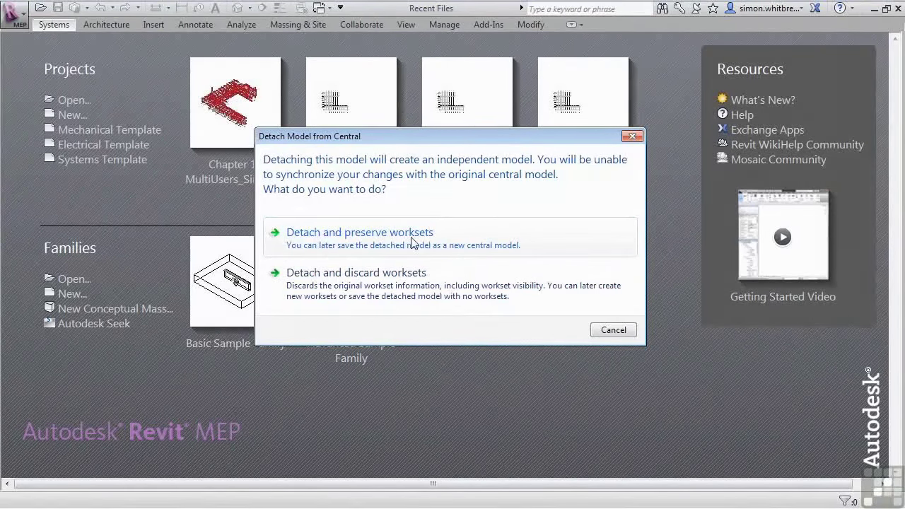
# Step: Detach the model preserving worksets, then list project standard, family and view worksets
pyautogui.click(359, 232)
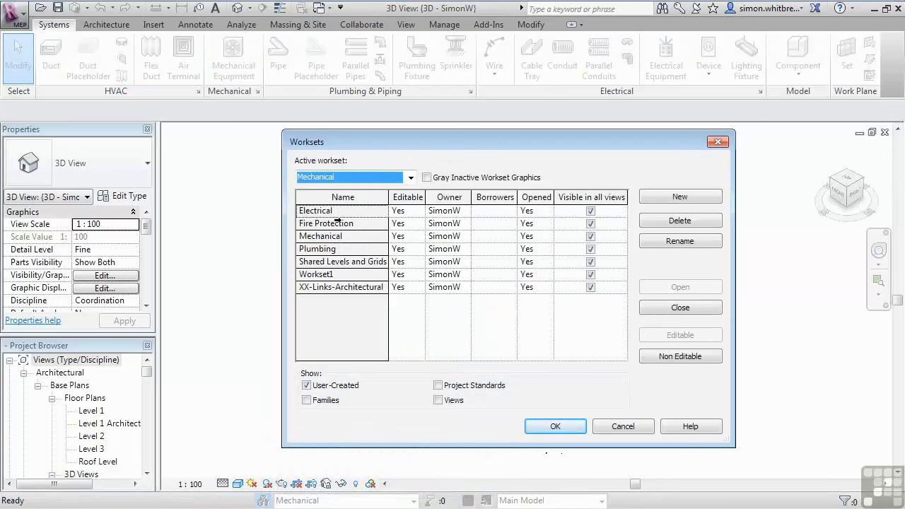
pyautogui.moveTo(445, 307)
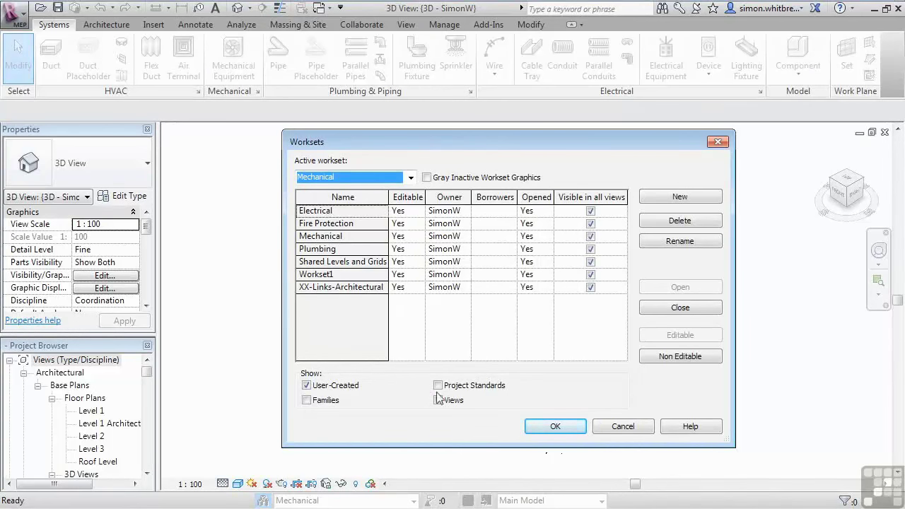
pyautogui.click(438, 385)
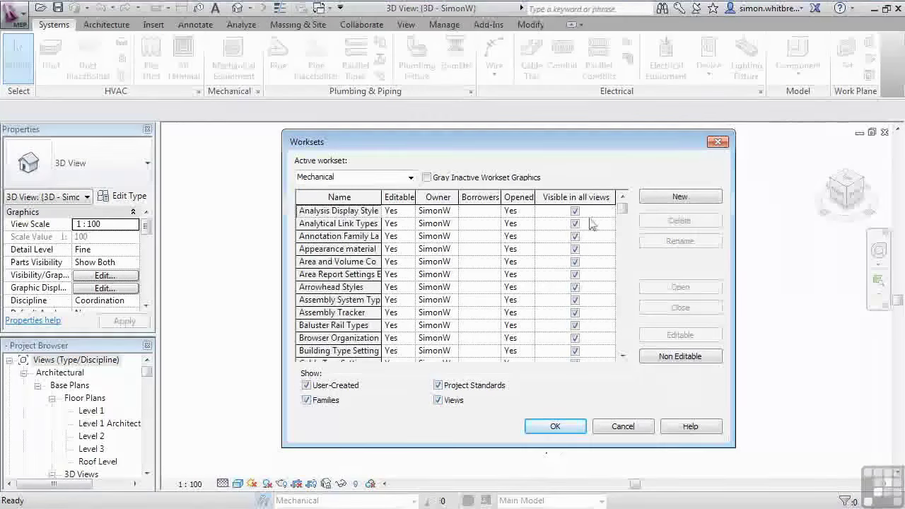
pyautogui.scroll(-3)
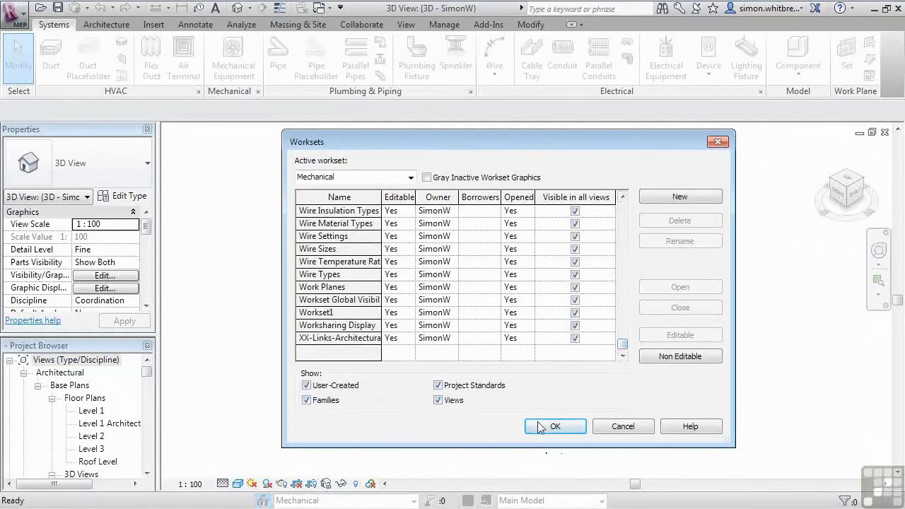
pyautogui.click(554, 426)
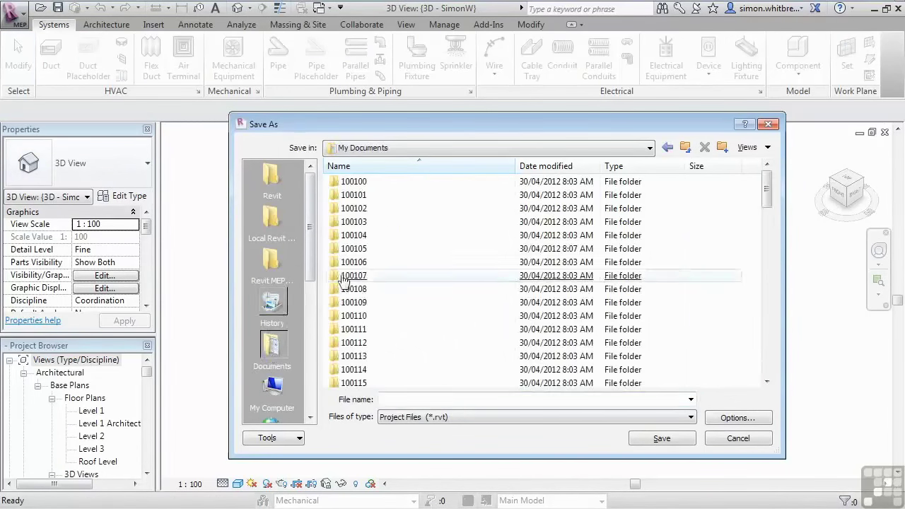
# Step: Create an ISSUED FILES folder inside Revit and save the model there as PROJECT AT DD
pyautogui.doubleClick(353, 248)
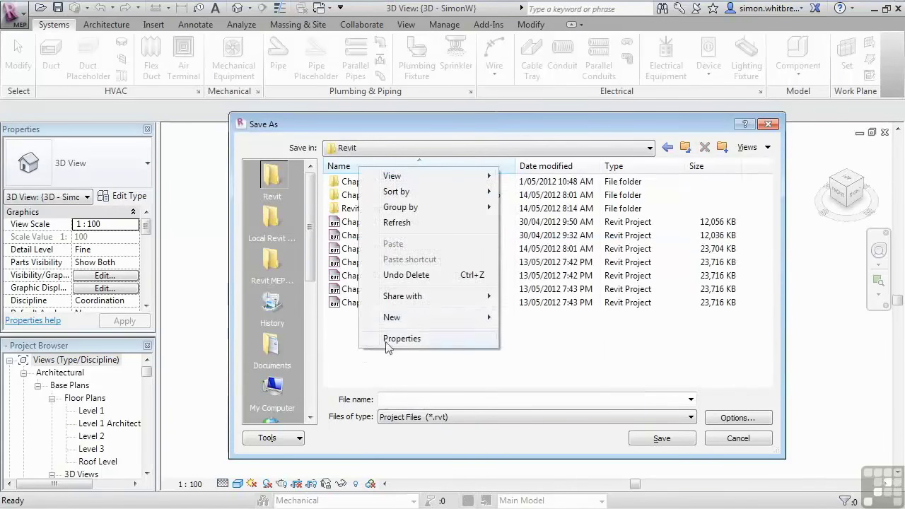
pyautogui.click(392, 317)
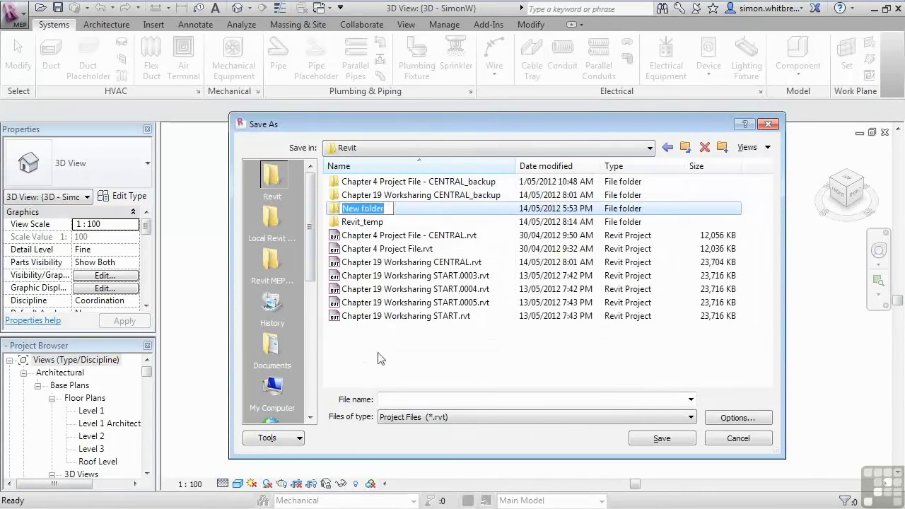
pyautogui.write('ISSUED FILES')
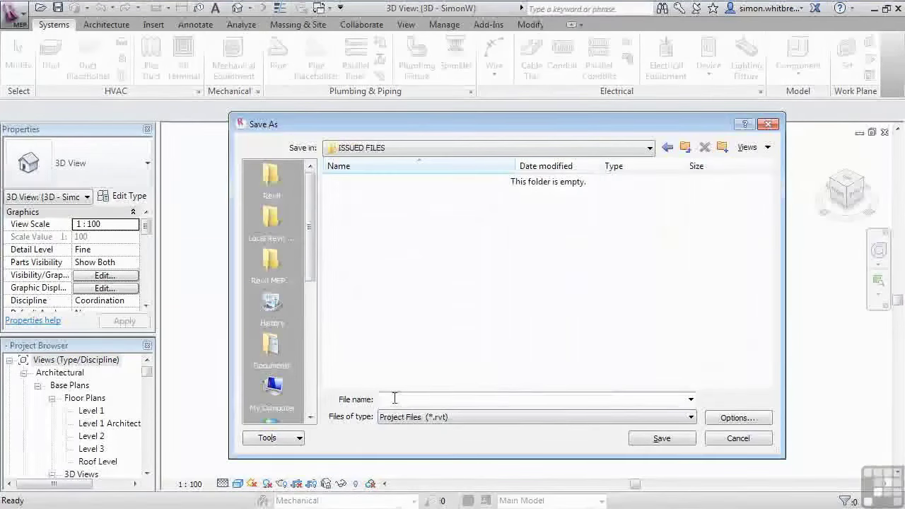
pyautogui.write('PROJECT')
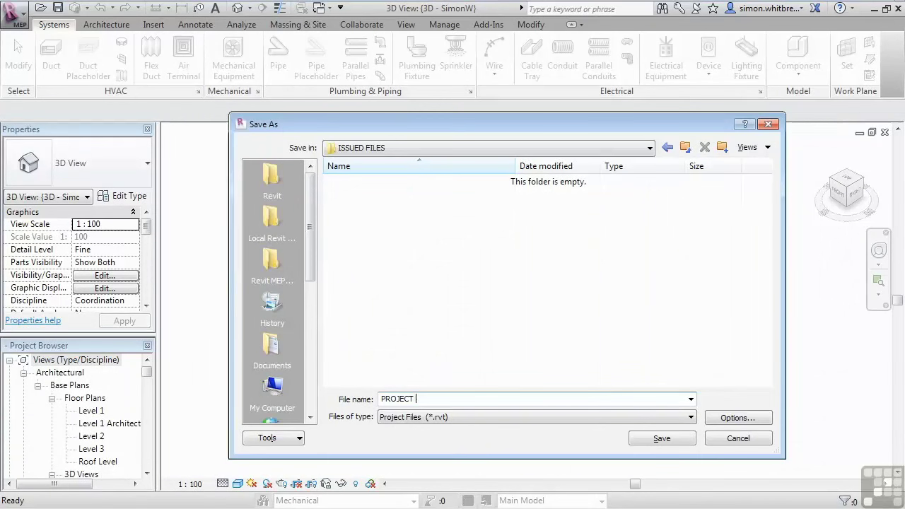
pyautogui.write('AT DD')
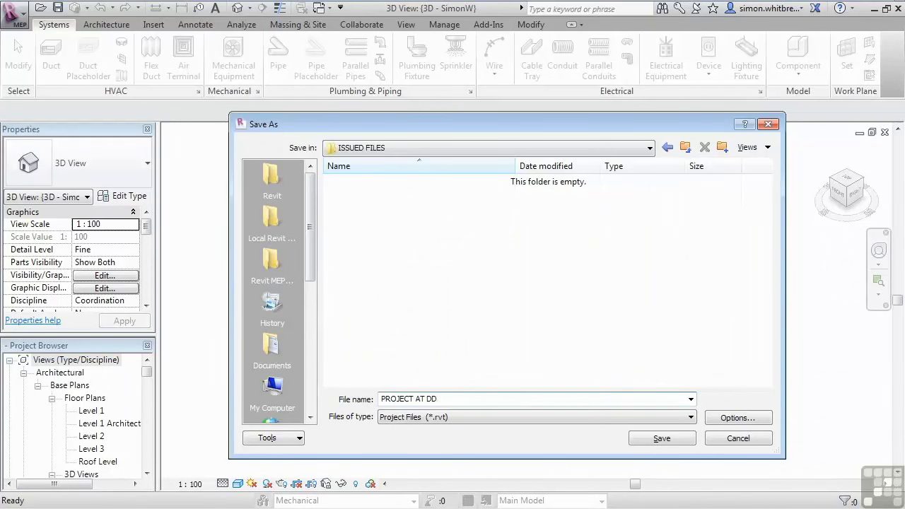
pyautogui.click(661, 438)
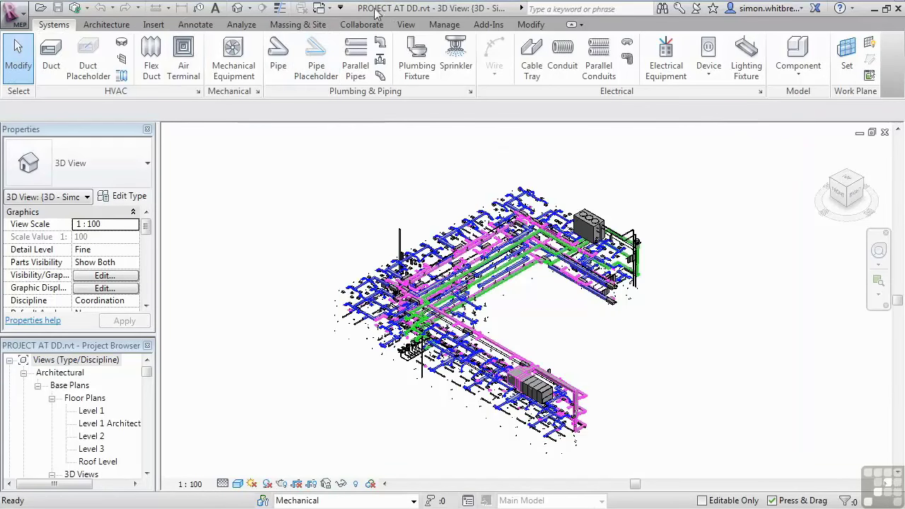
pyautogui.moveTo(417, 56)
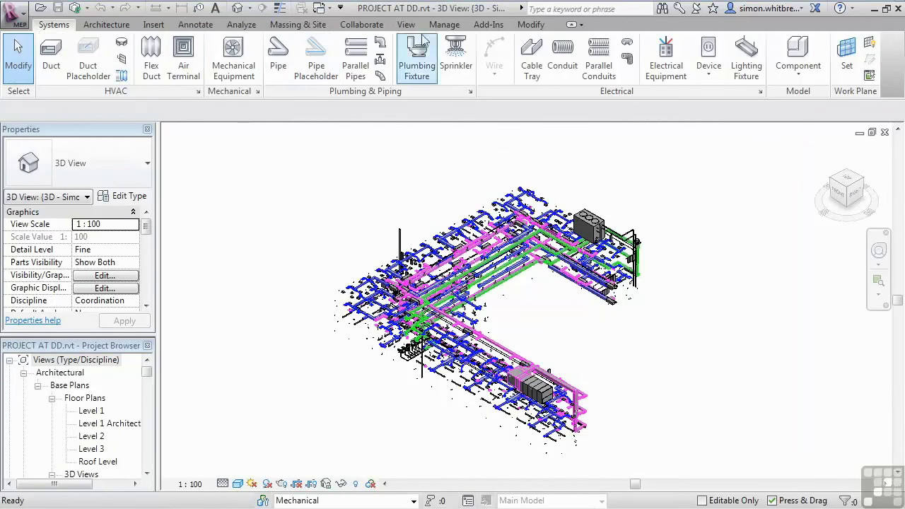
pyautogui.moveTo(396, 123)
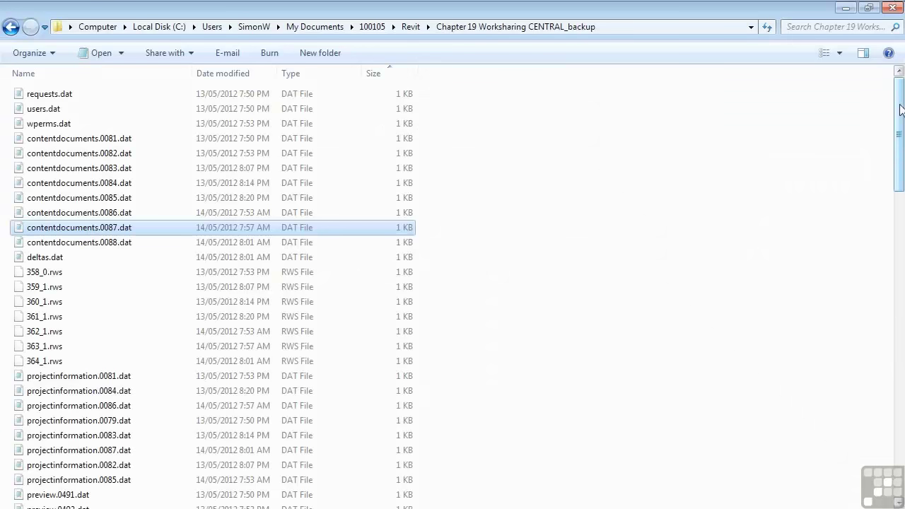
# Step: Scroll the CENTRAL_backup folder listing down to the .slog worksharing log file
pyautogui.scroll(-3)
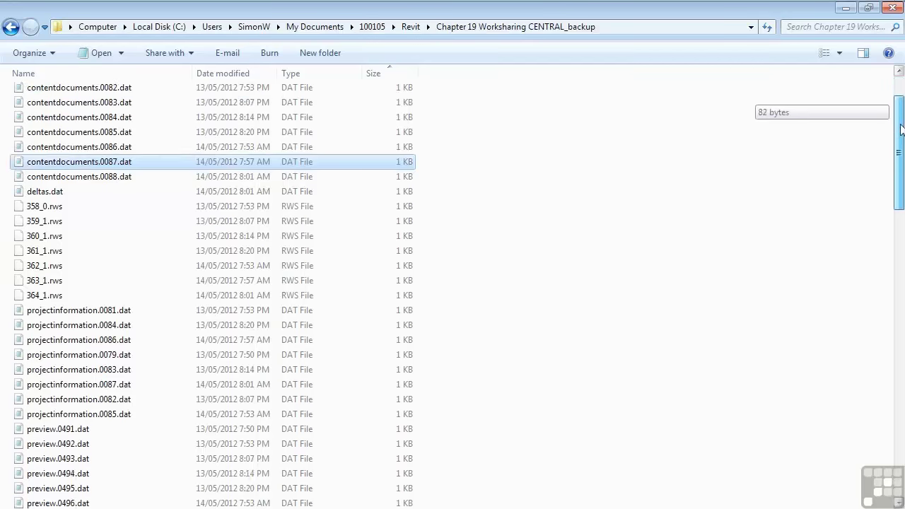
pyautogui.scroll(-3)
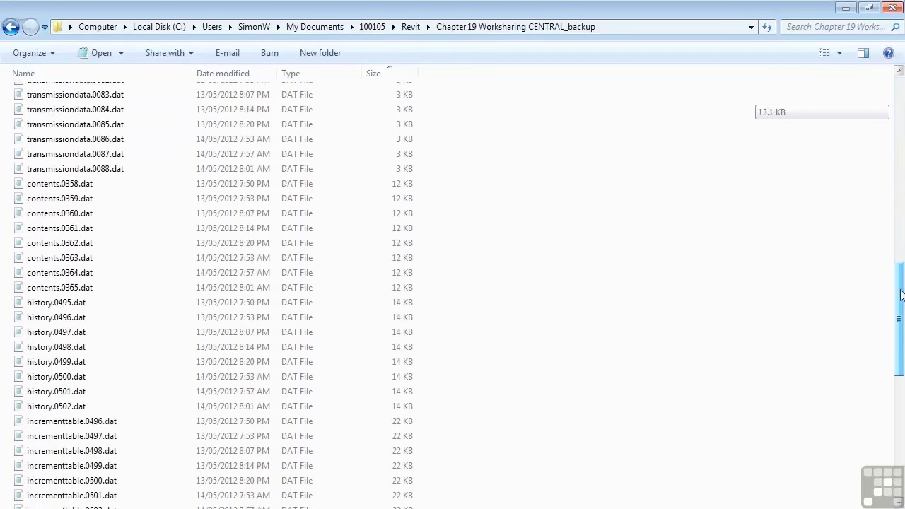
pyautogui.scroll(-3)
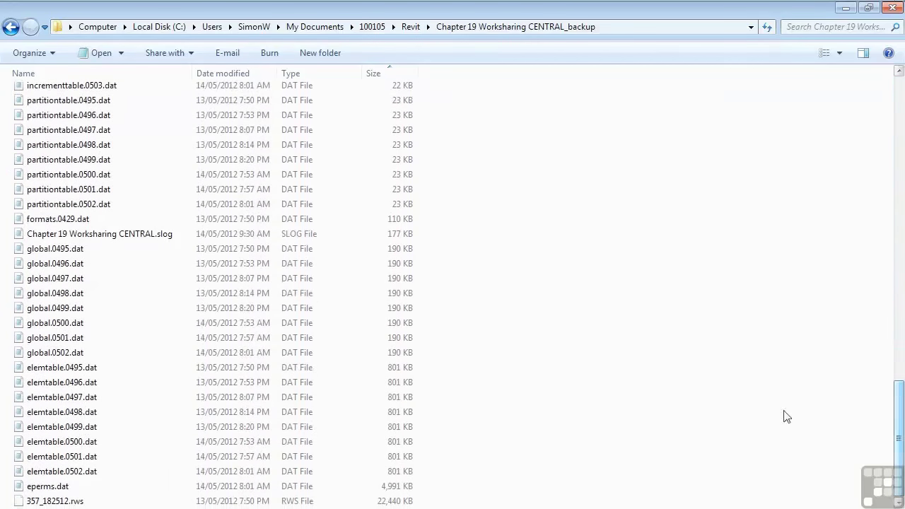
pyautogui.moveTo(539, 302)
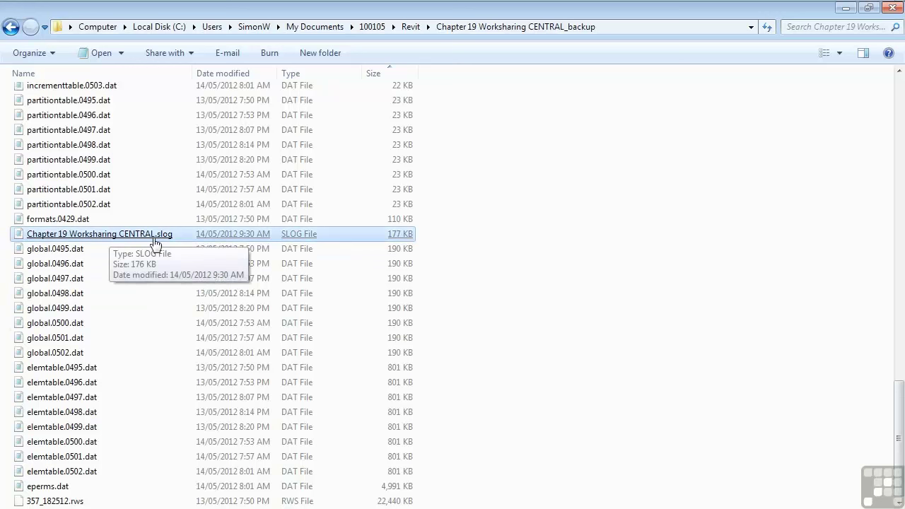
pyautogui.moveTo(148, 244)
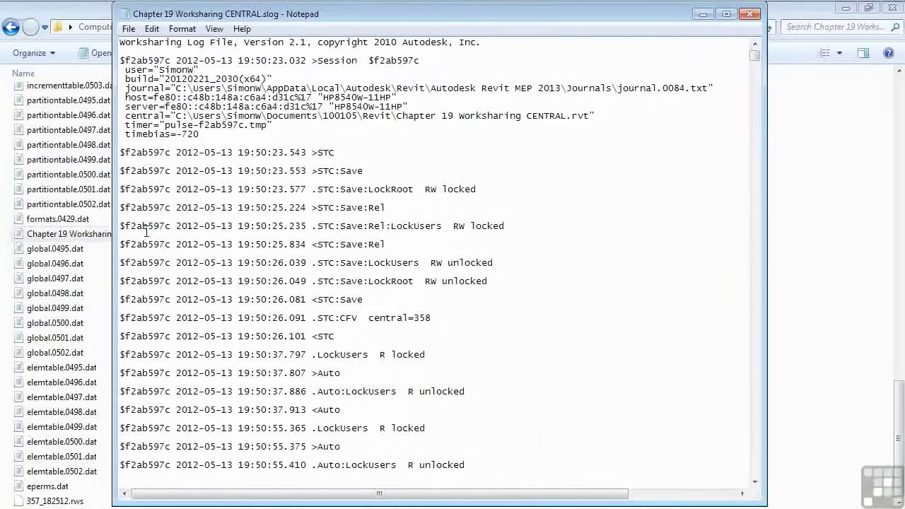
# Step: Open Chapter 19 Worksharing CENTRAL.slog in Notepad to read its log entries
pyautogui.doubleClick(149, 69)
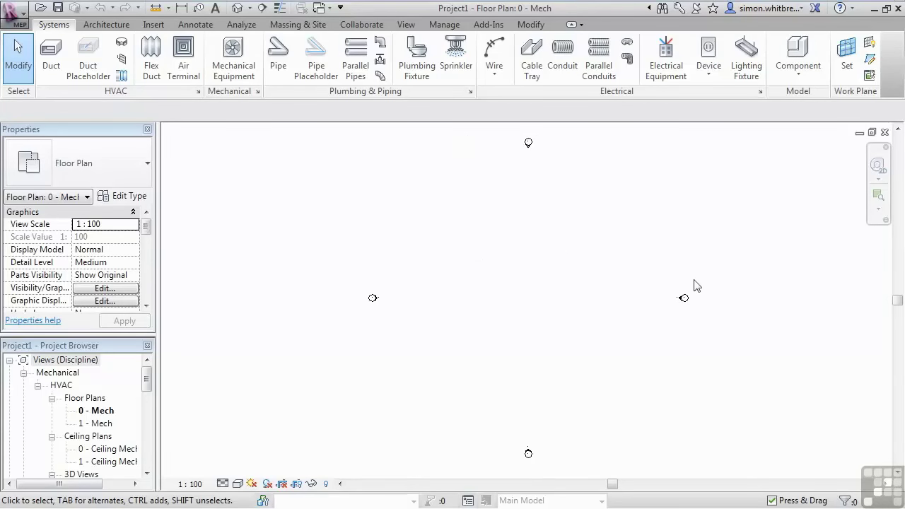
pyautogui.moveTo(357, 171)
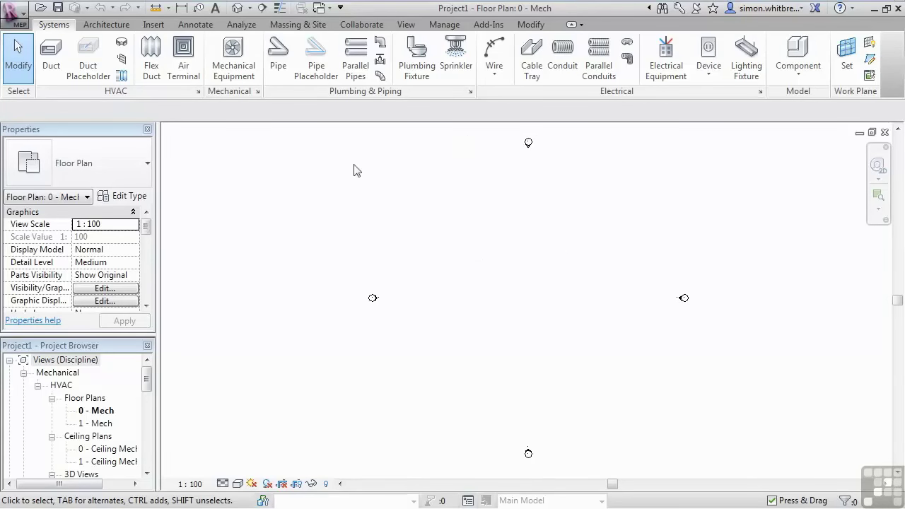
pyautogui.moveTo(481, 297)
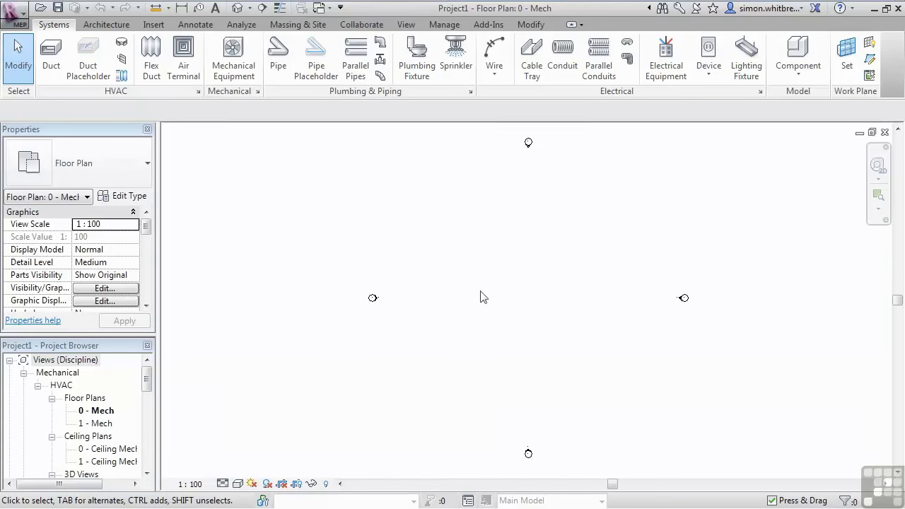
# Step: Switch the ribbon to the Collaborate tab to reveal Show History and Restore Backup
pyautogui.click(361, 24)
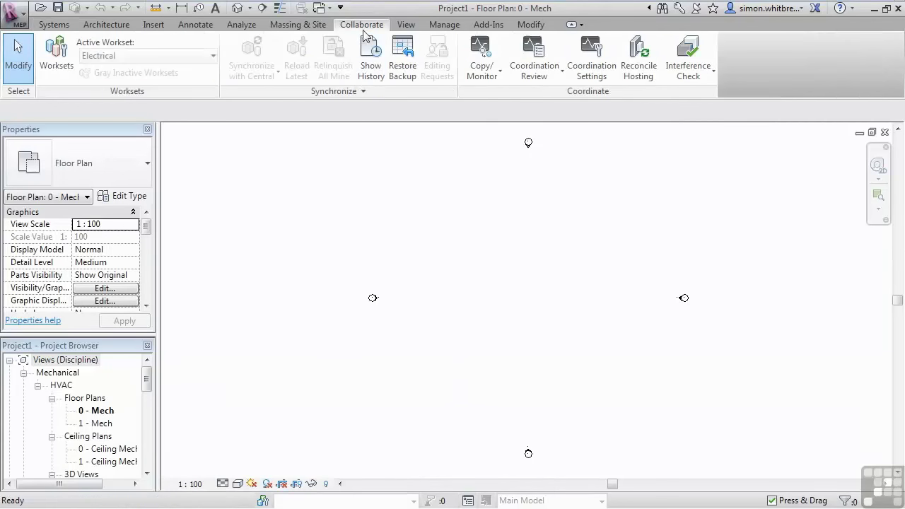
pyautogui.moveTo(371, 57)
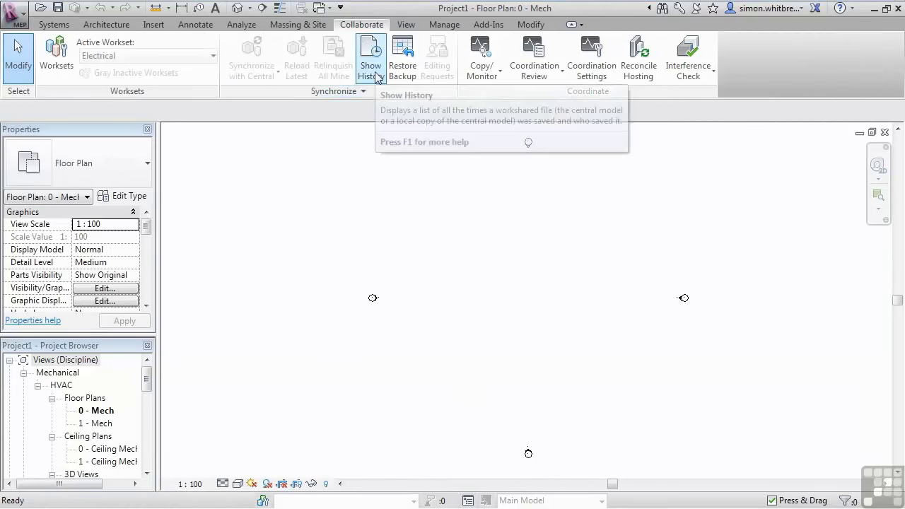
pyautogui.moveTo(403, 57)
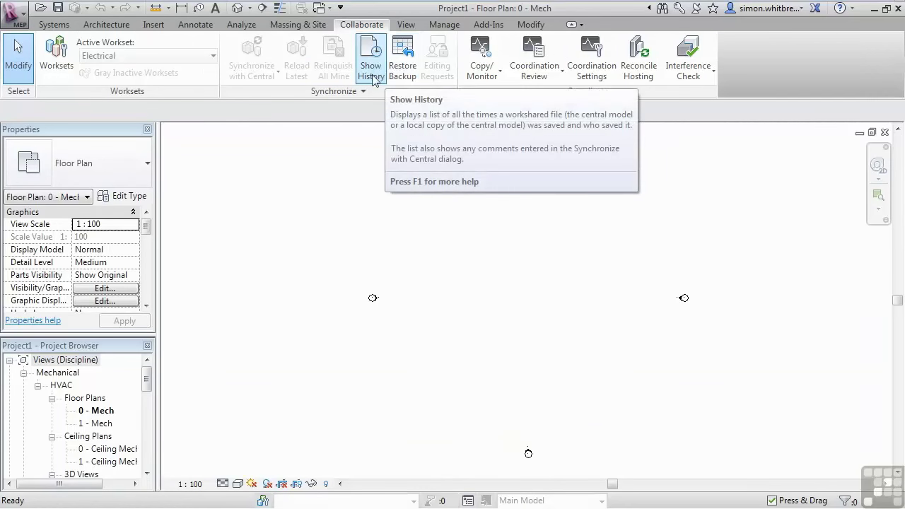
# Step: Show the history of Chapter 19 Worksharing CENTRAL.rvt and export it as a .txt file
pyautogui.click(370, 56)
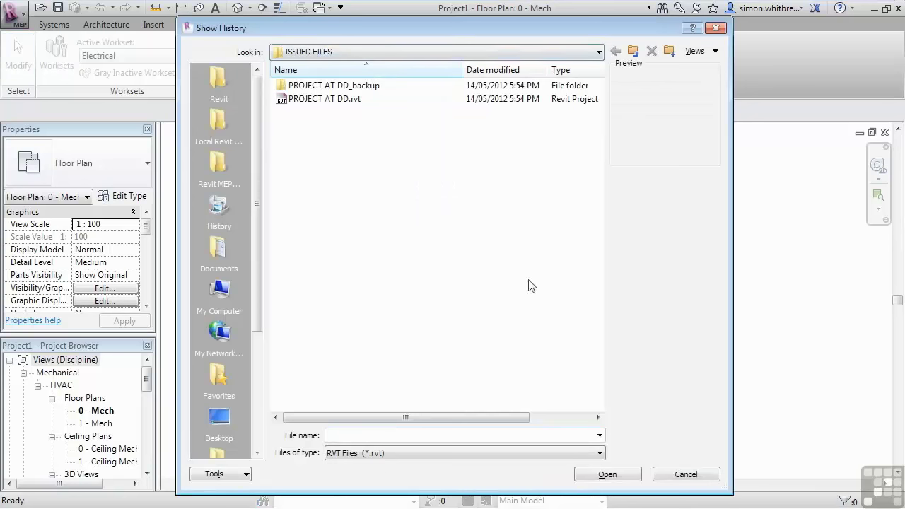
pyautogui.click(633, 51)
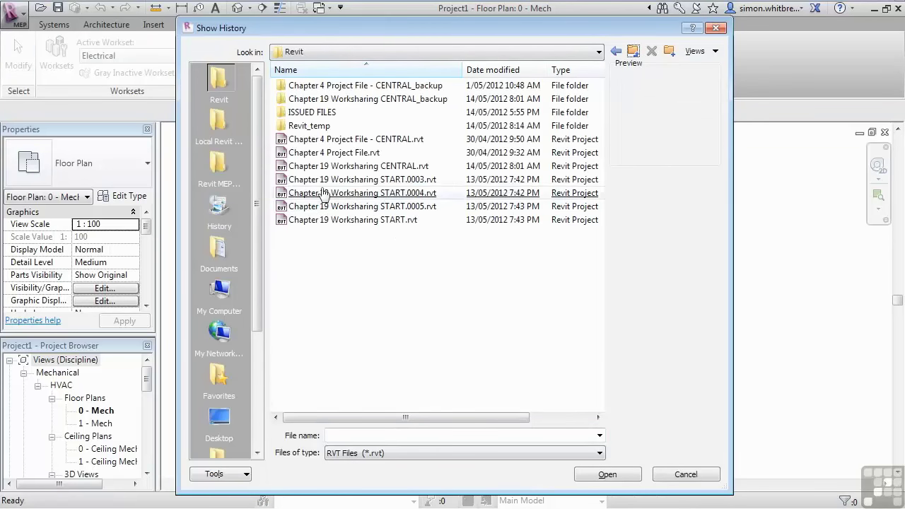
pyautogui.click(358, 165)
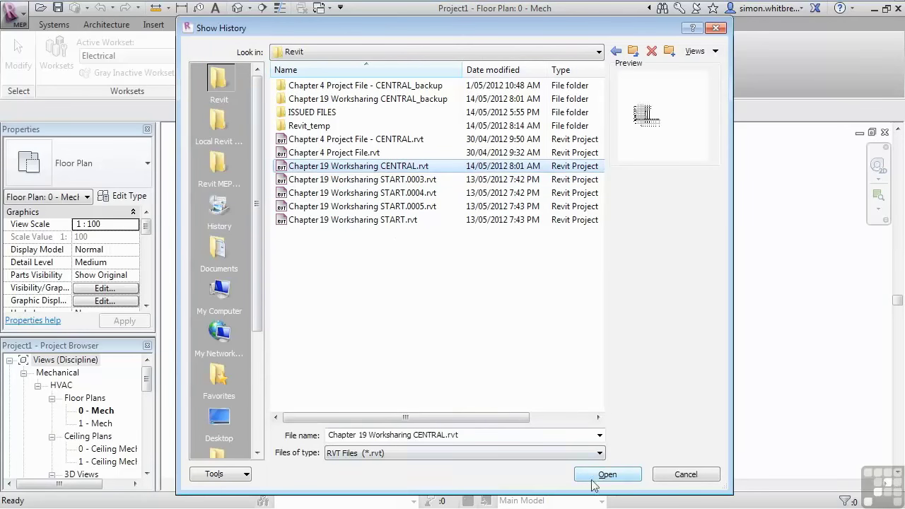
pyautogui.click(607, 475)
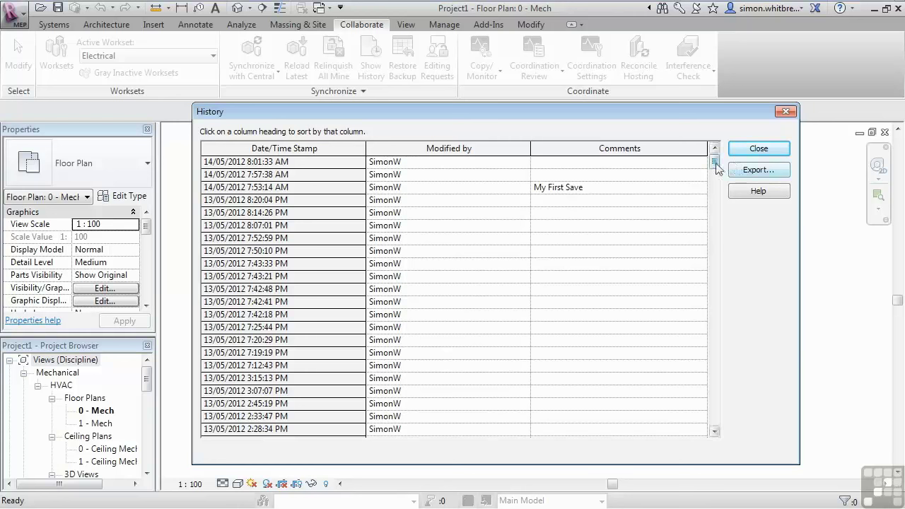
pyautogui.scroll(-3)
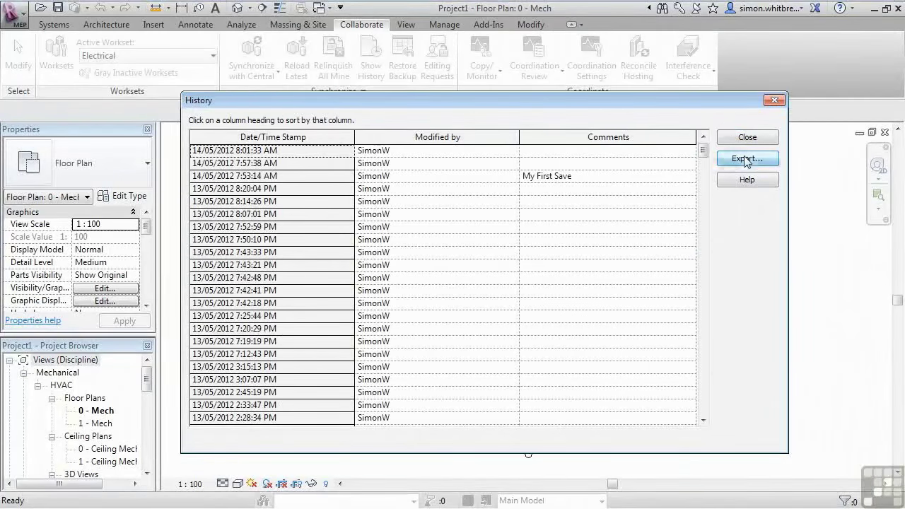
pyautogui.click(747, 158)
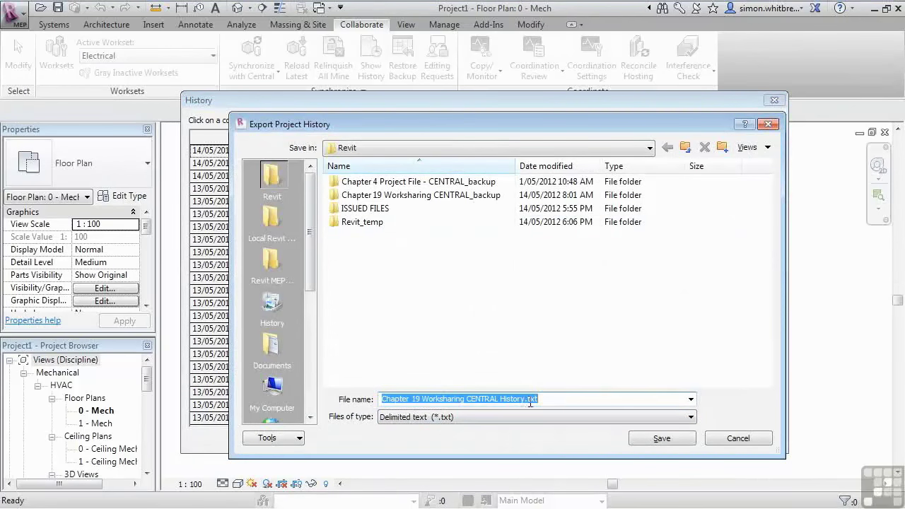
pyautogui.click(738, 437)
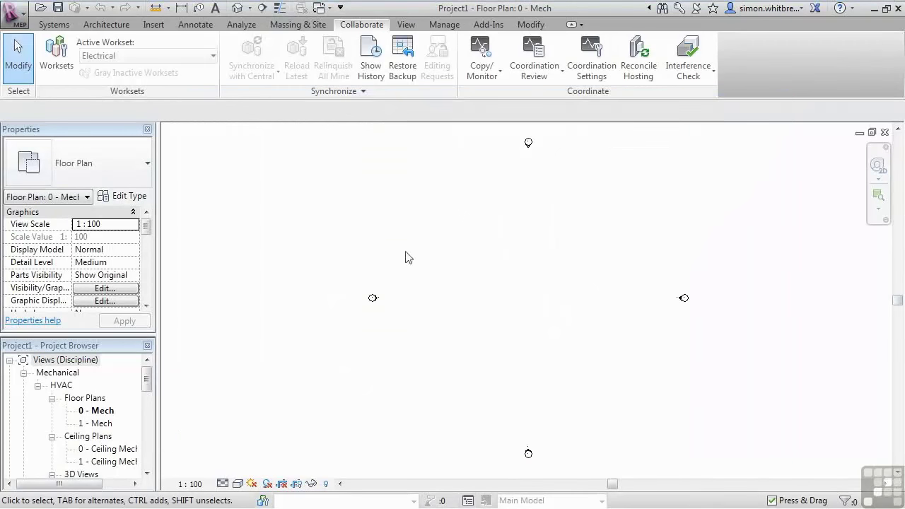
pyautogui.moveTo(403, 53)
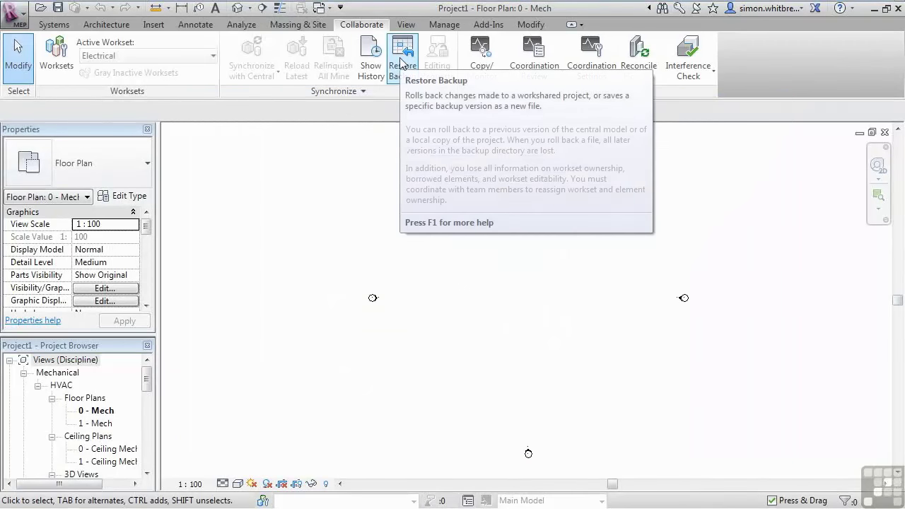
# Step: Open the CENTRAL_backup folder in Restore Backup and select backup version 360
pyautogui.click(402, 53)
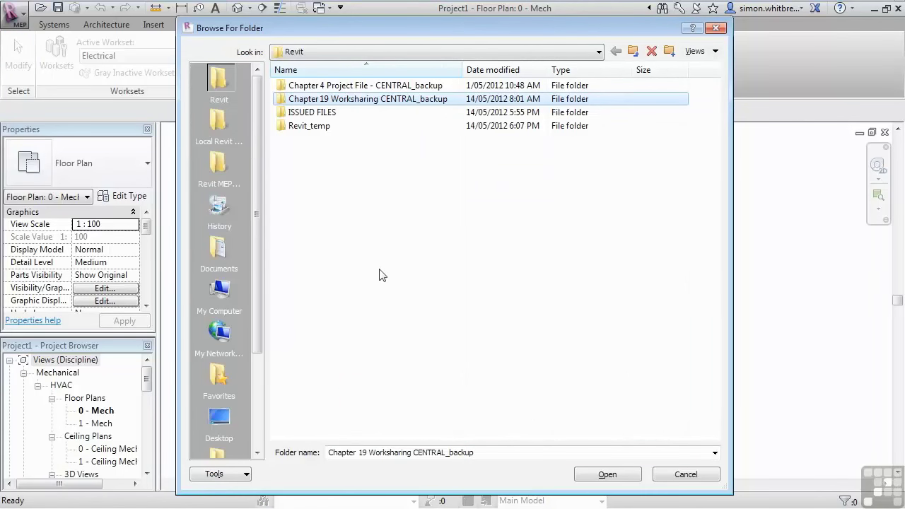
pyautogui.moveTo(591, 233)
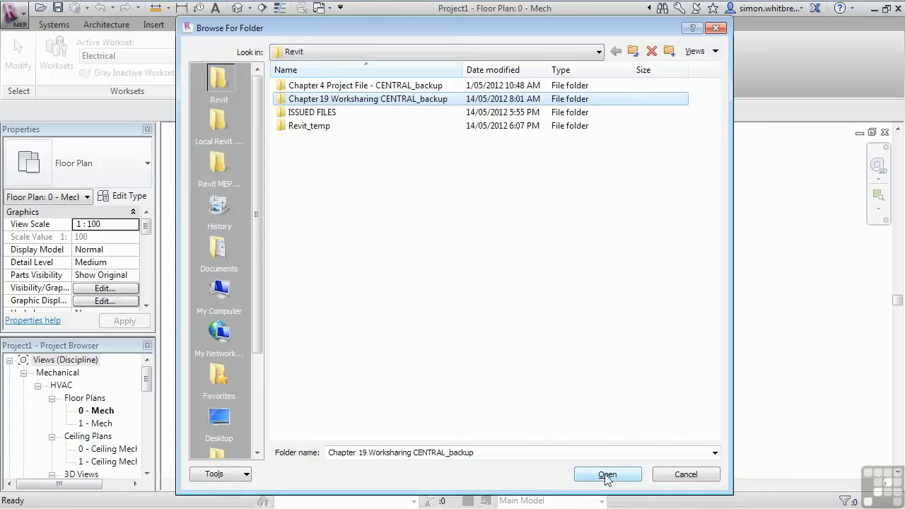
pyautogui.click(606, 474)
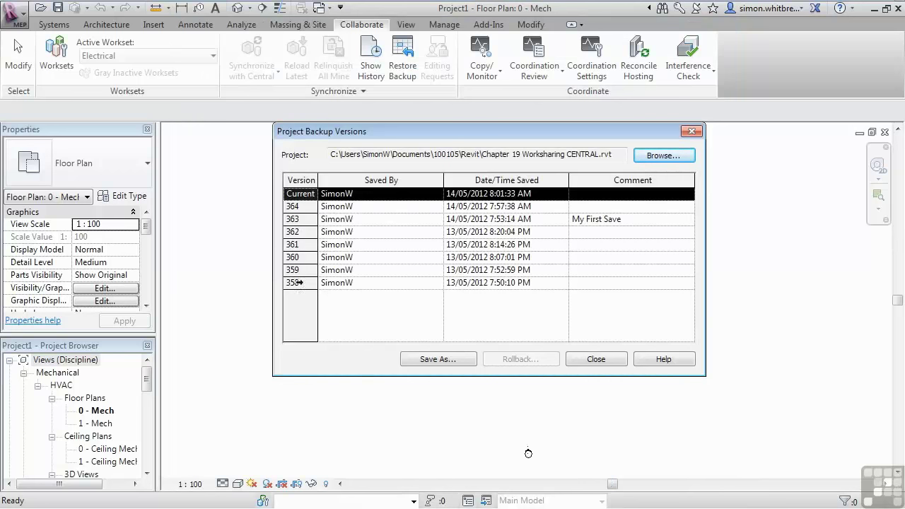
pyautogui.click(488, 257)
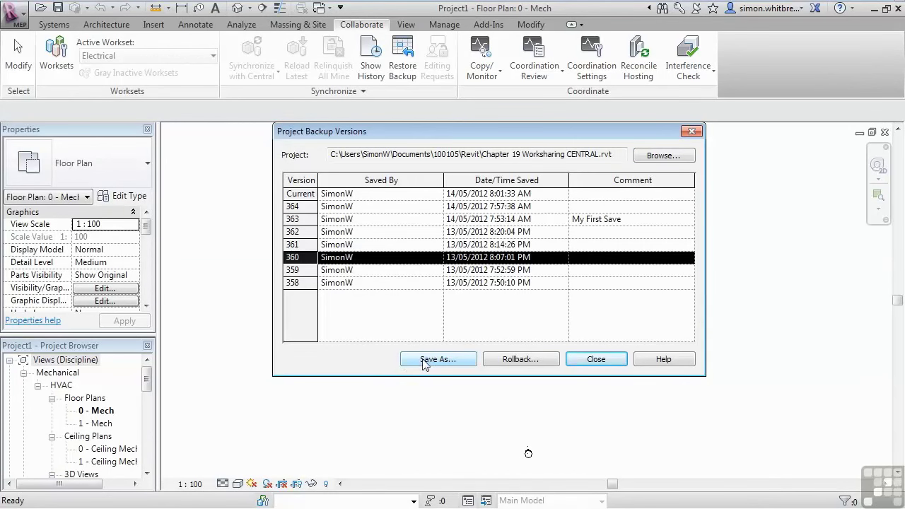
pyautogui.moveTo(521, 359)
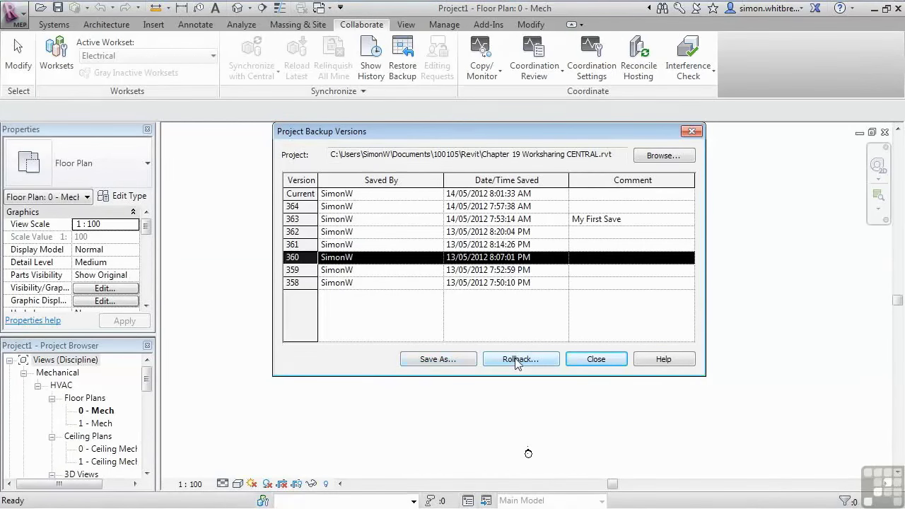
pyautogui.moveTo(414, 364)
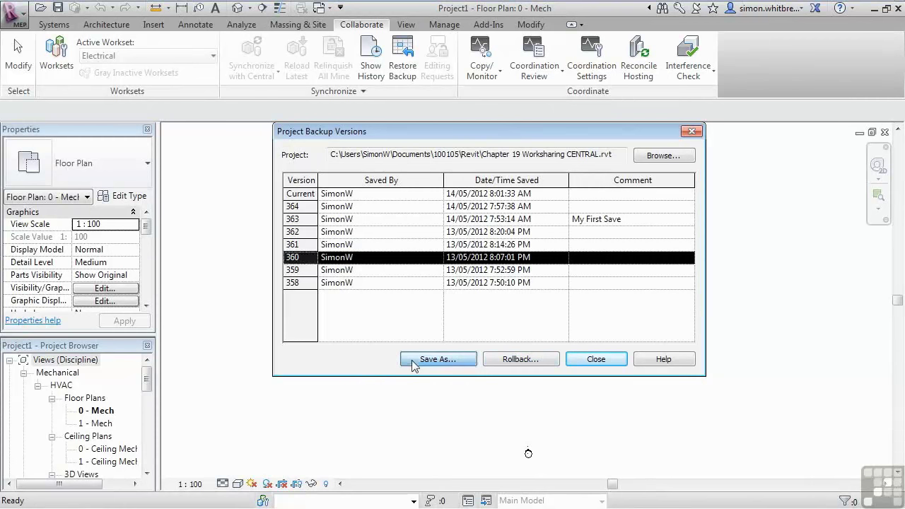
pyautogui.click(437, 360)
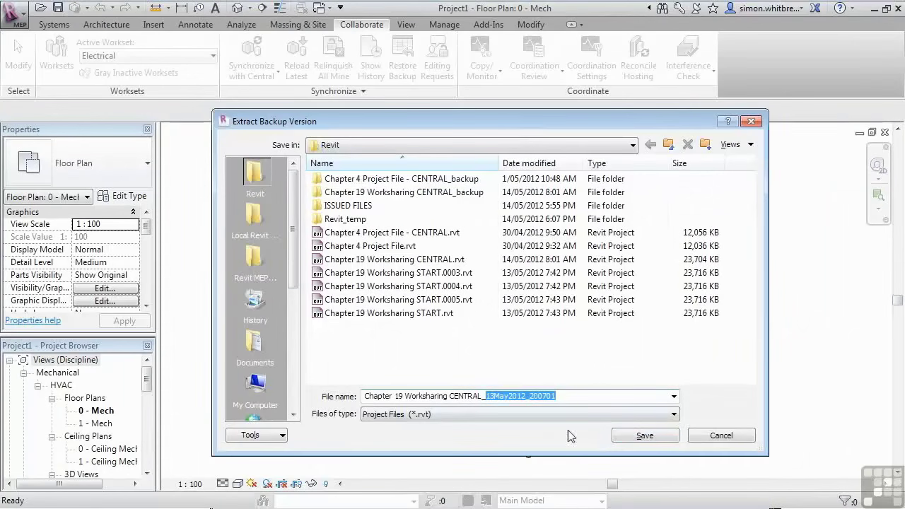
pyautogui.click(644, 435)
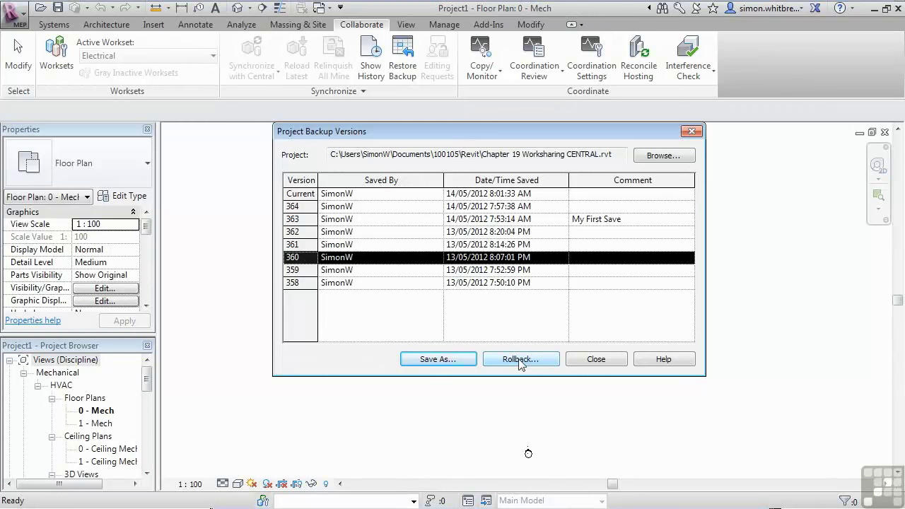
pyautogui.moveTo(470, 258)
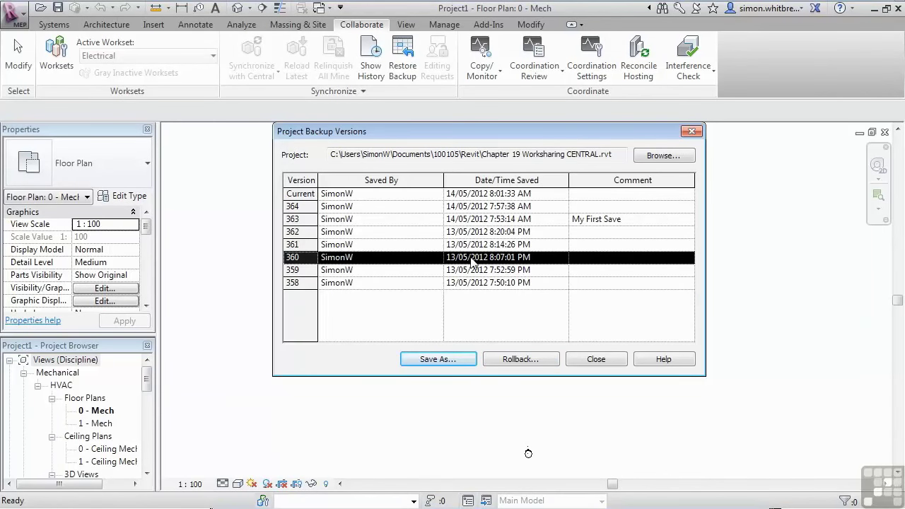
# Step: Decline the rollback to version 360 and choose Save As to extract it instead
pyautogui.click(521, 359)
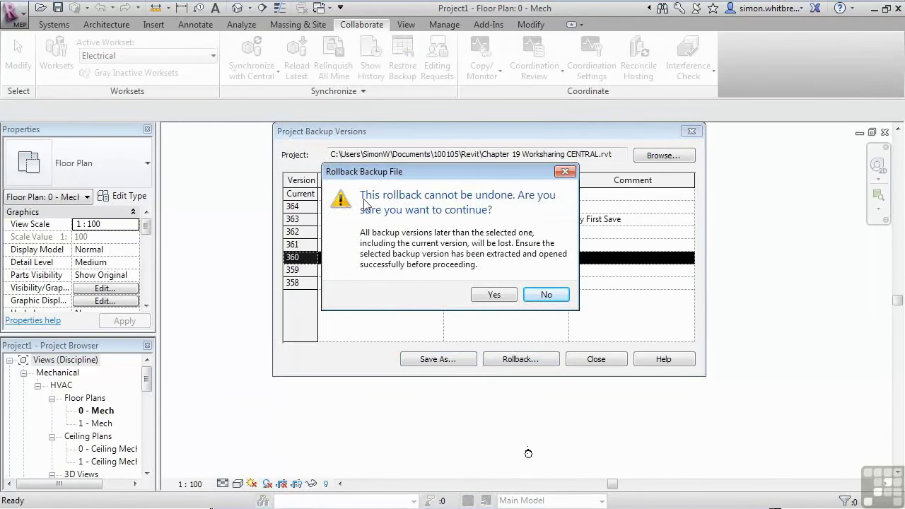
pyautogui.moveTo(388, 216)
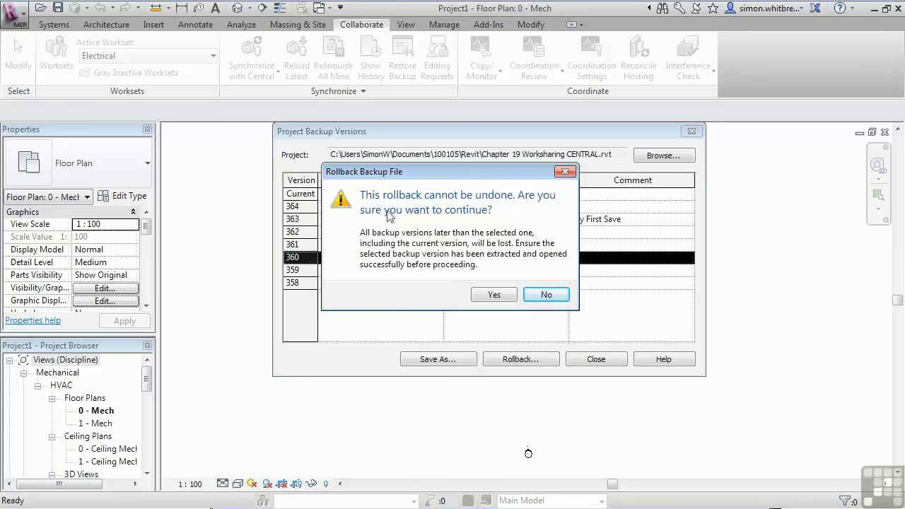
pyautogui.moveTo(428, 281)
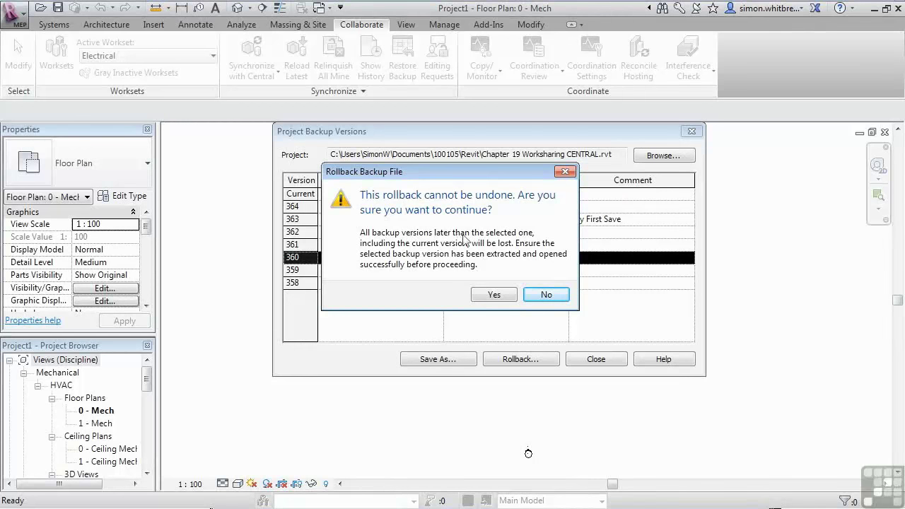
pyautogui.moveTo(382, 251)
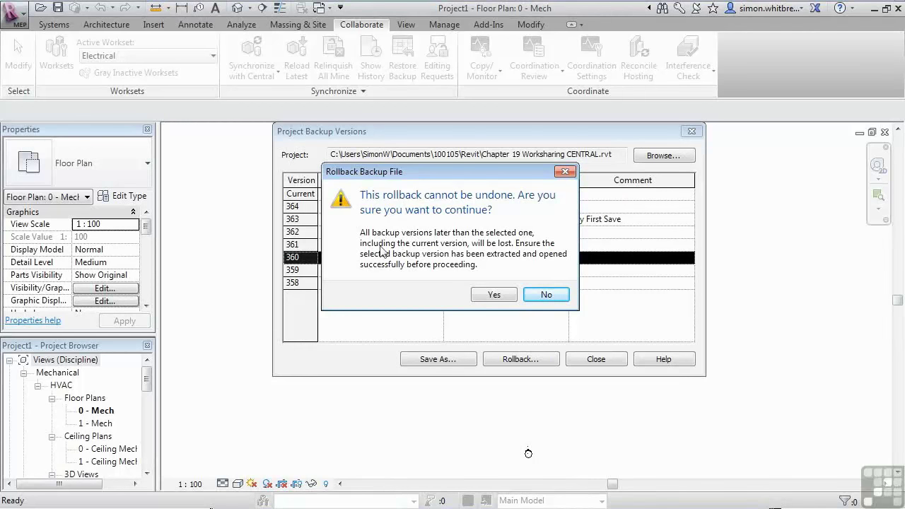
pyautogui.moveTo(516, 251)
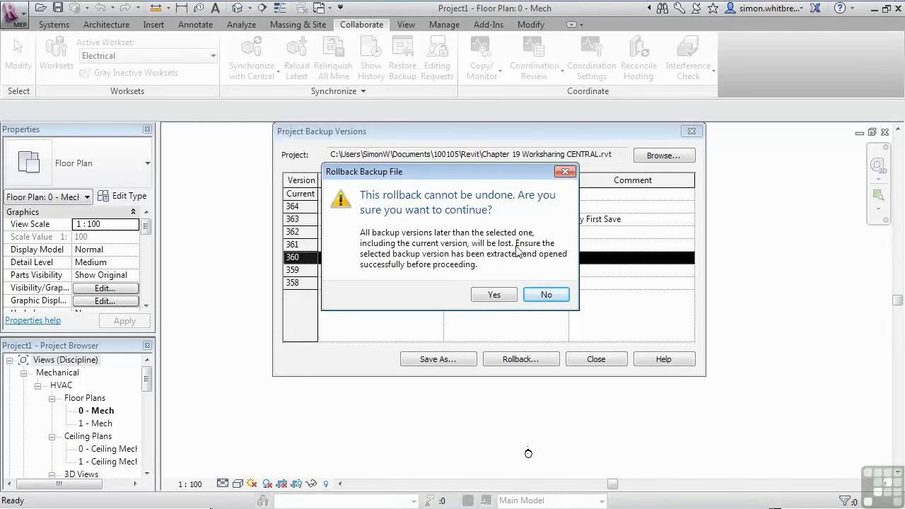
pyautogui.click(546, 294)
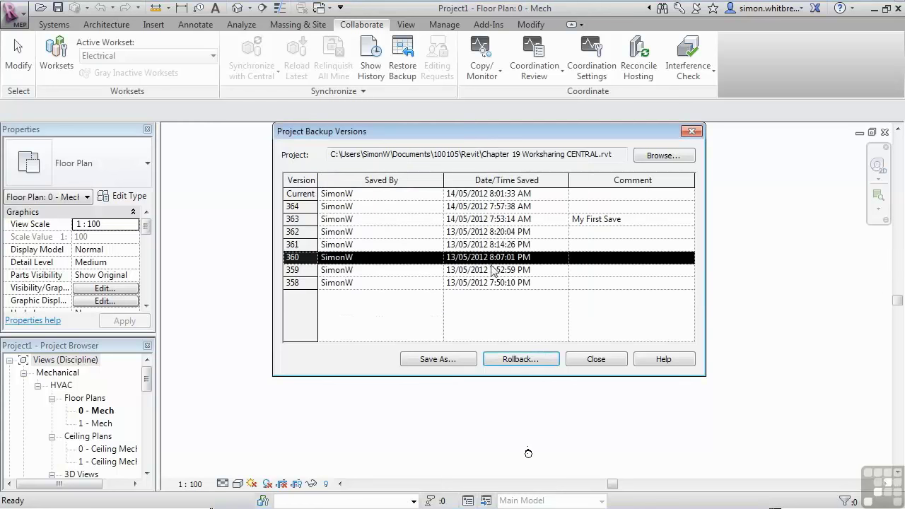
pyautogui.moveTo(323, 393)
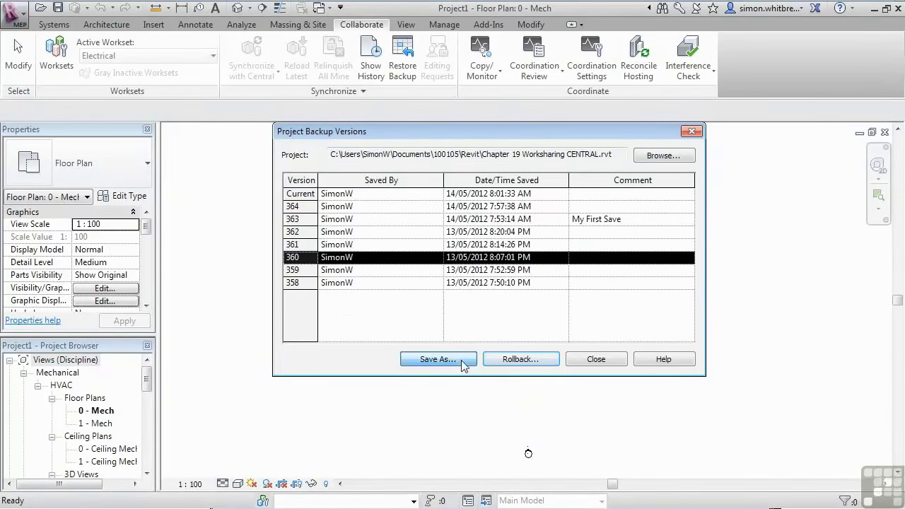
pyautogui.click(437, 359)
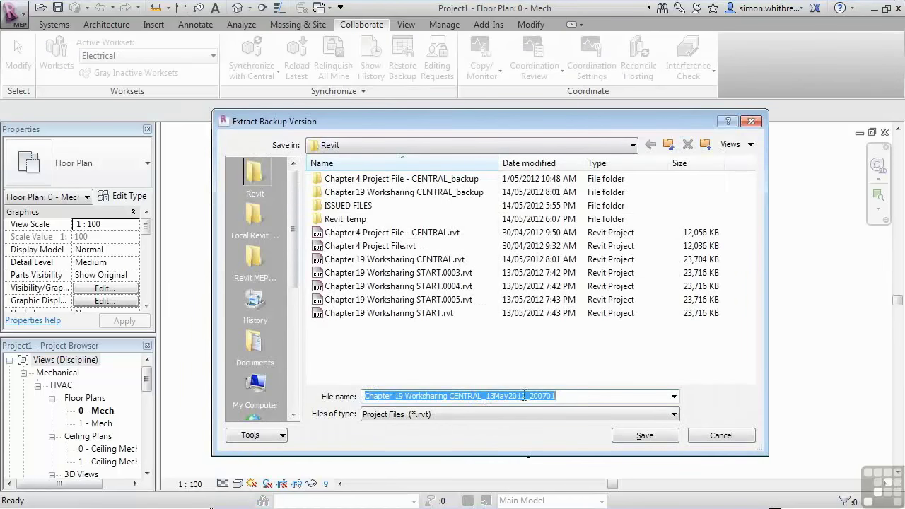